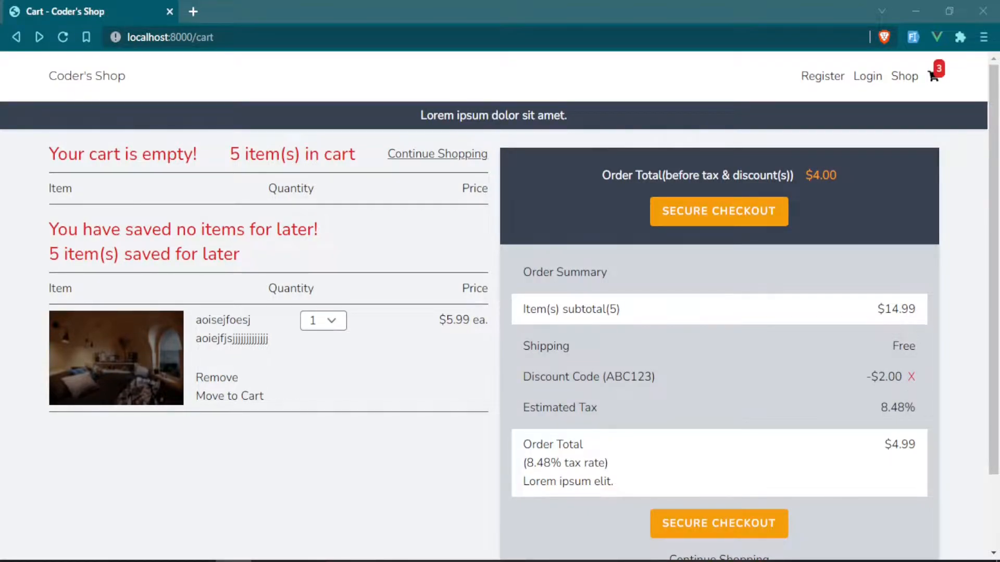
mouse_move(641, 215)
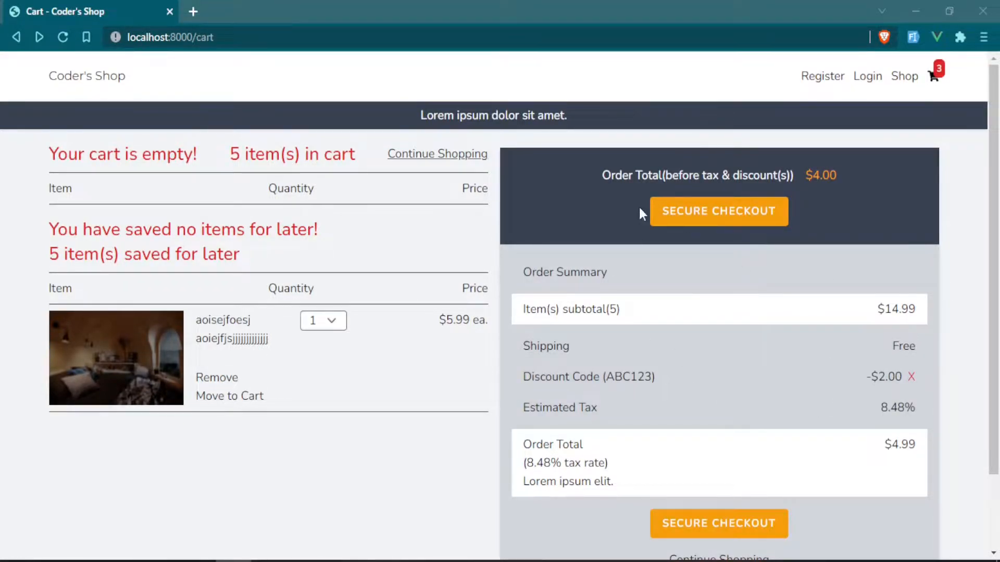
mouse_move(709, 329)
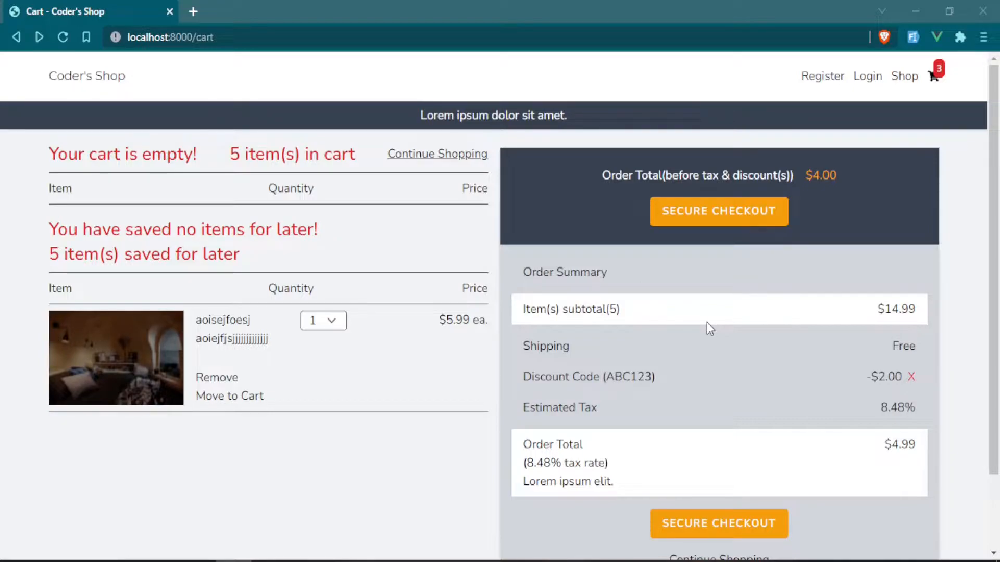
mouse_move(900, 186)
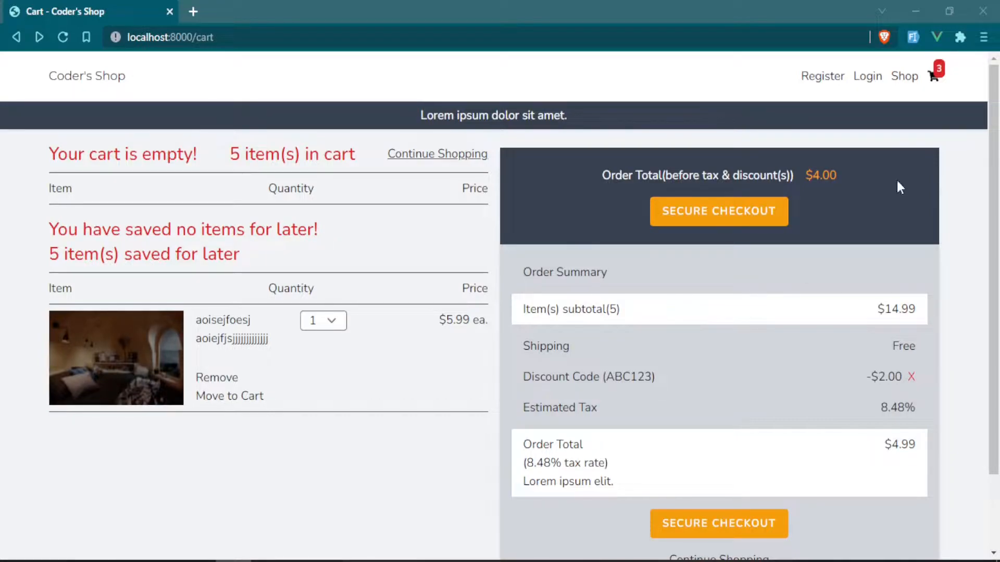
mouse_move(904, 75)
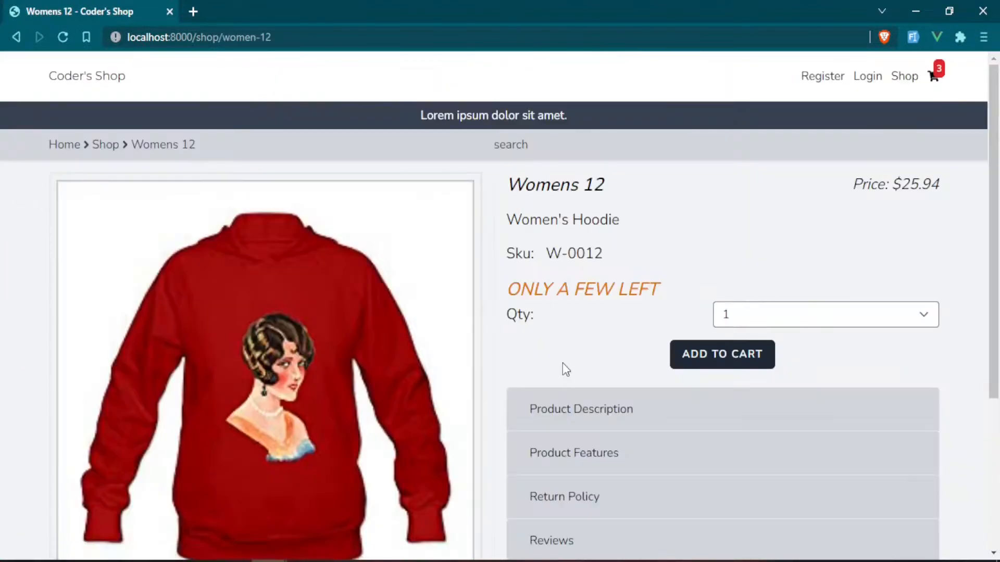
- Add the Womens 12 hoodie to the cart and continue shopping
click(722, 354)
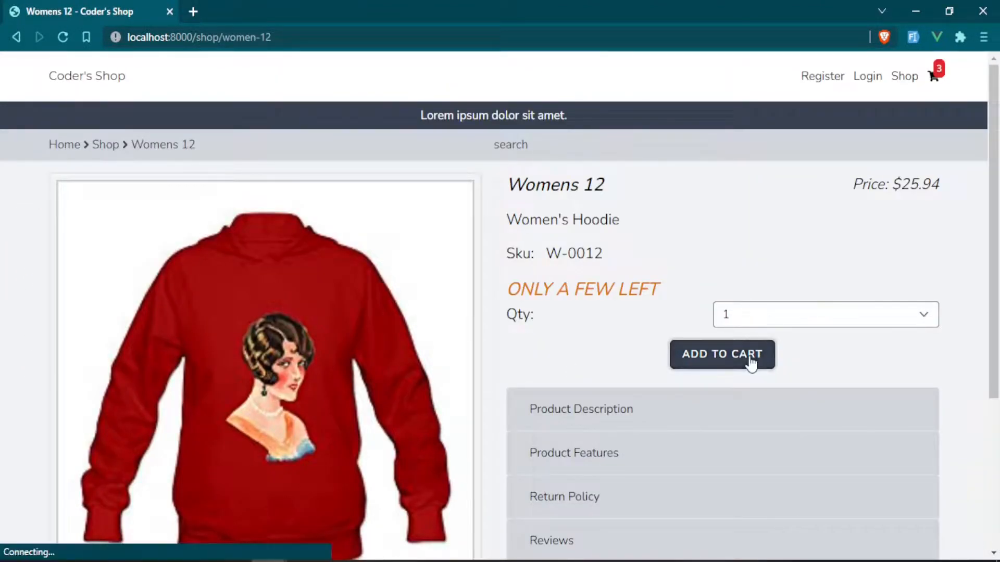
click(722, 354)
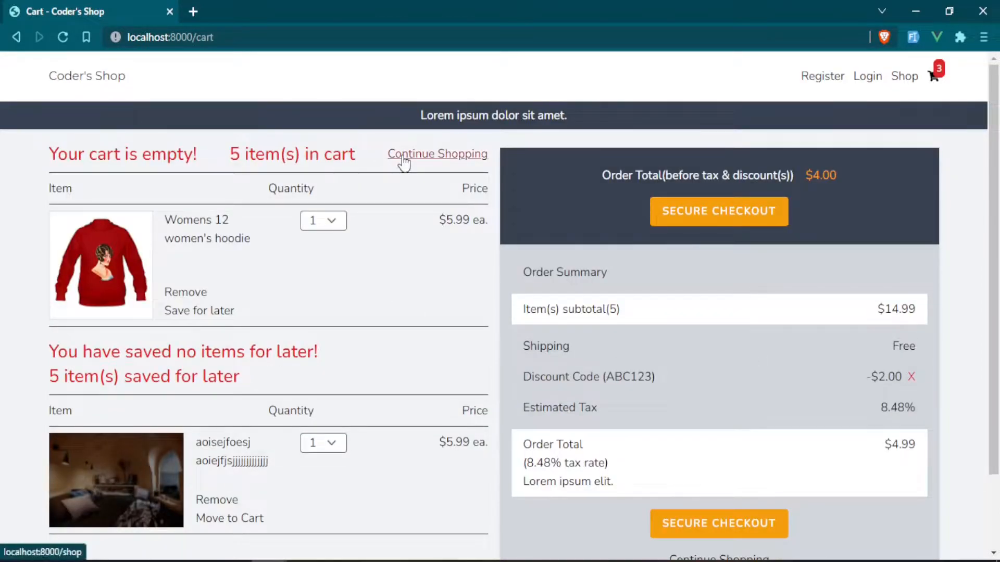
click(436, 154)
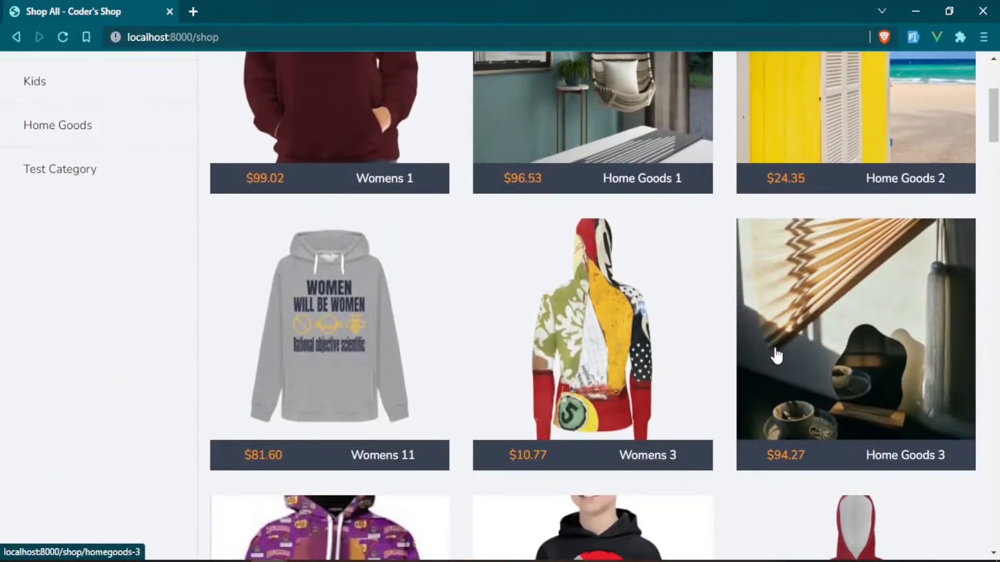
- Filter to Home Goods and add Home Goods 11 to the cart
click(57, 125)
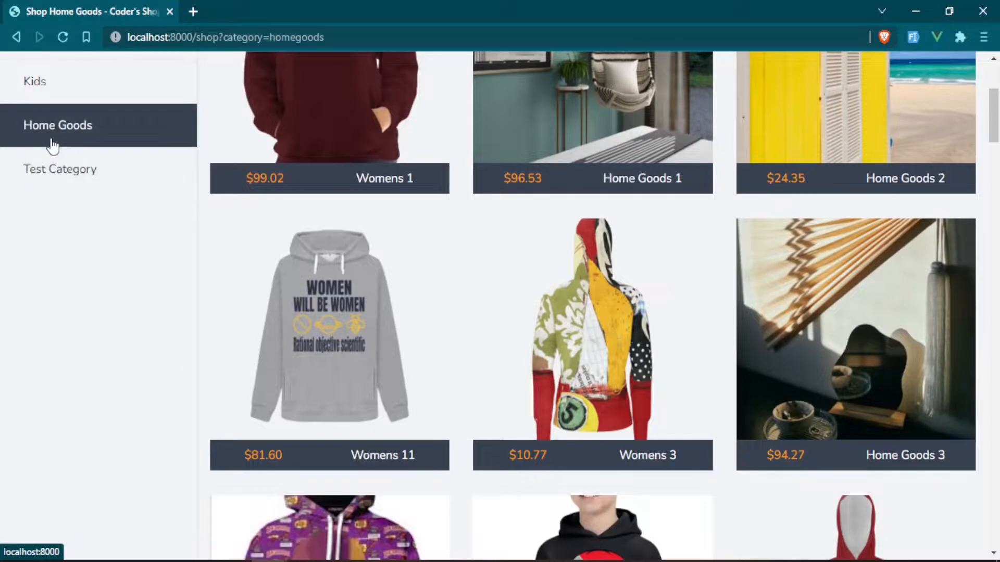
scroll(down, 3)
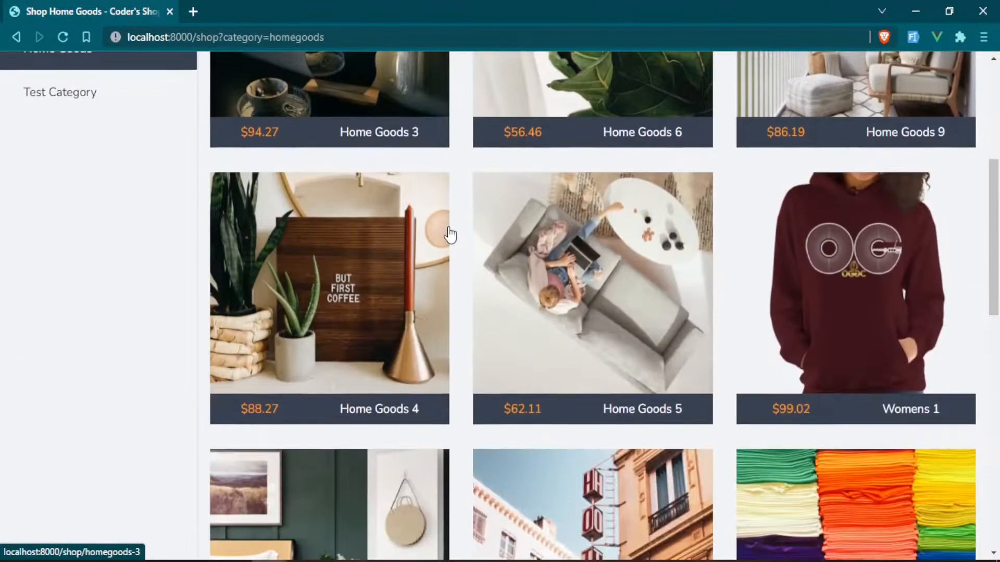
scroll(down, 3)
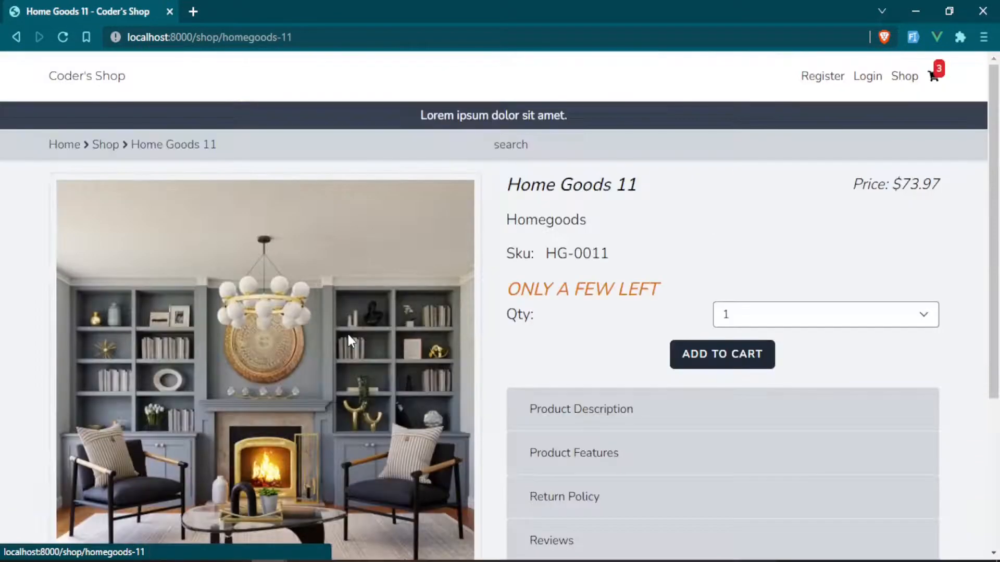
click(824, 314)
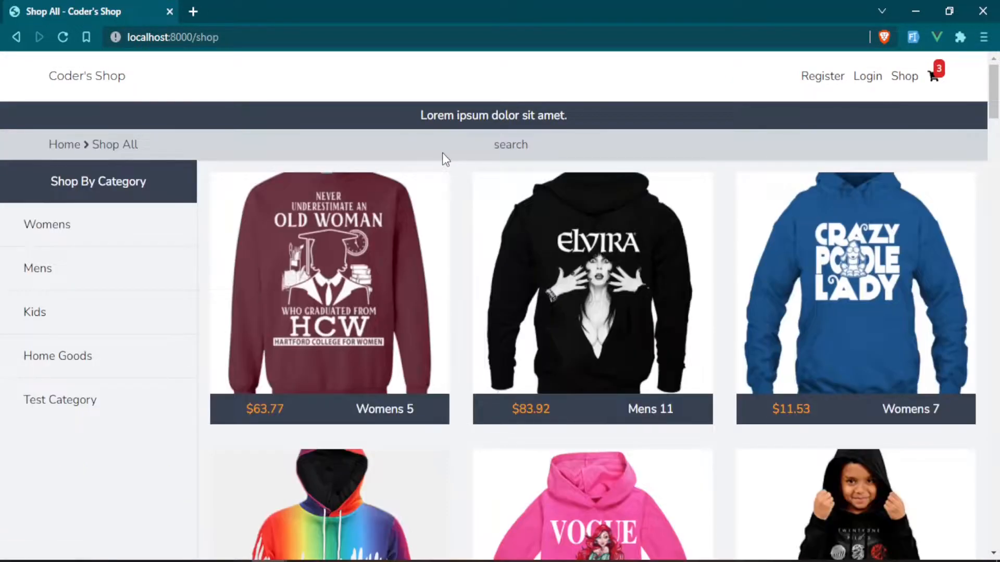
- Add the Mens 8 hoodie to the cart
scroll(down, 3)
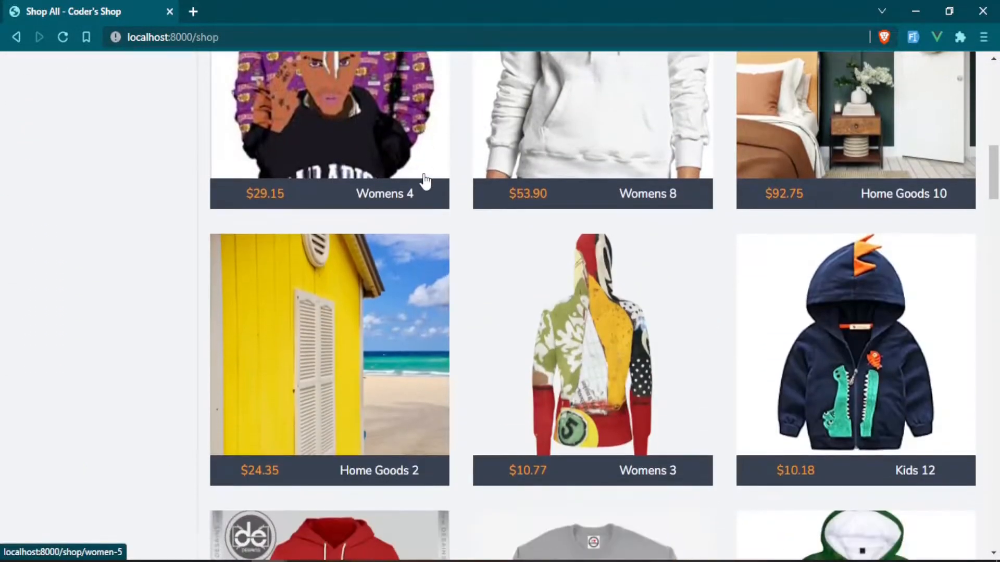
scroll(down, 3)
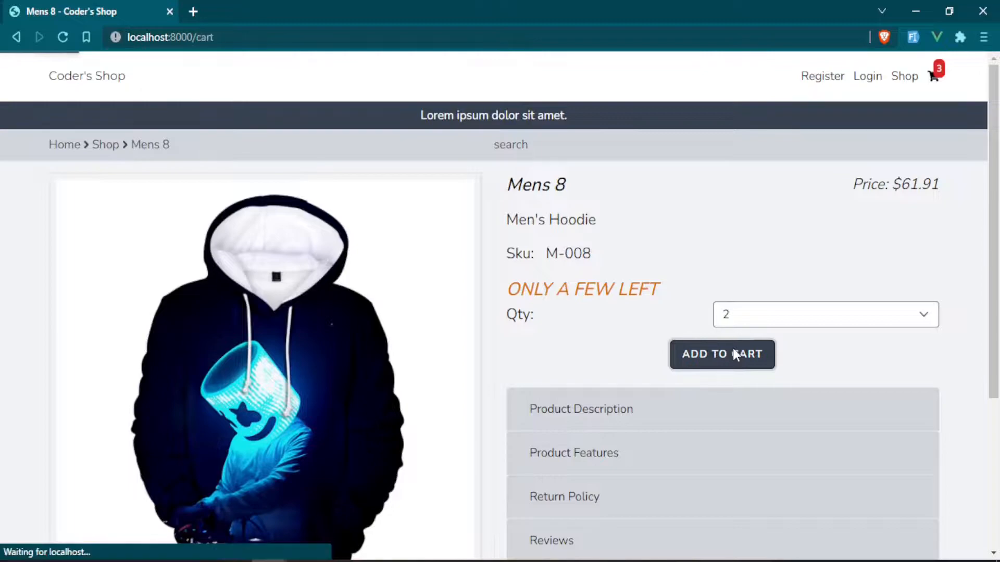
click(721, 354)
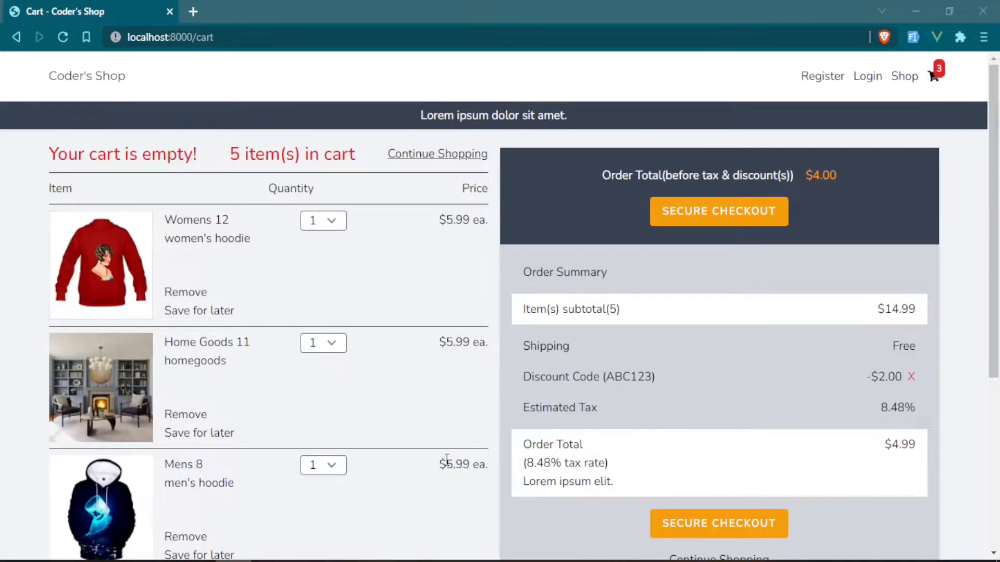
- Check the Womens 12 quantity dropdown (only 1) and review the cart page summary
click(322, 220)
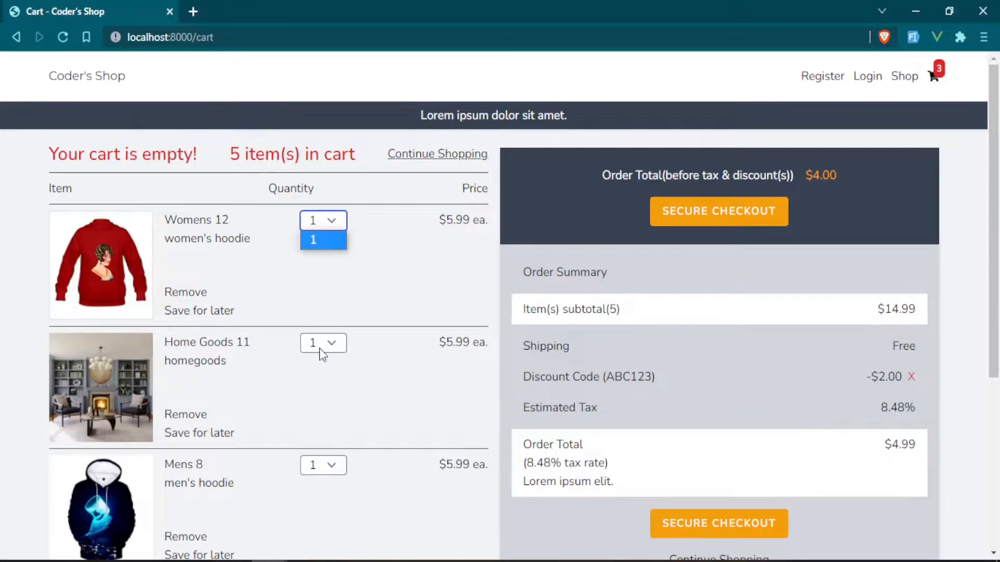
click(323, 464)
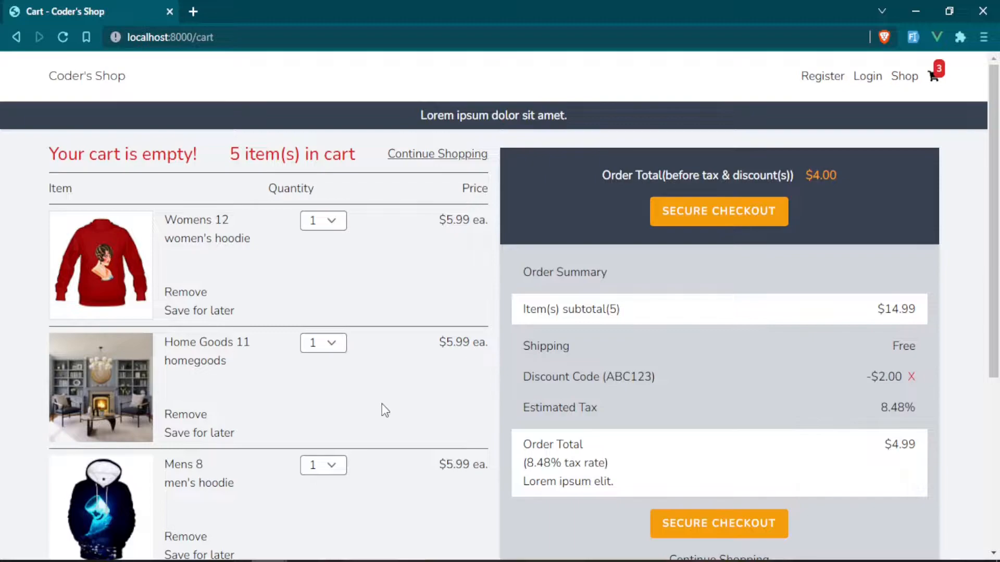
scroll(down, 3)
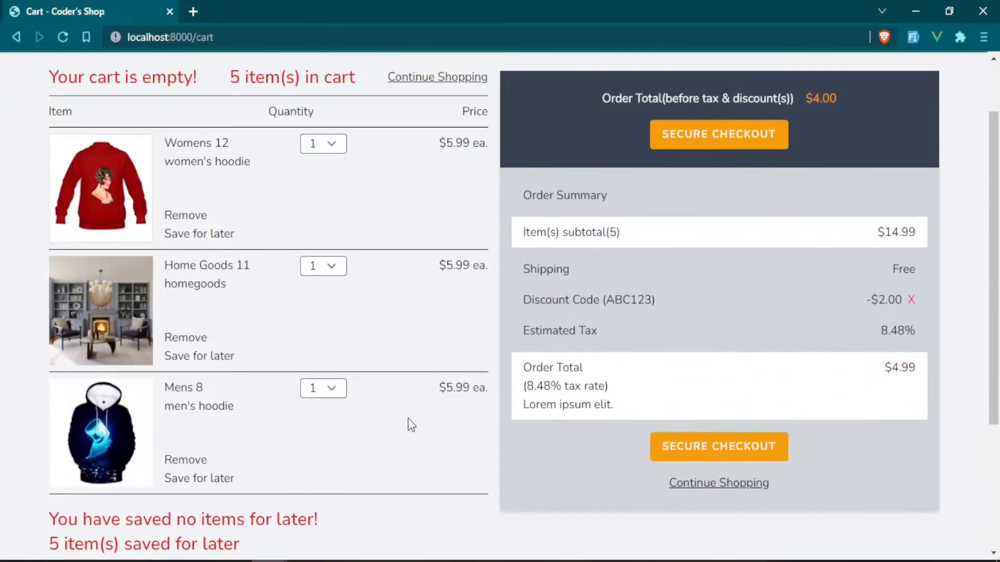
scroll(up, 3)
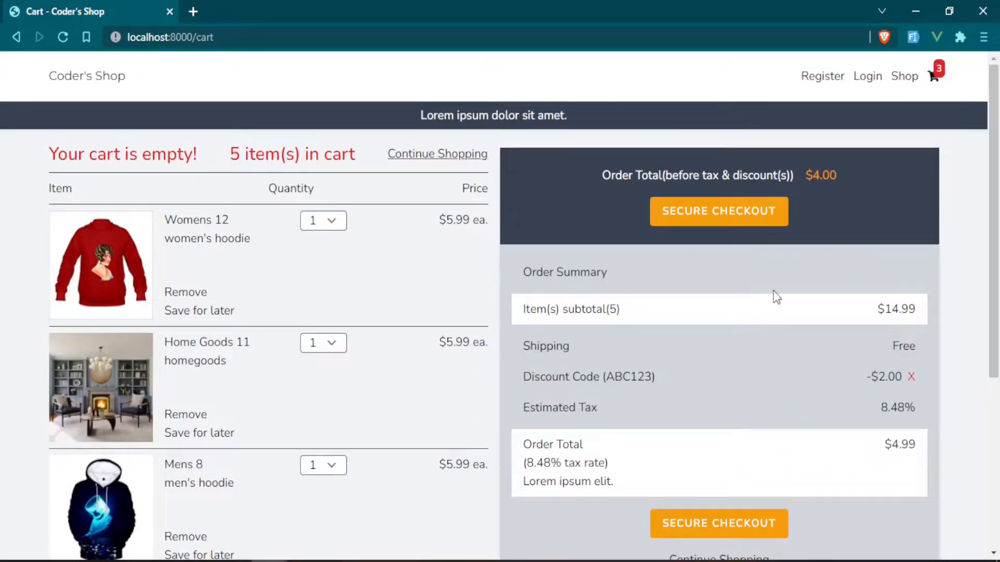
mouse_move(749, 258)
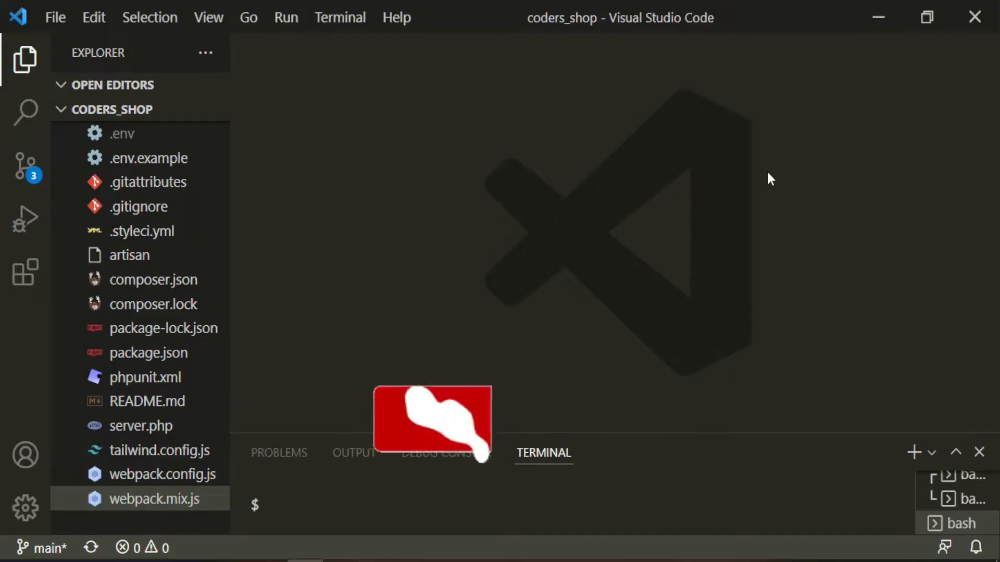
- Locate CartController.php via quick open (cartcon)
text(cartcon)
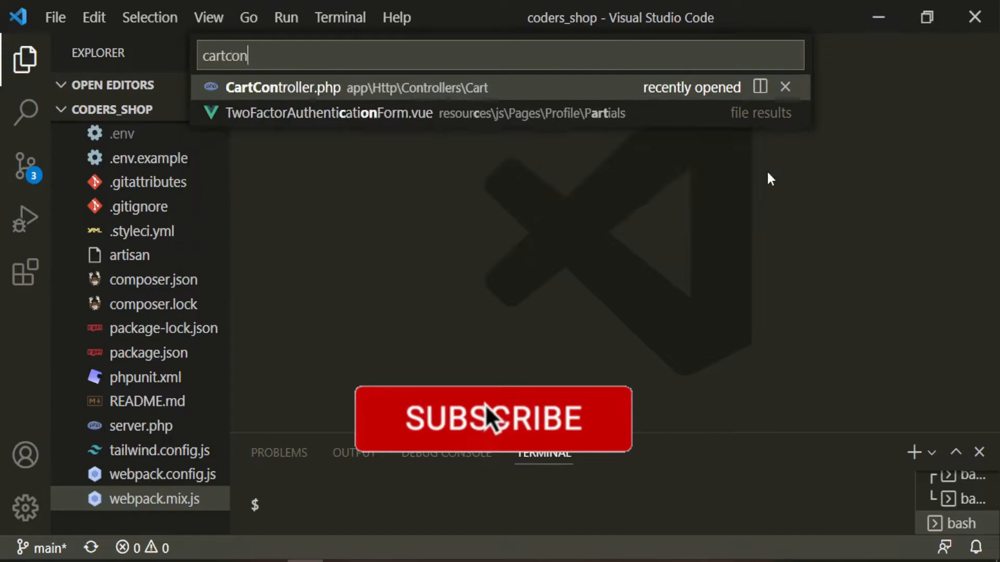
click(282, 87)
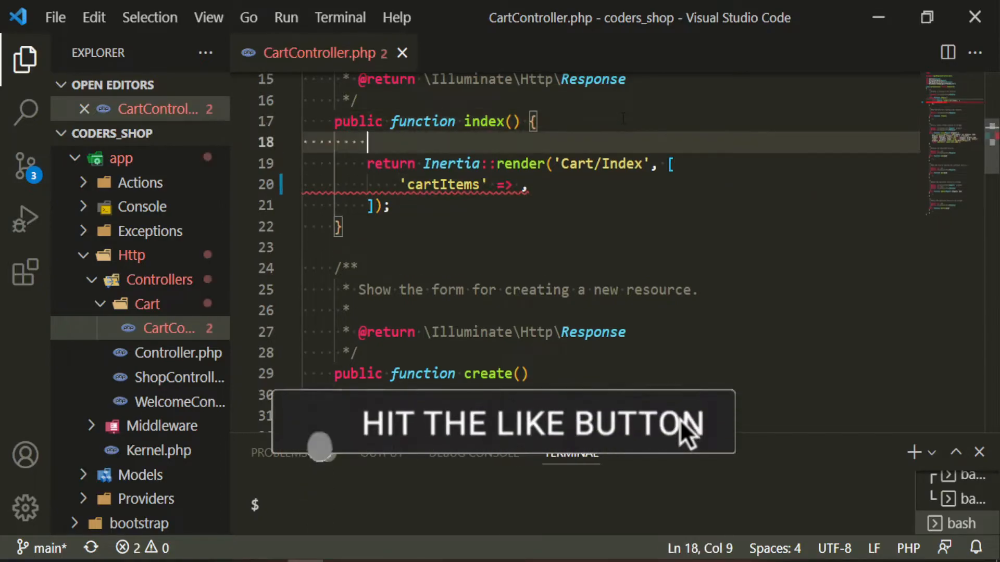
- In index(), set $cartItems = Cart::instance('default')->content() and pass it as cartItems
text($car)
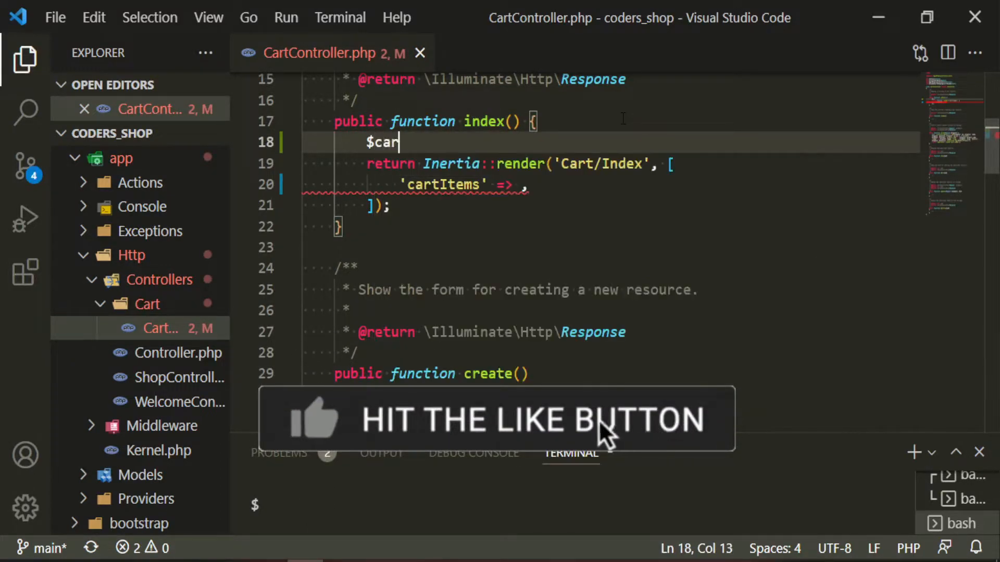
text(tItems =)
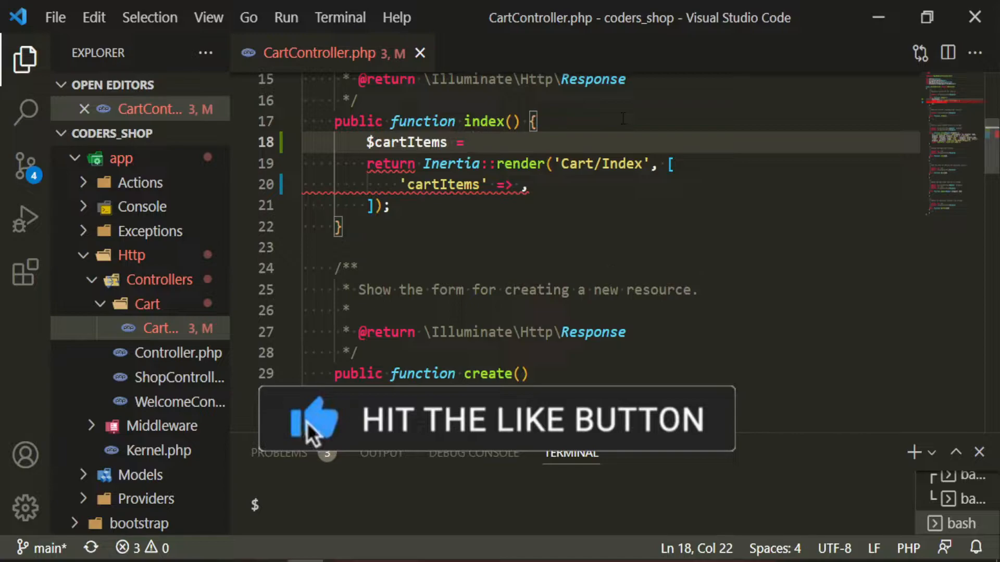
text(Cart::instance('default')->content();)
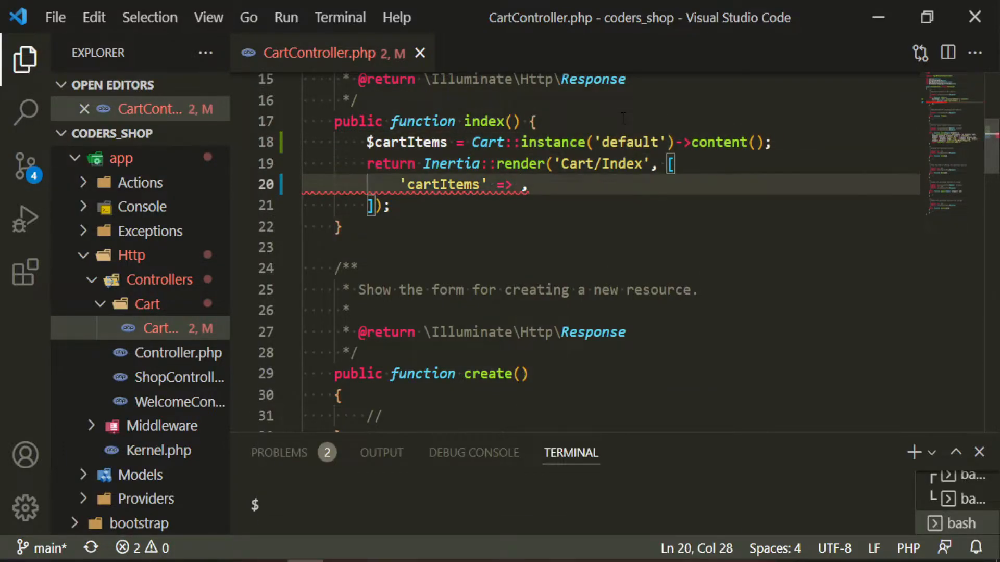
text($cartItems)
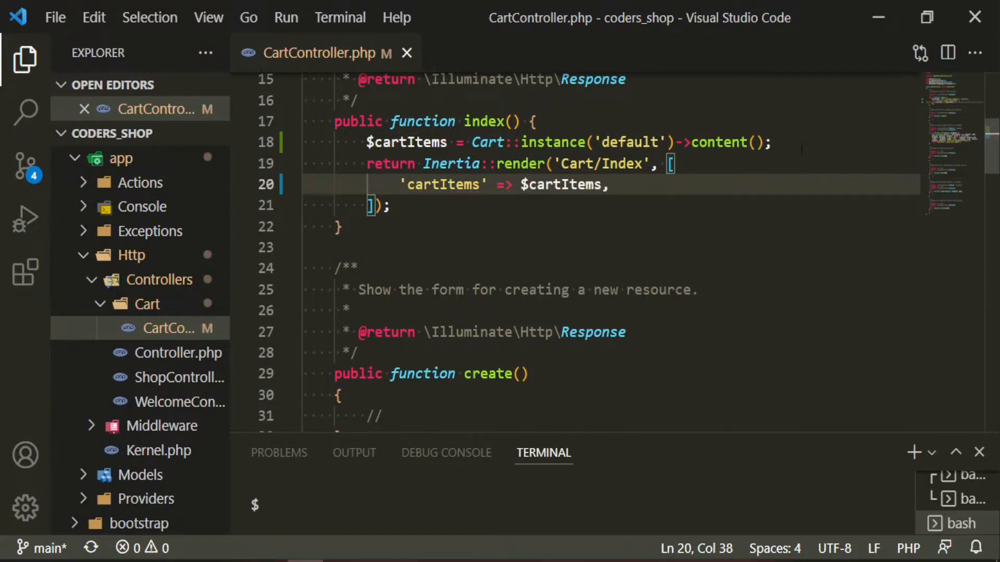
key(Enter)
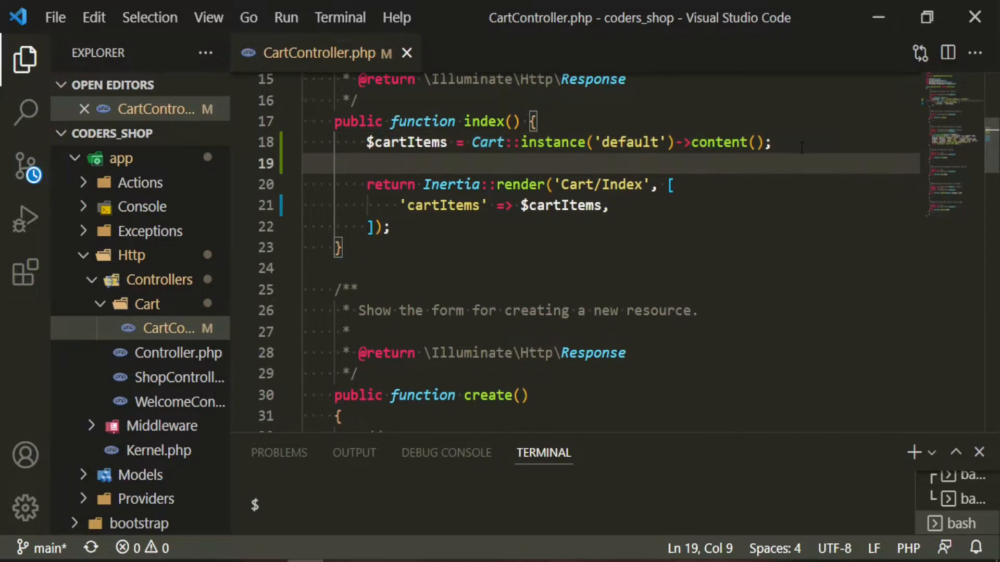
text($cartTaxRate = config(')
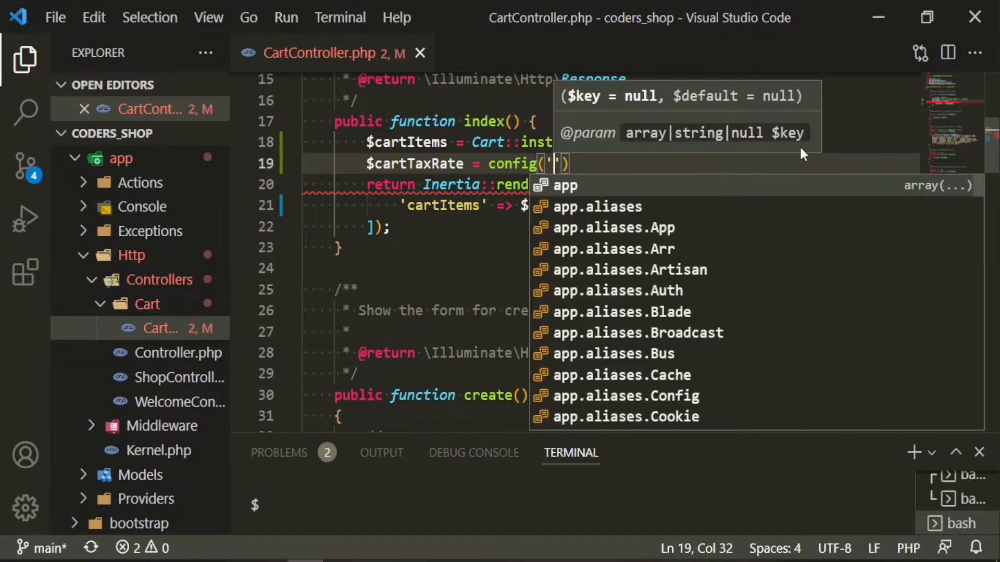
- Set $cartTaxRate = config('cart.tax') and pass it as 'cartTaxRate'
text(cart.tax)
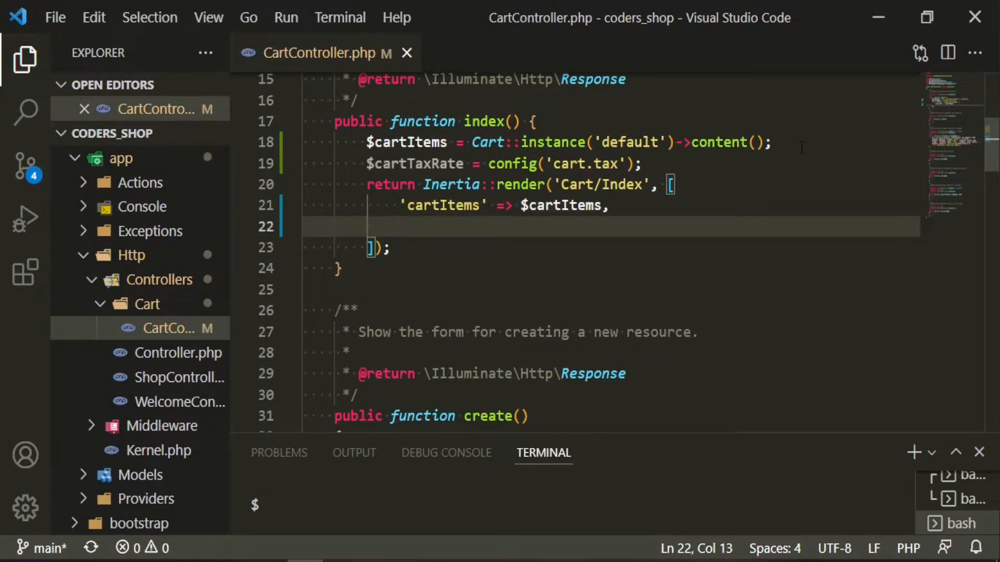
text('cartTax)
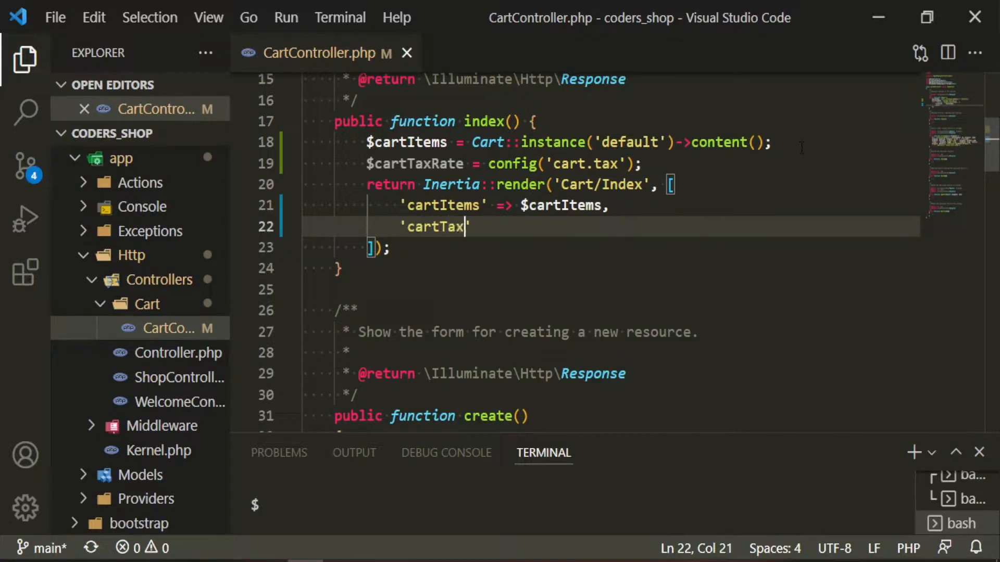
text(Rate')
text($ta)
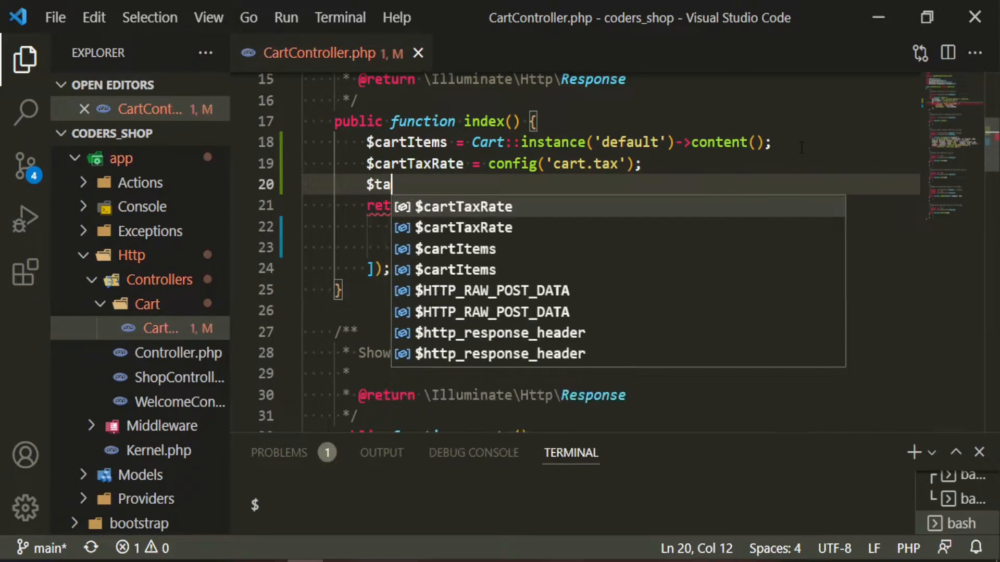
- Add $tax = config('cart.tax') /100; and save the controller
text(x = config)
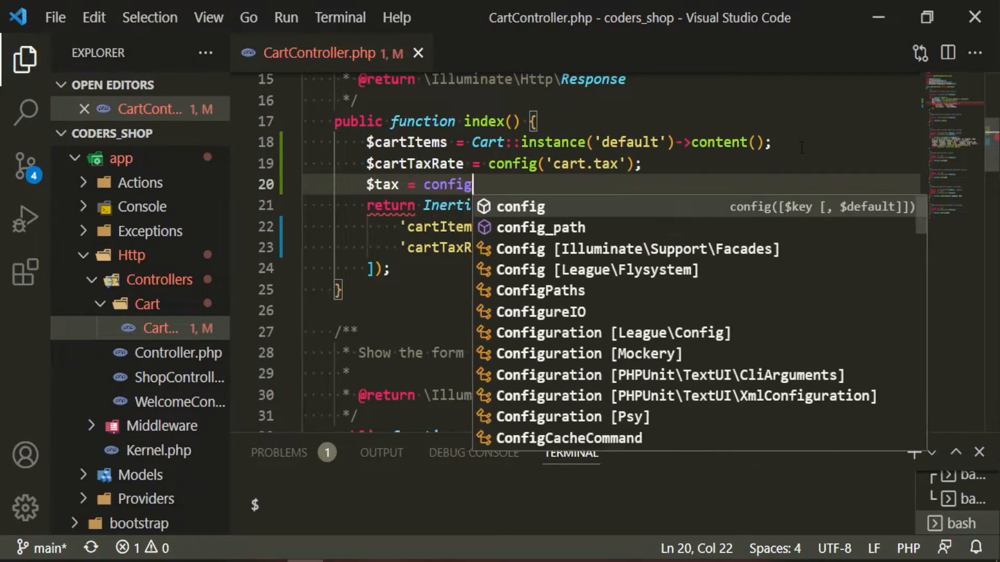
text(('c)
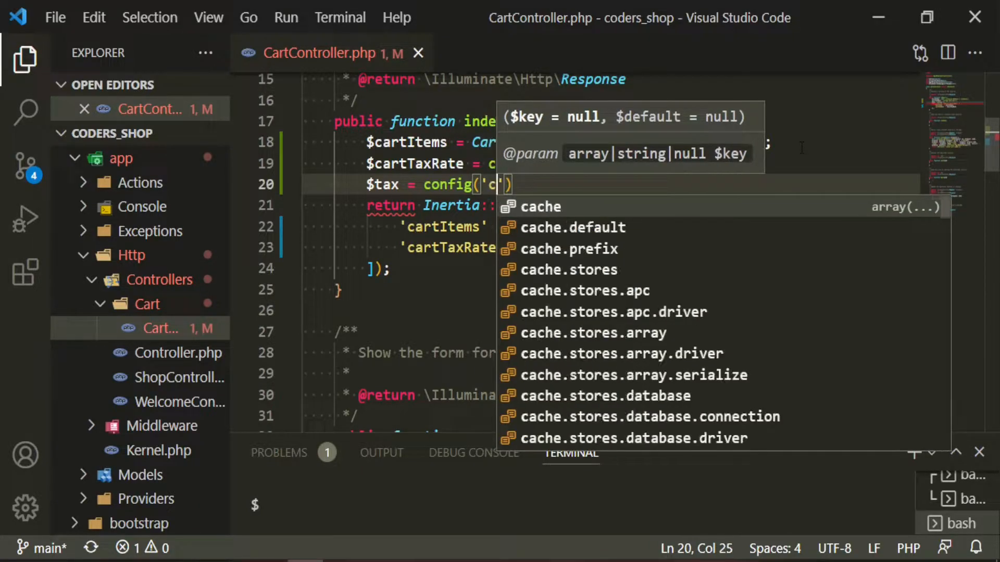
text(art.tax)
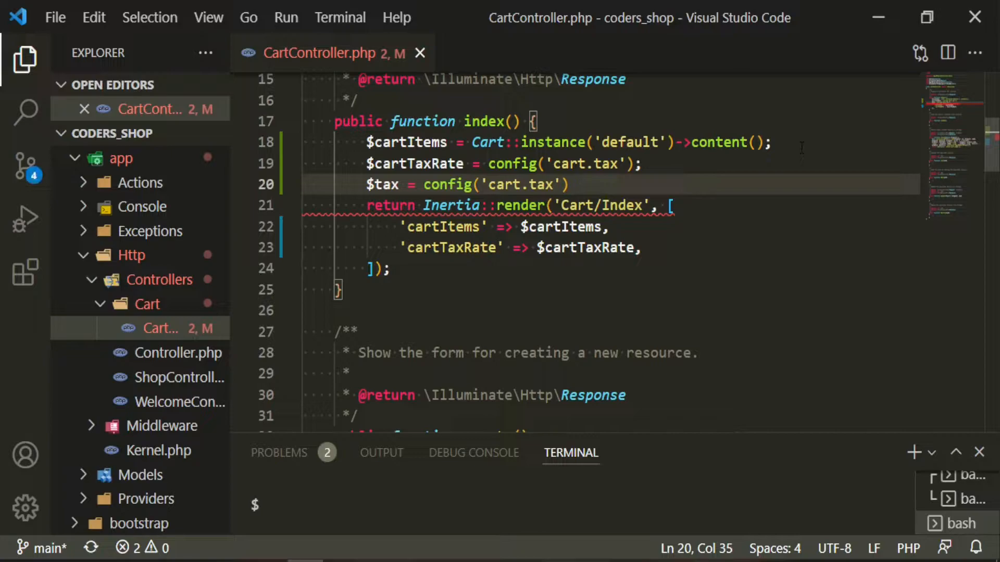
text(/100;)
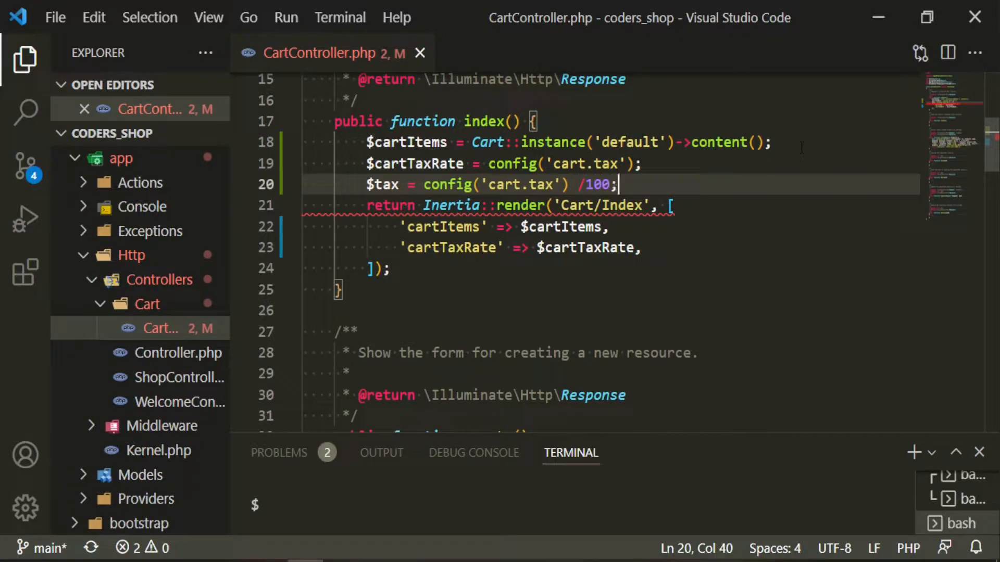
key(ctrl+s)
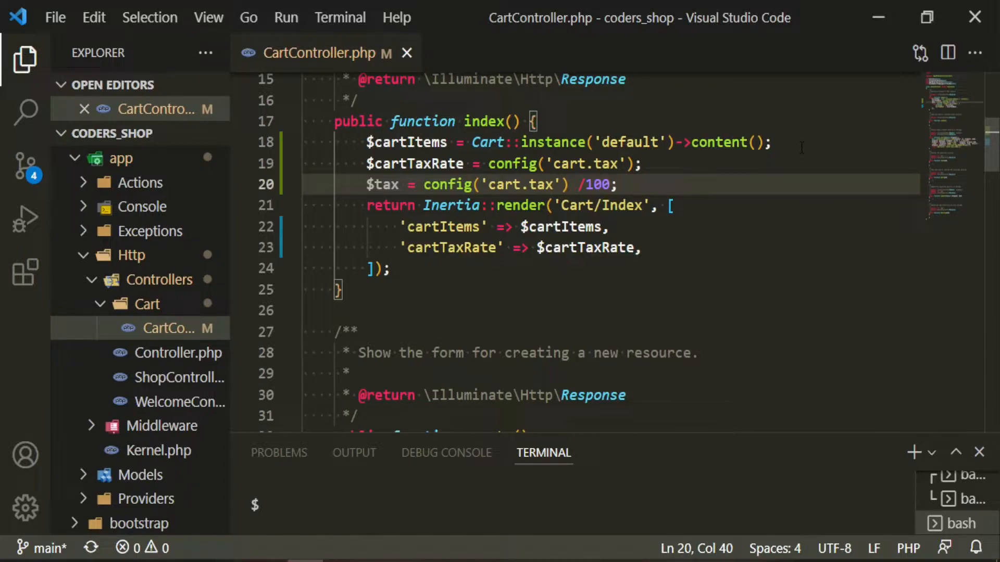
key(enter)
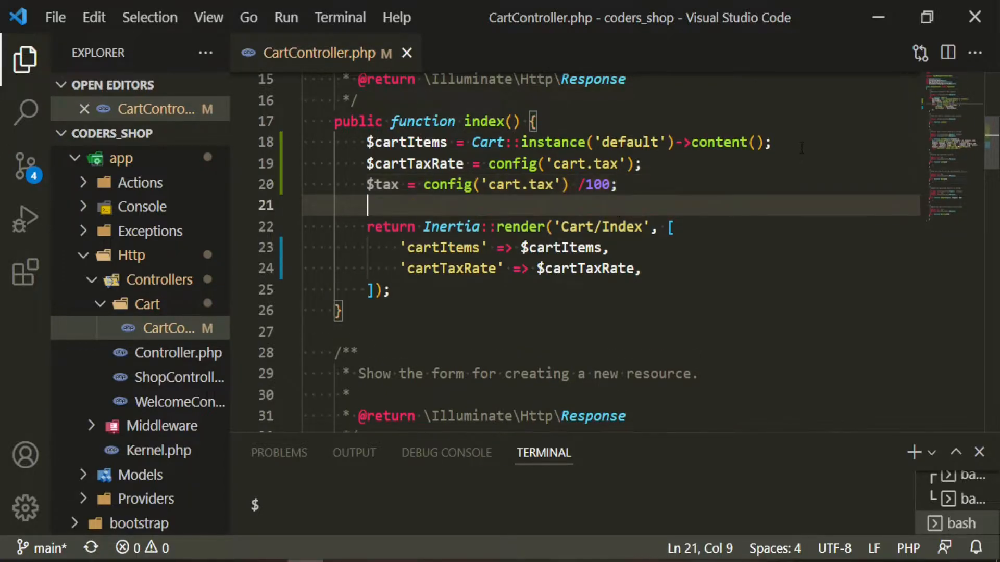
- Compute $cartSubtotal from Cart::instance subtotal and pass it as 'cartSubtotal'
text($cartSubtotal = Car)
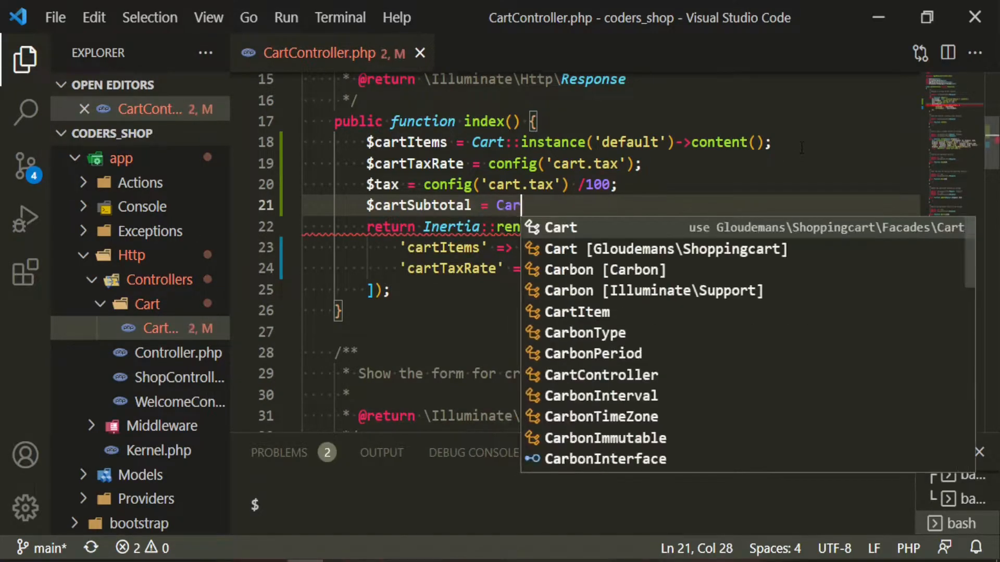
text(::instance('default)
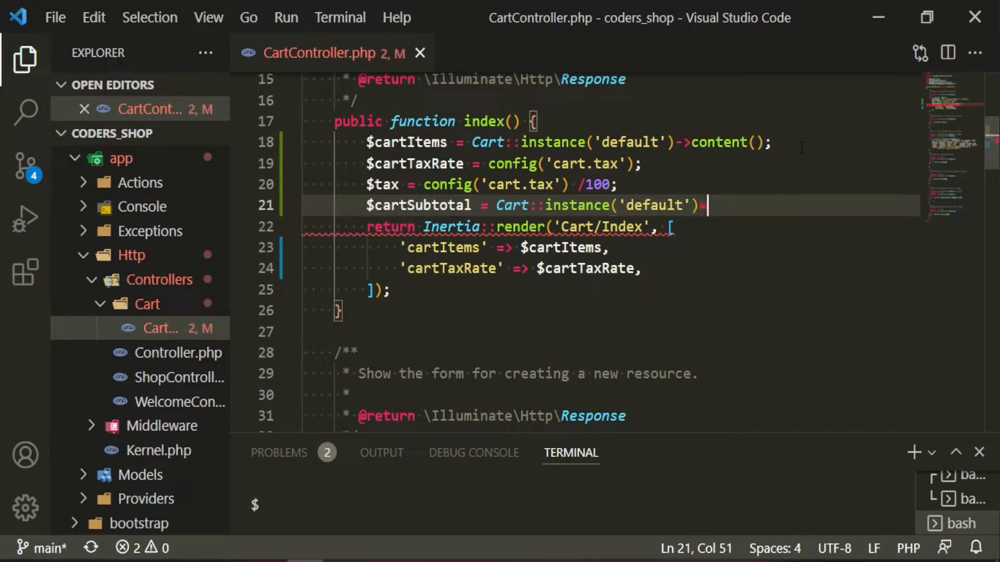
text(->subtotal()
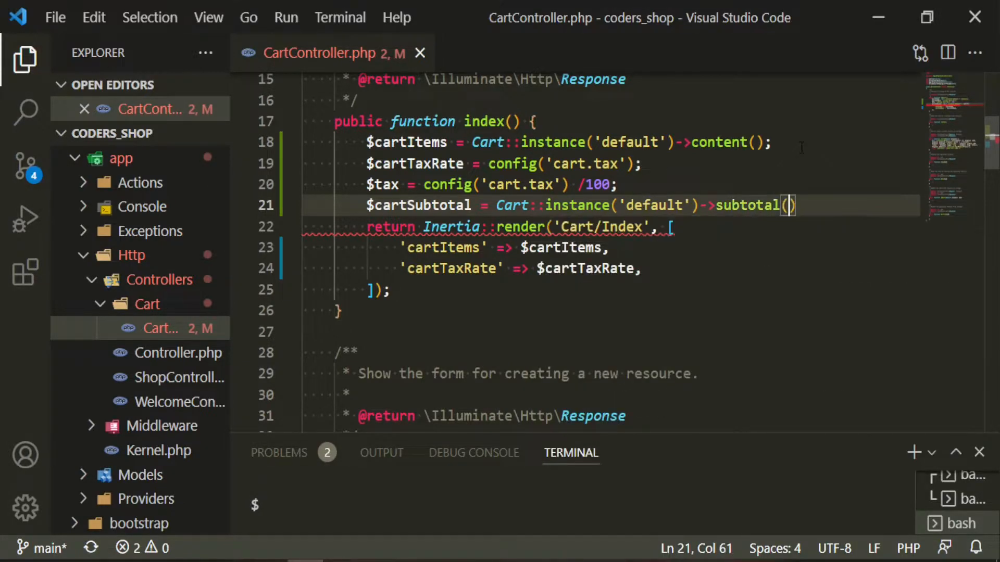
text(;)
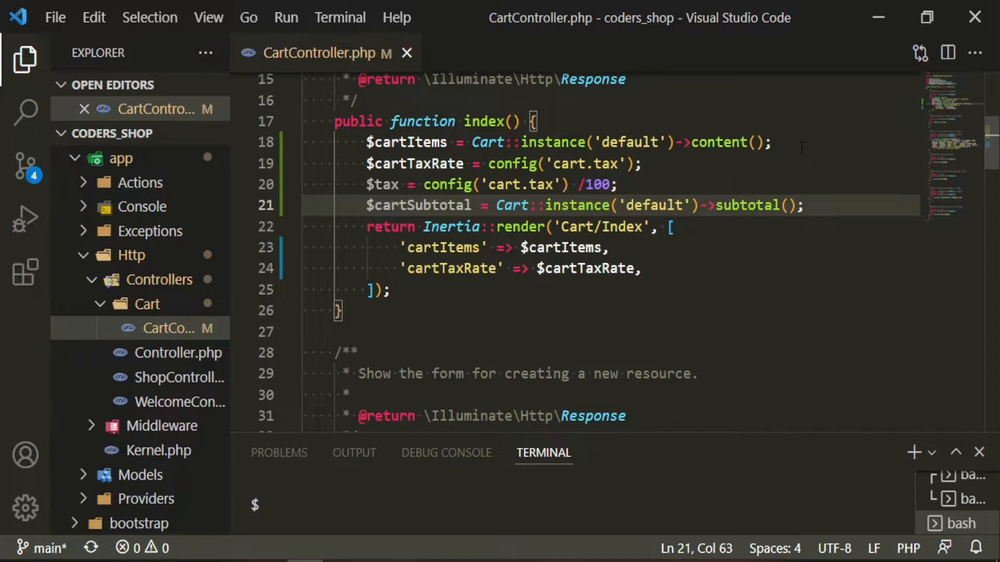
click(643, 269)
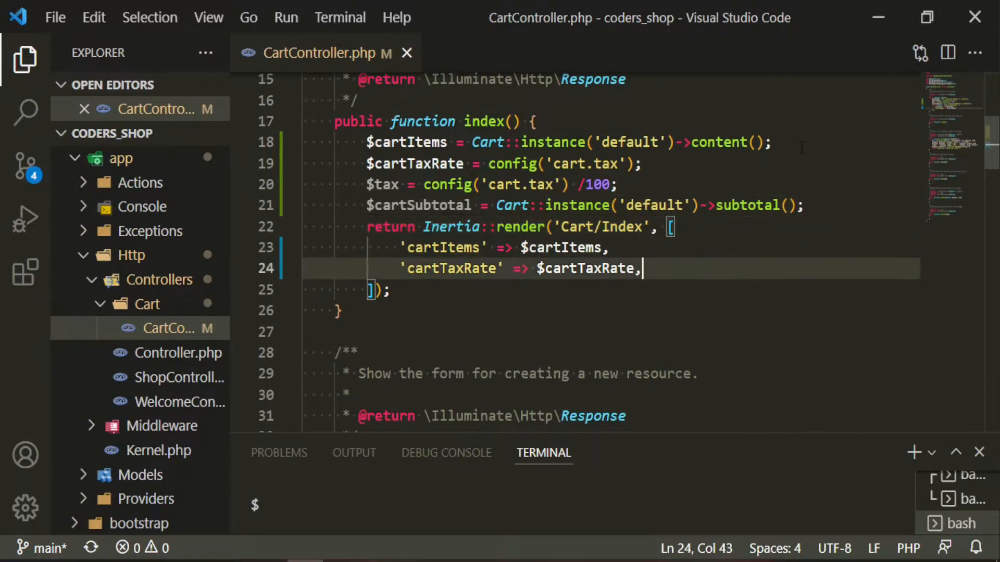
text('cartSu)
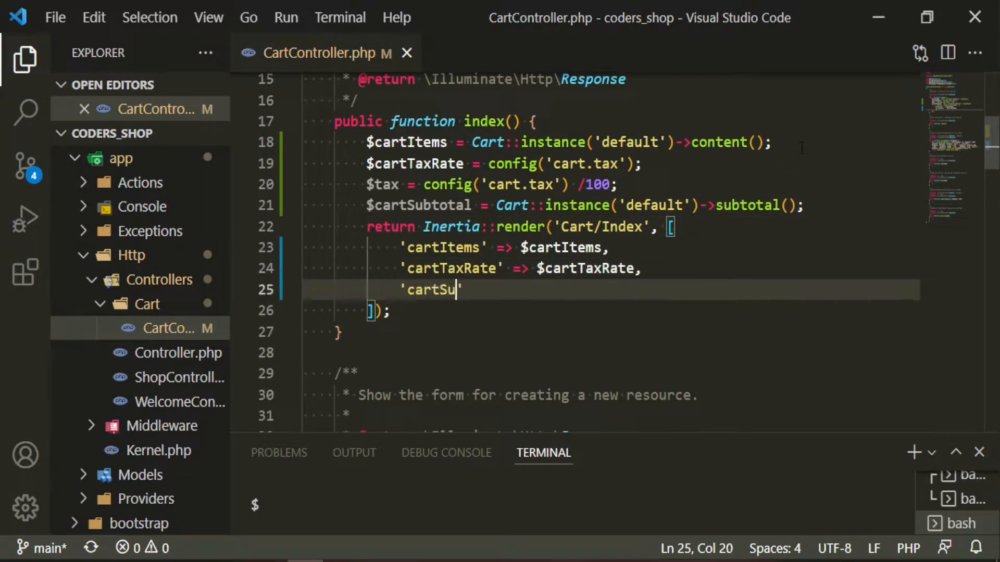
text(btotal' => $cartSubtotal,)
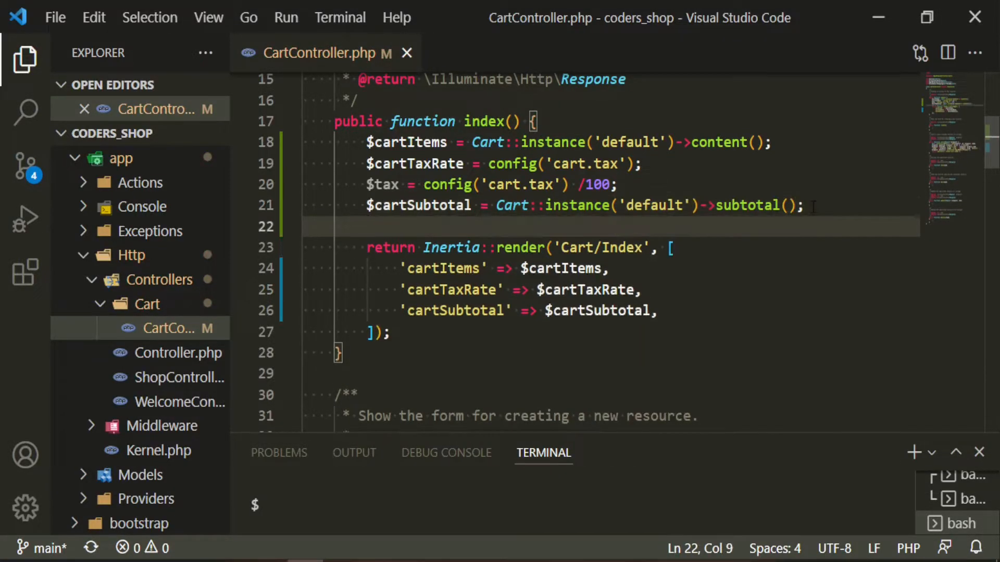
- Compute $cartTax as the cart total times $tax and pass it as 'cartTax'
text($cart)
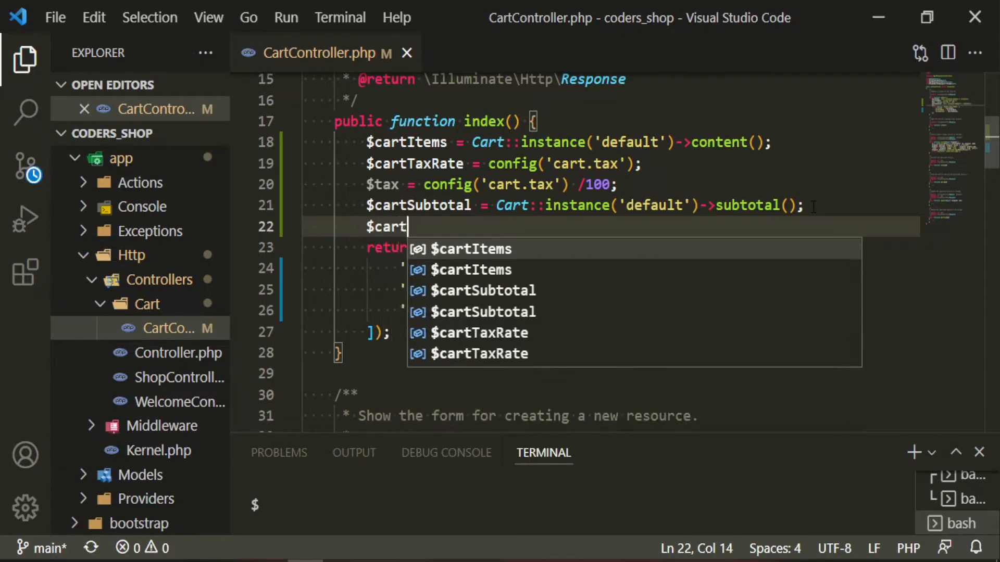
text(Tax =)
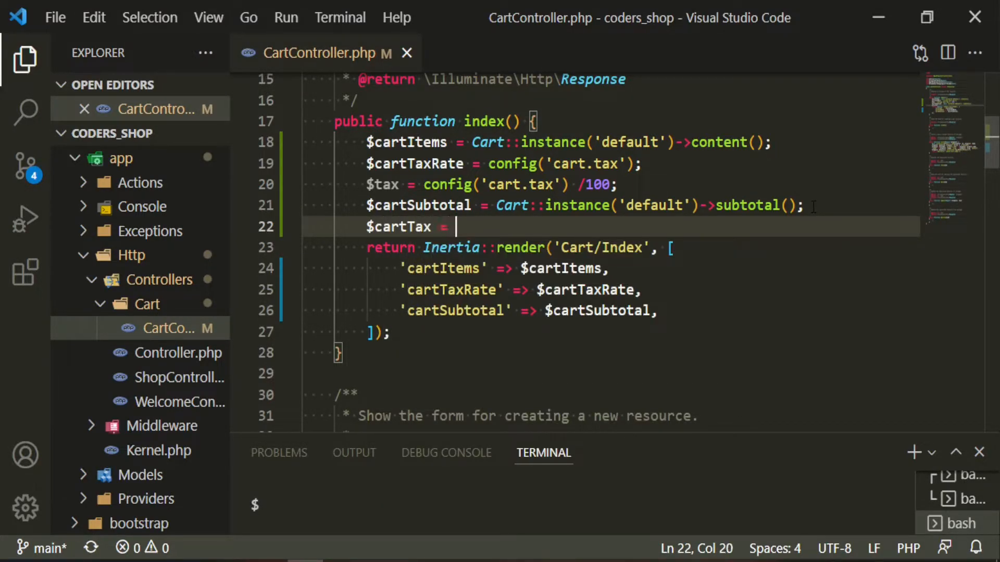
text($)
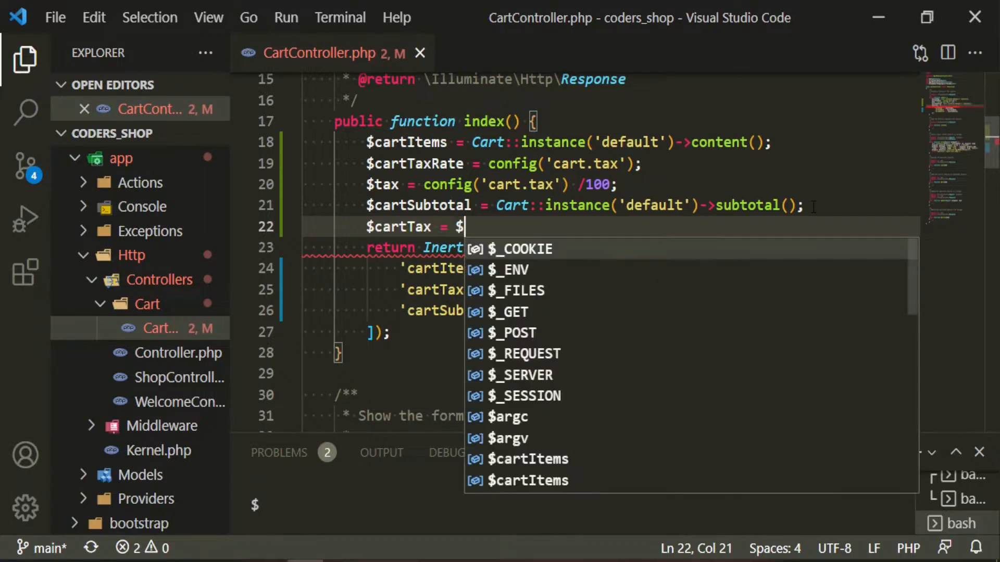
text(cartT)
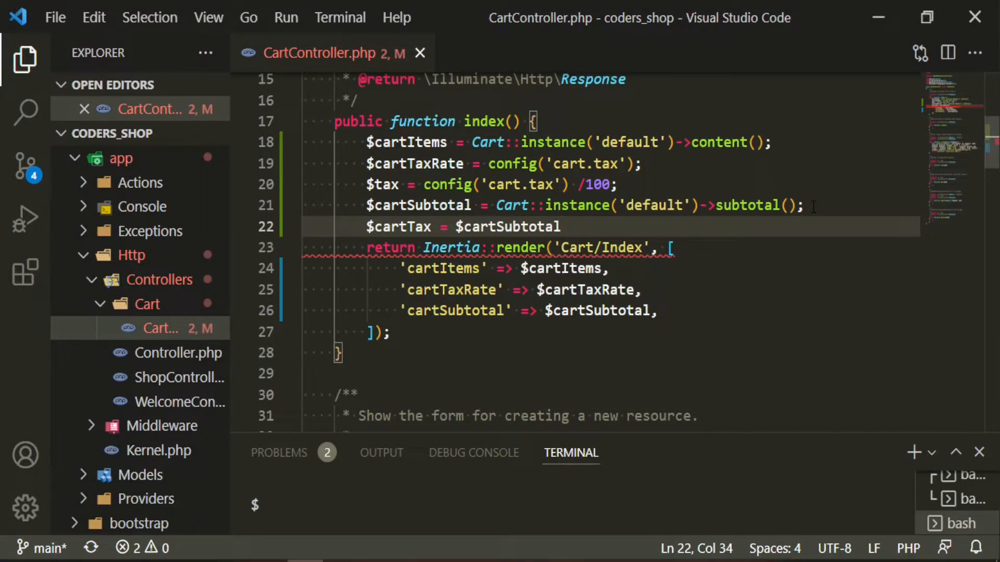
text(* $)
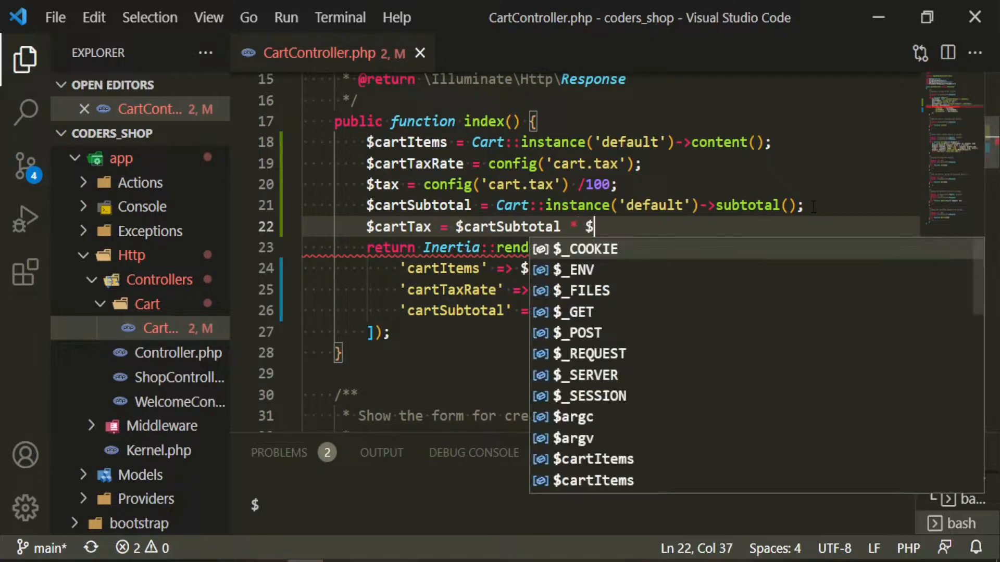
text(tax;)
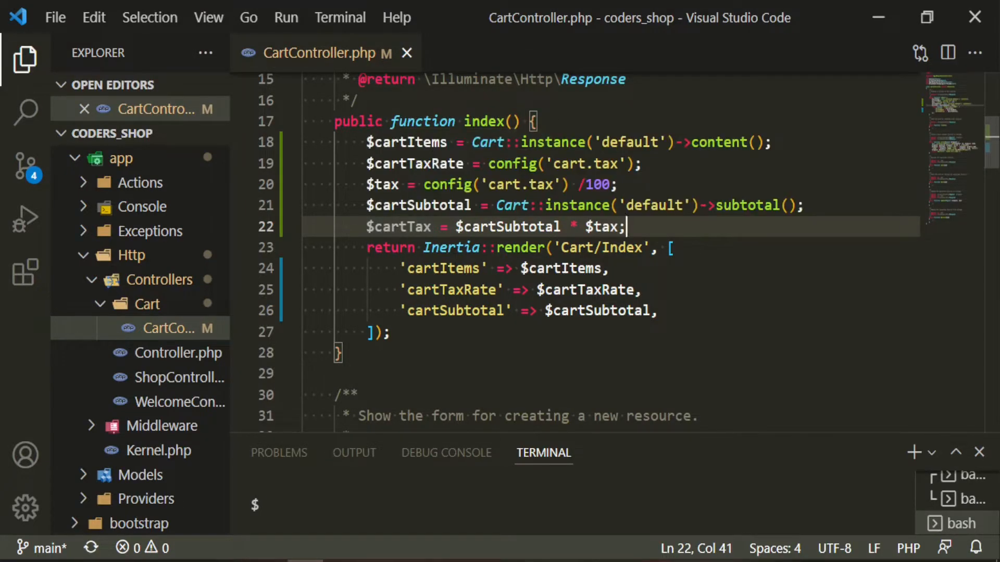
text('cartTax' =>)
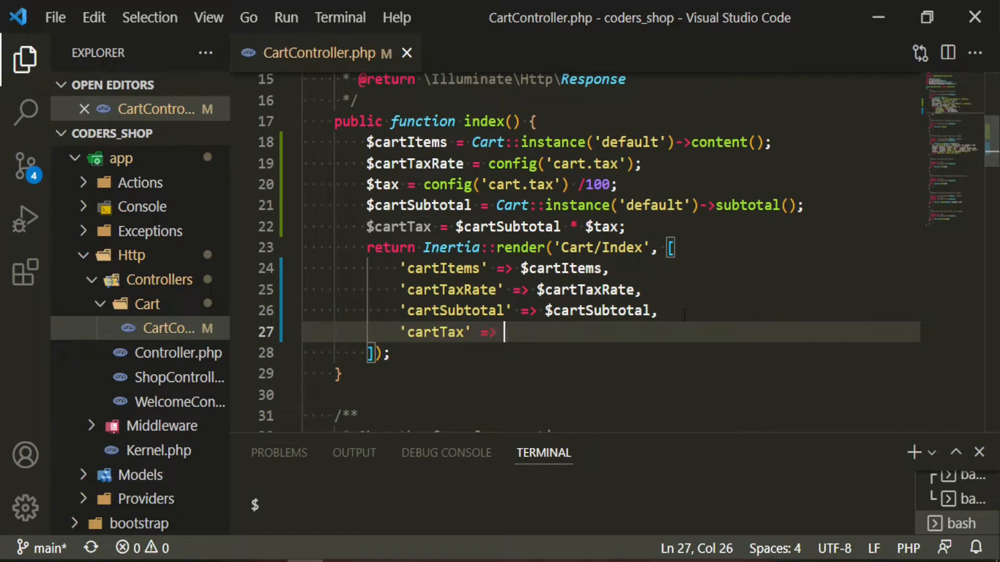
text($cartTax,)
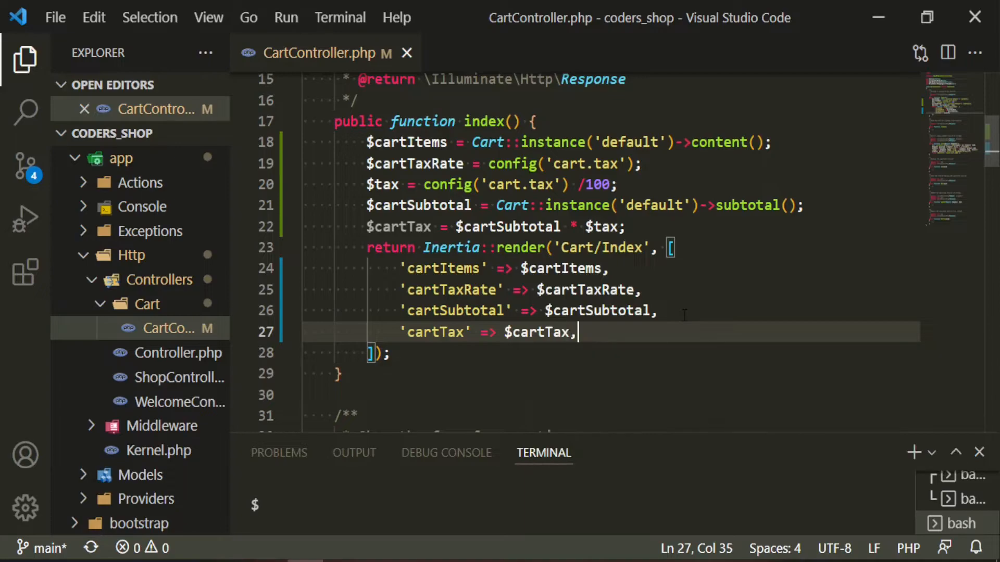
- Compute $newTotal as subtotal times (1+$tax) and pass it as 'newTotal'
text($newTotal =)
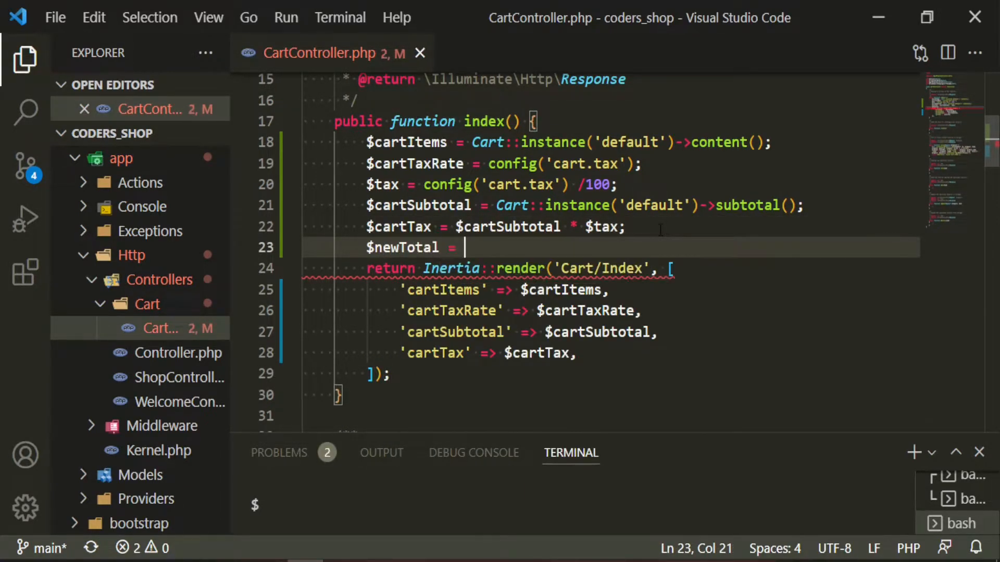
text($carts)
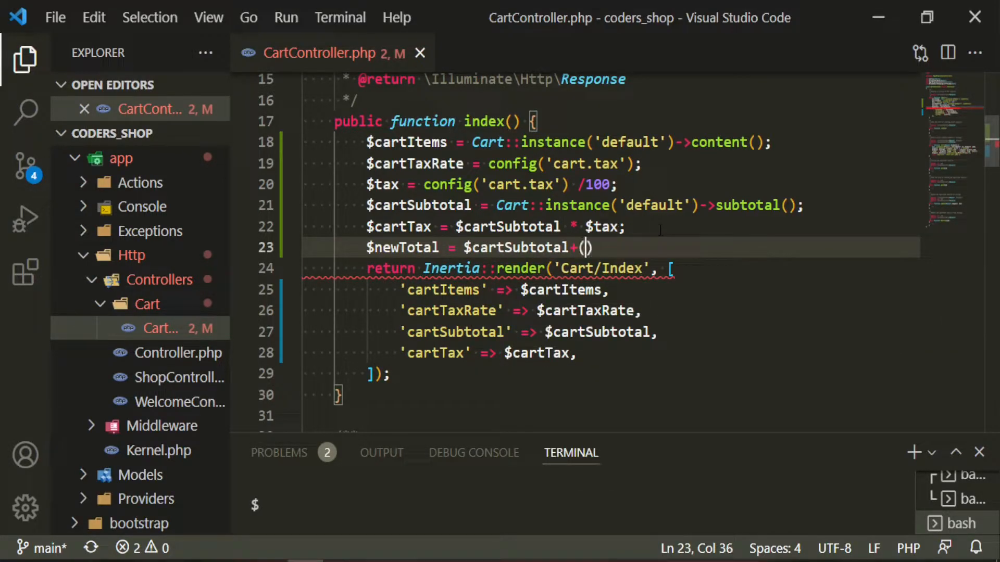
text(1+$tax)
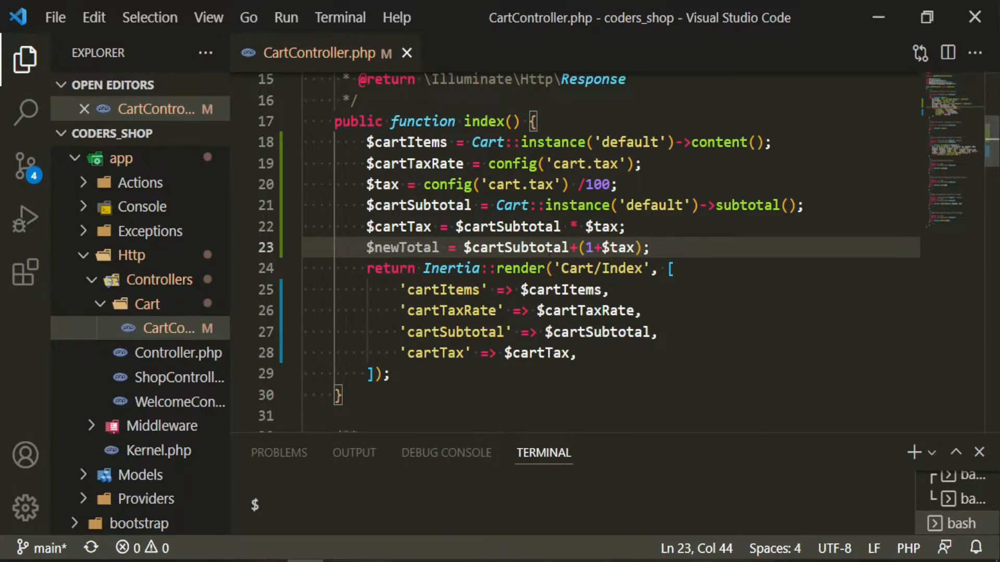
click(580, 353)
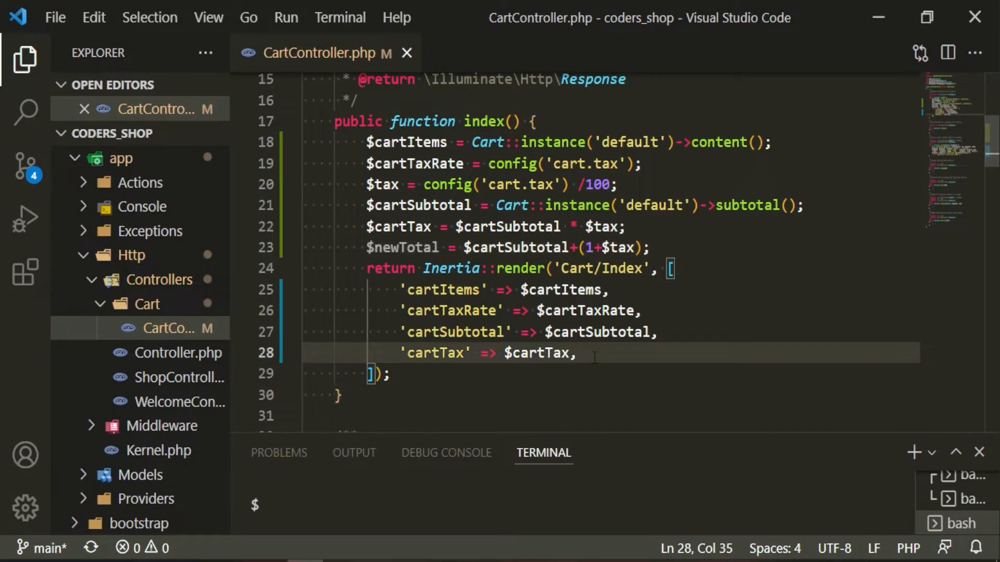
text('newTotal' => $newTotal,)
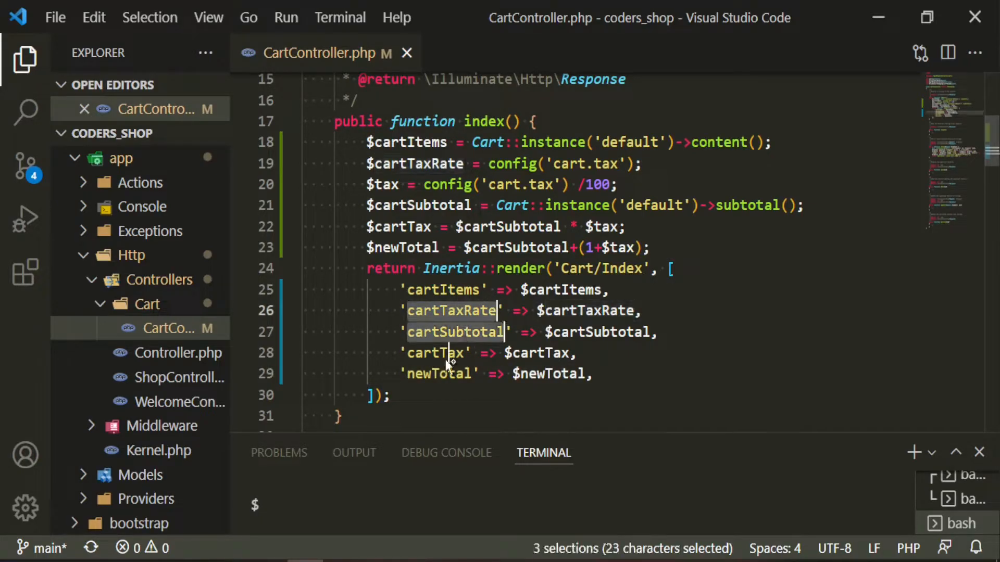
- In the cart Index.vue, declare cartTax and newTotal in the props list
key(ctrl+p)
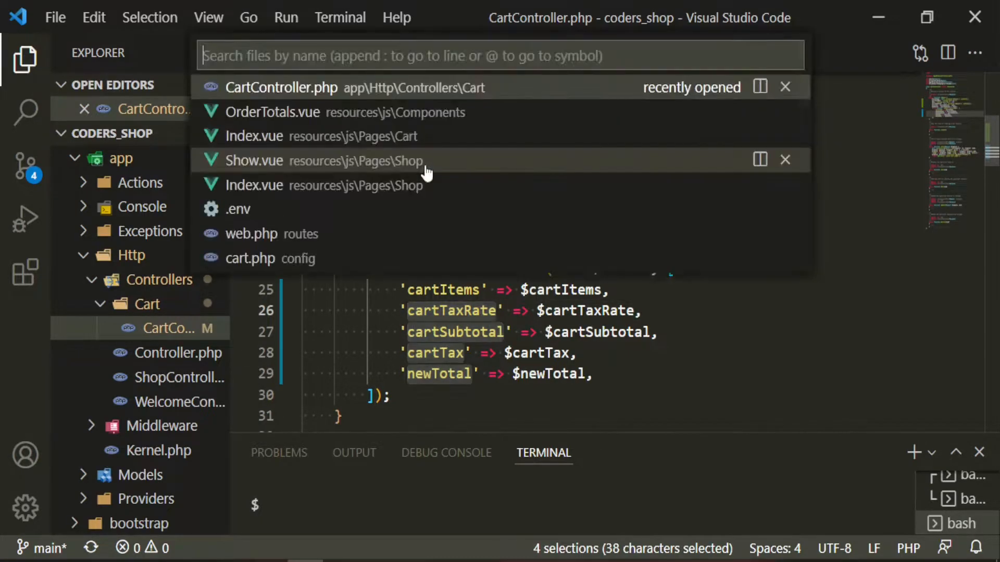
click(254, 136)
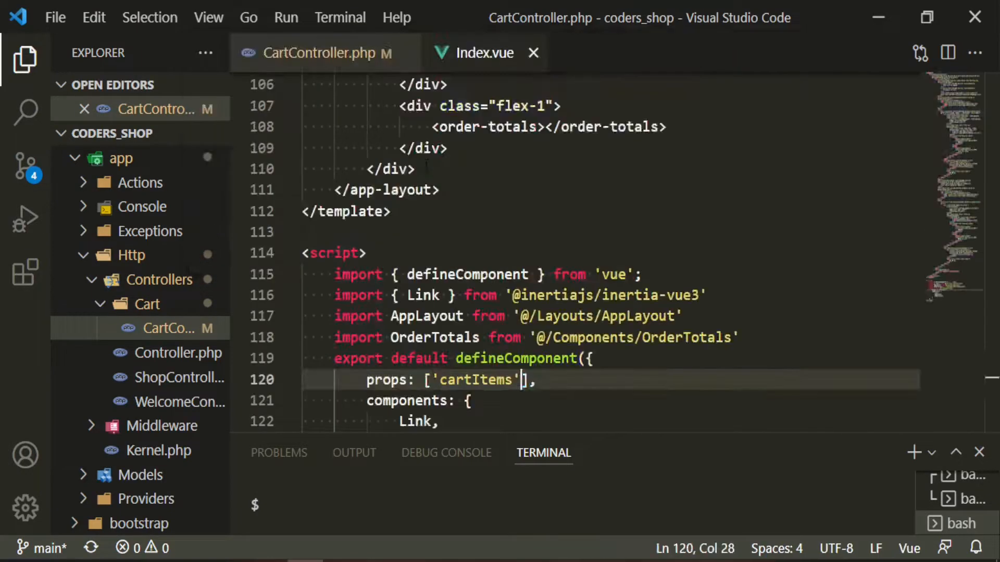
click(481, 53)
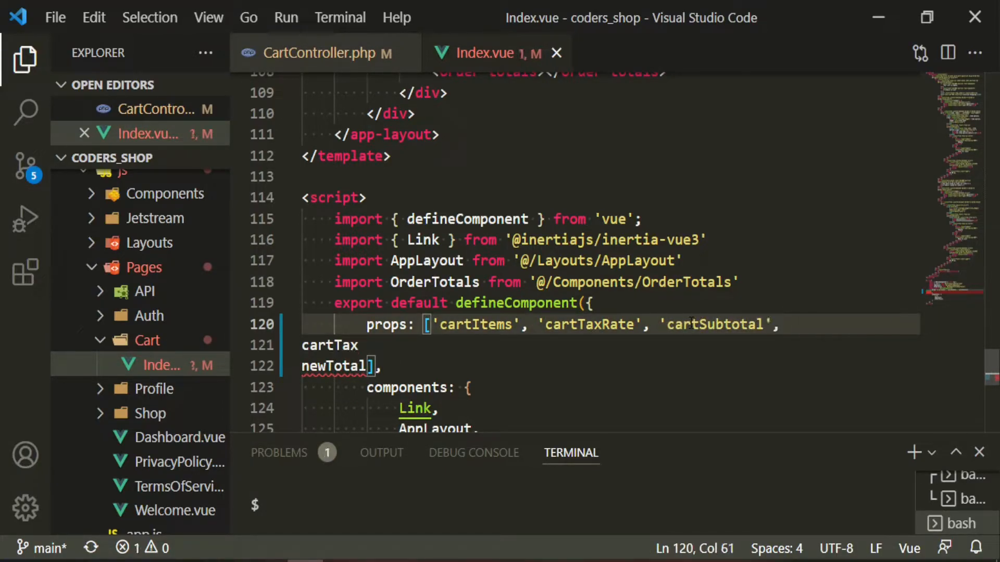
text('cartTax', ')
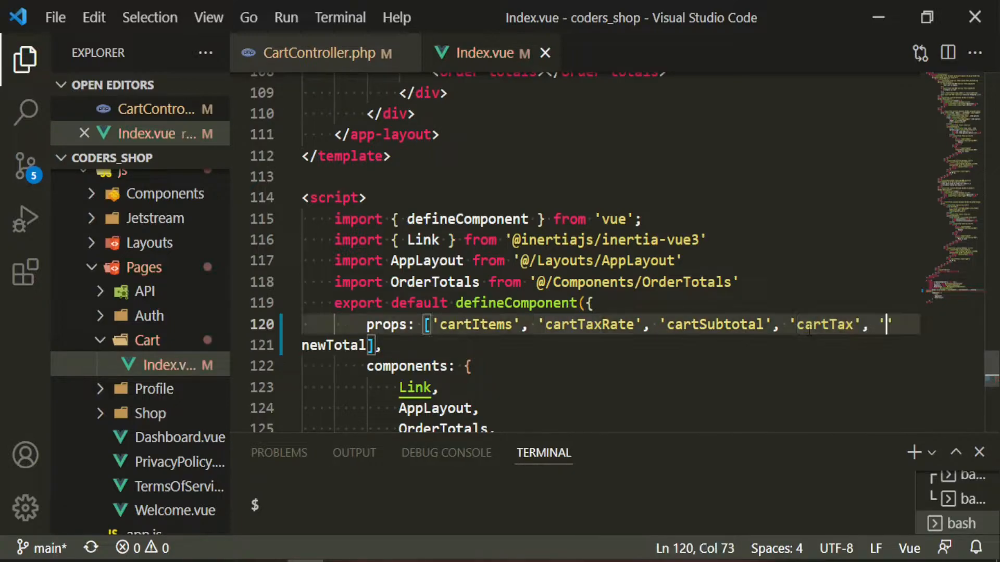
text('newTotal',)
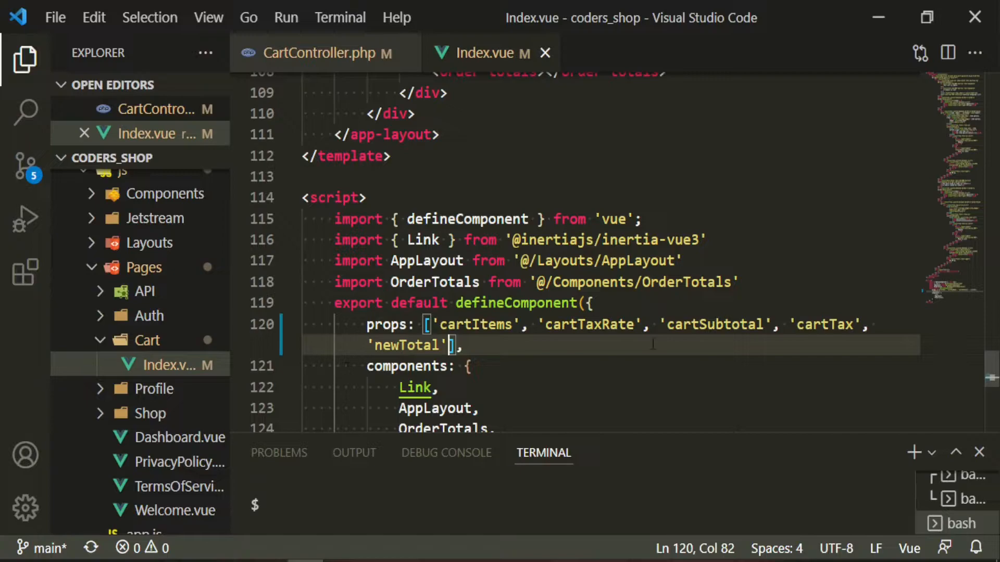
- Bind :taxRate, :subtotal, :tax and :total on <order-totals> with multi-cursor
scroll(up, 3)
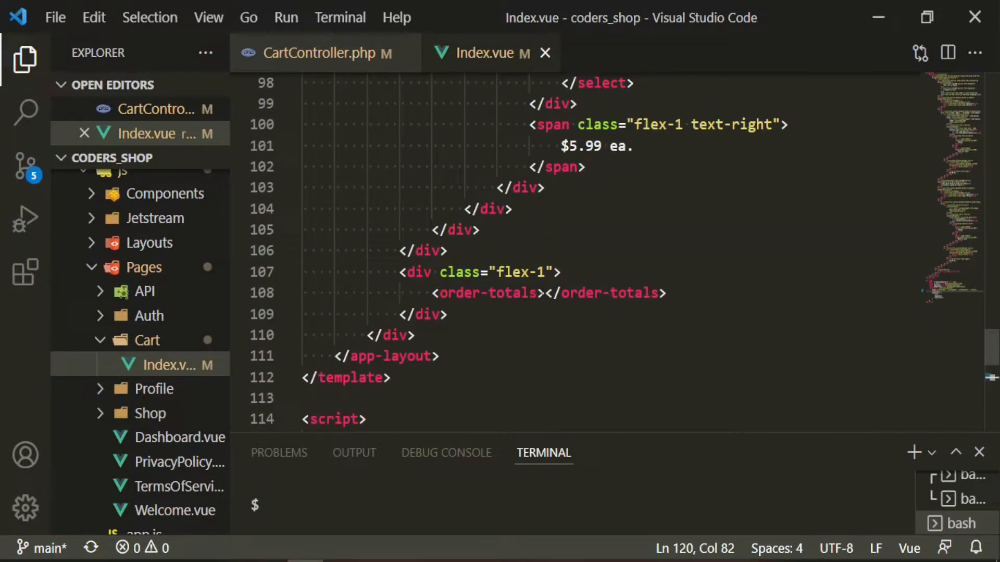
key(Enter)
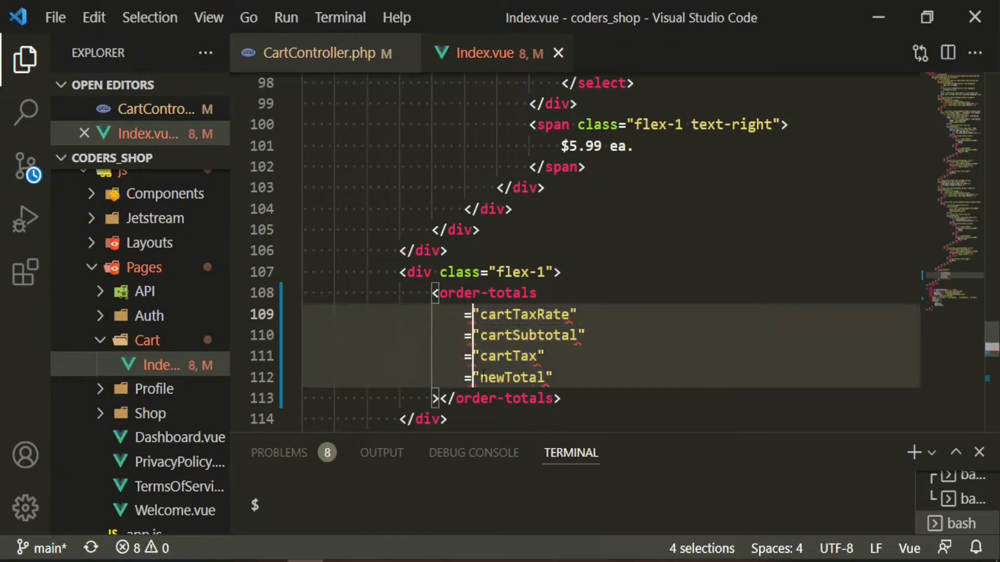
text(:taxRate)
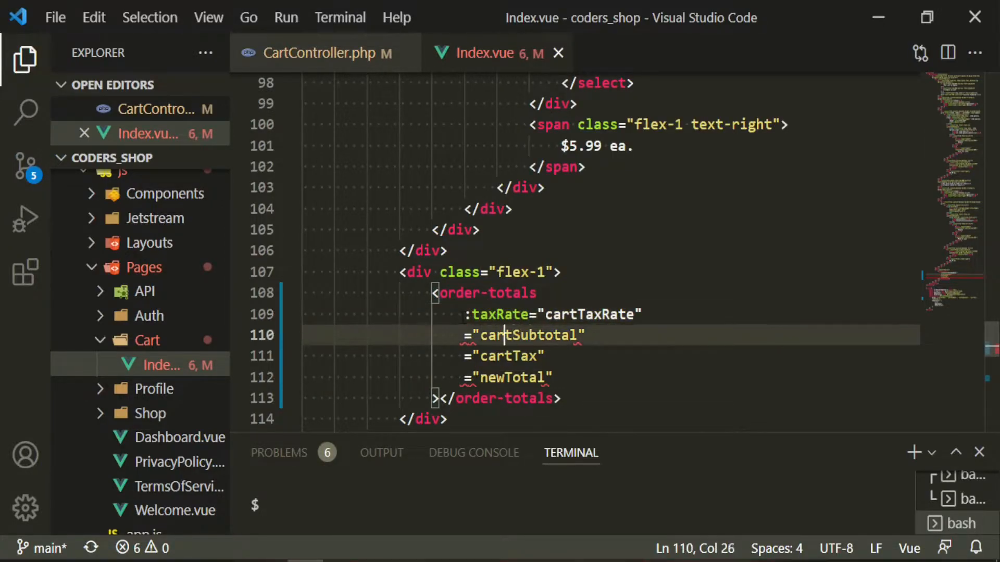
text(:t)
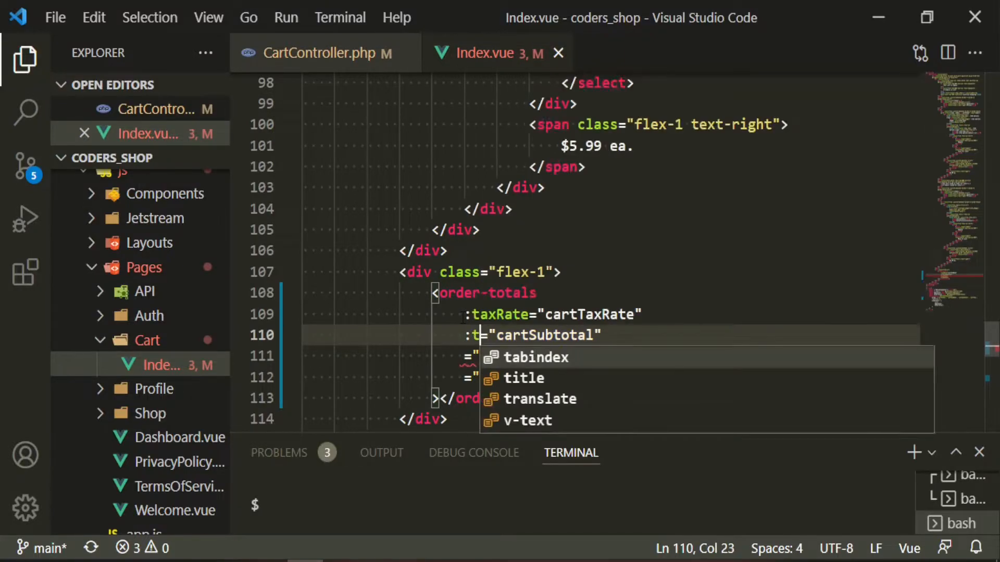
text(ubtotal)
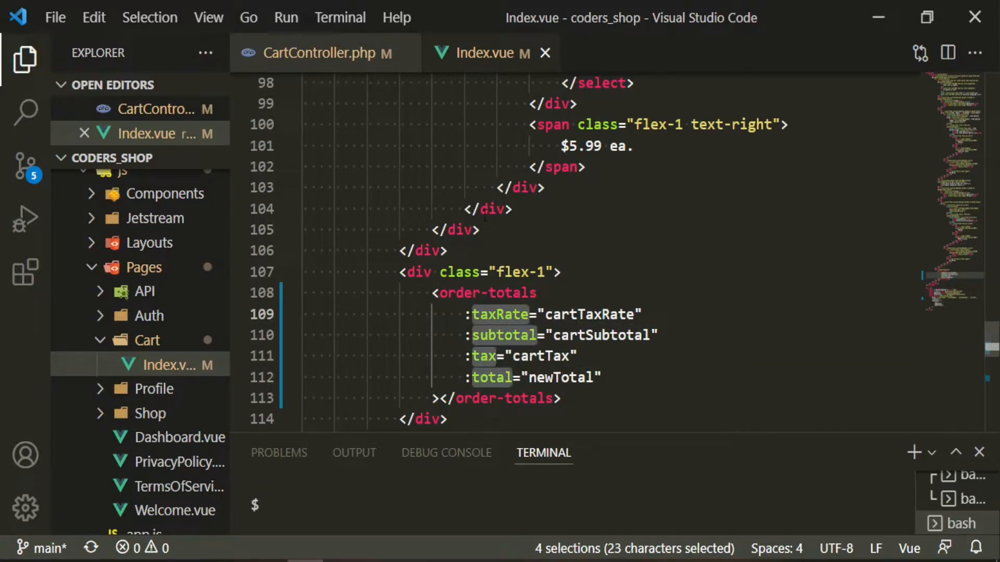
- In OrderTotals.vue, add a props array for the totals
click(181, 341)
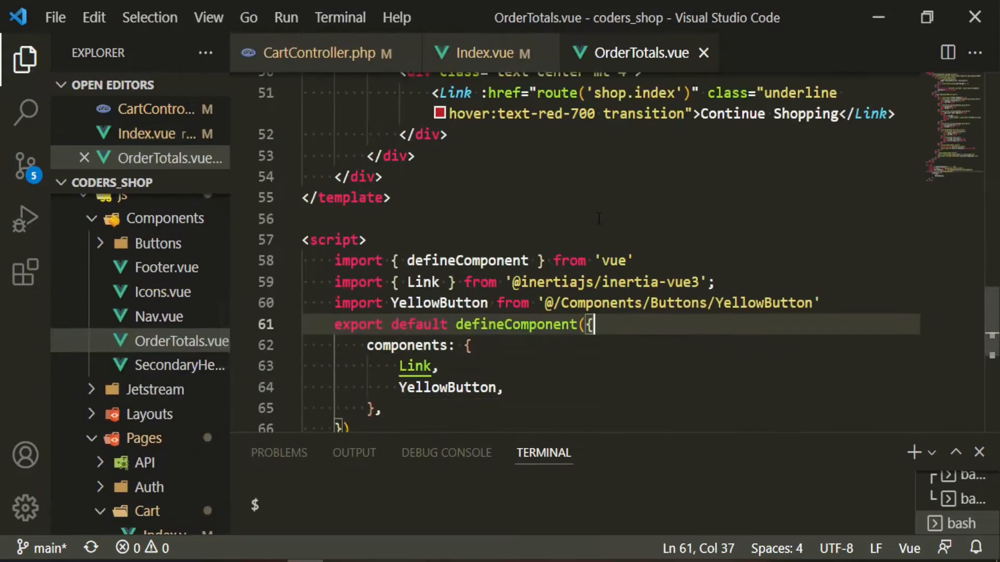
key(Enter)
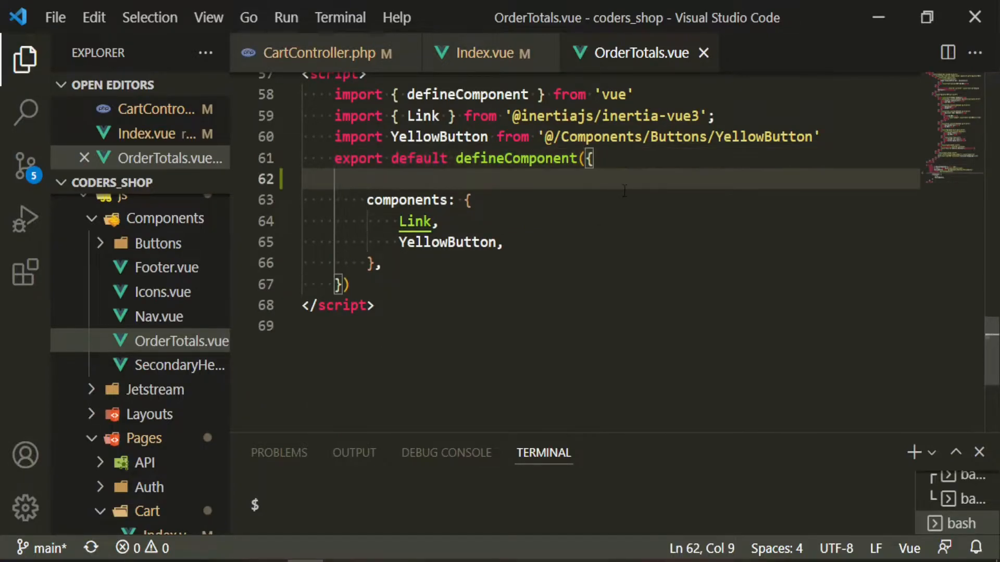
text(props: [)
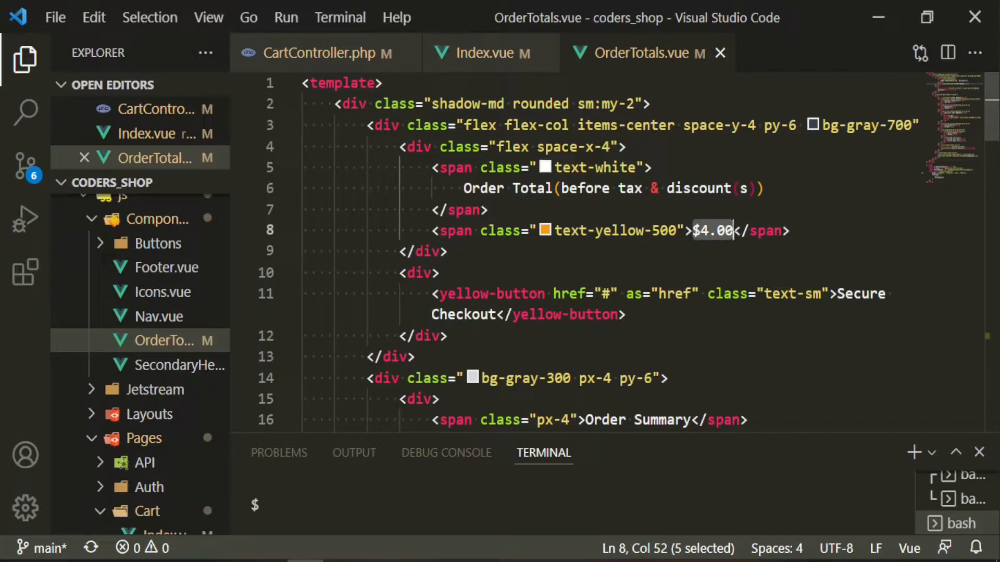
- Render subtotal, tax and total via $filters.formatCurrency and show {{ taxRate }}
text({{ $filter }})
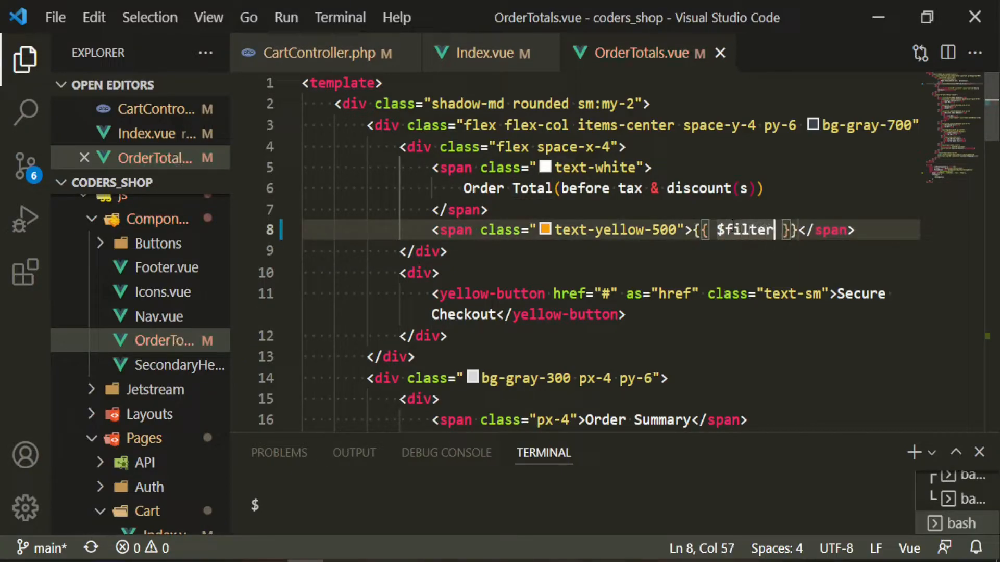
text(s.formatCurren)
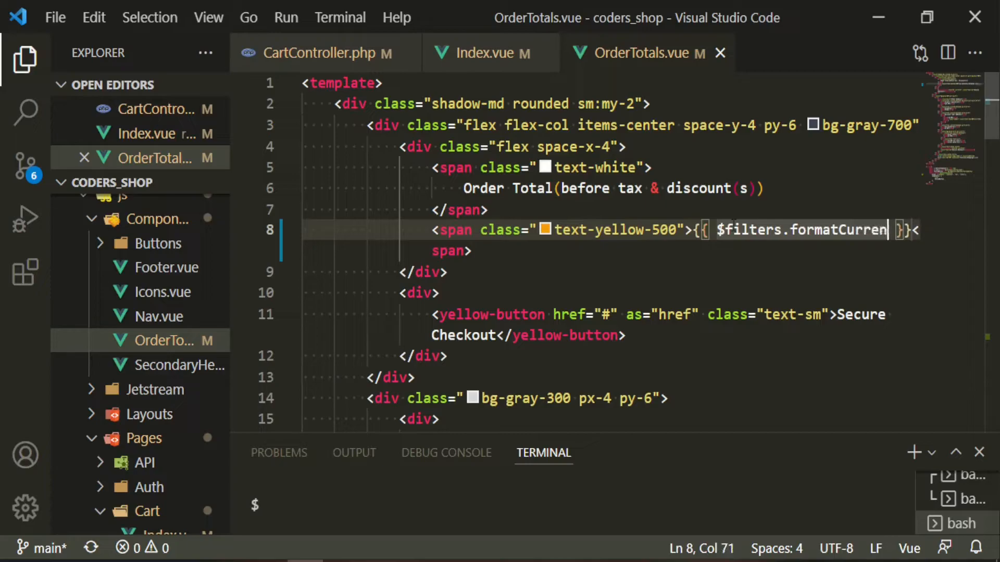
text((subtotal)
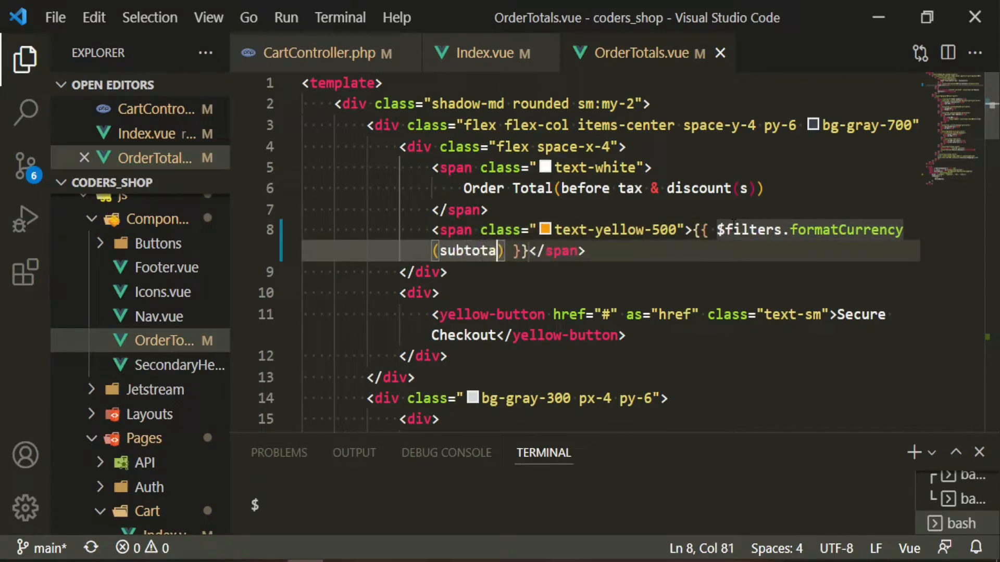
scroll(down, 3)
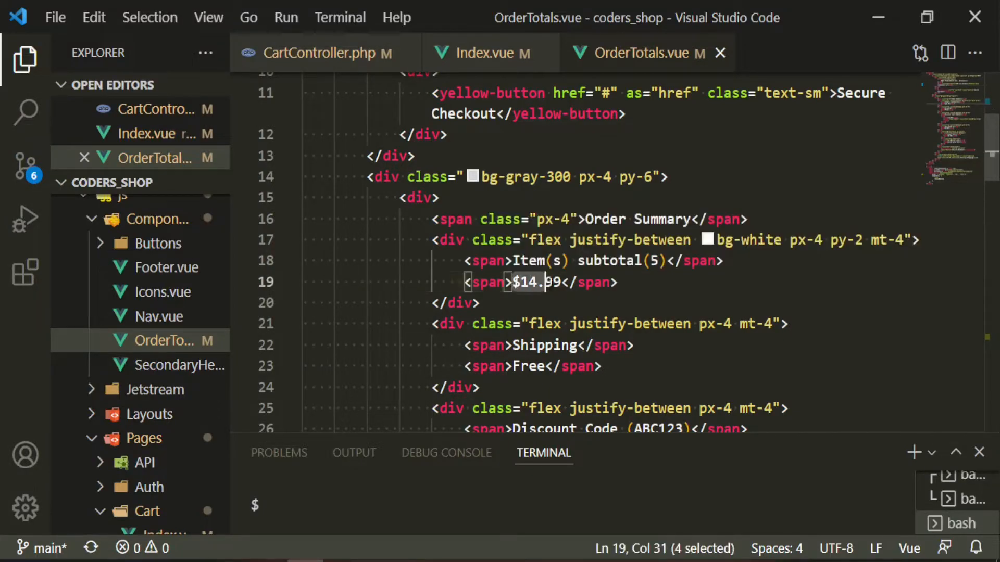
text({{ $fi }})
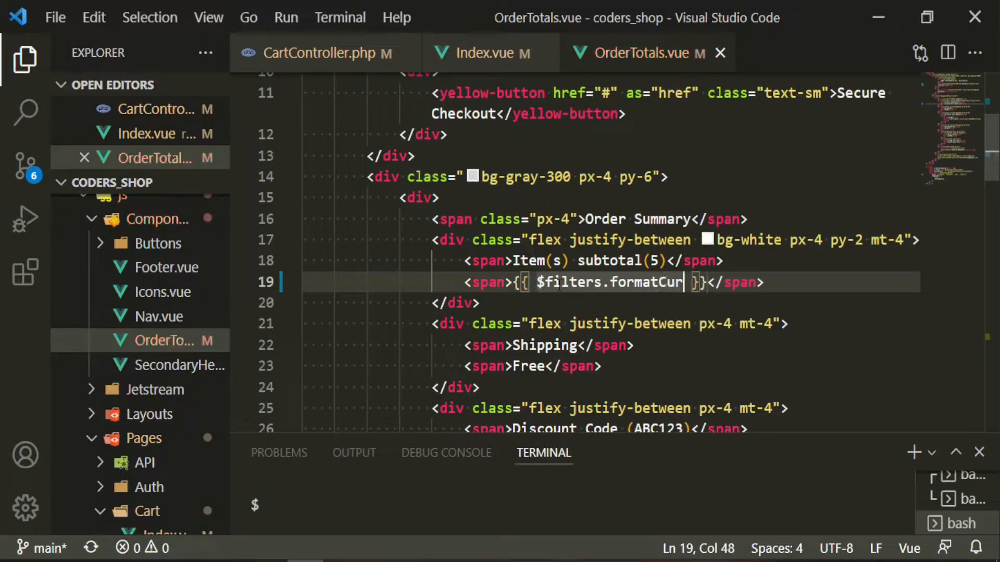
text(rency(subtotal)
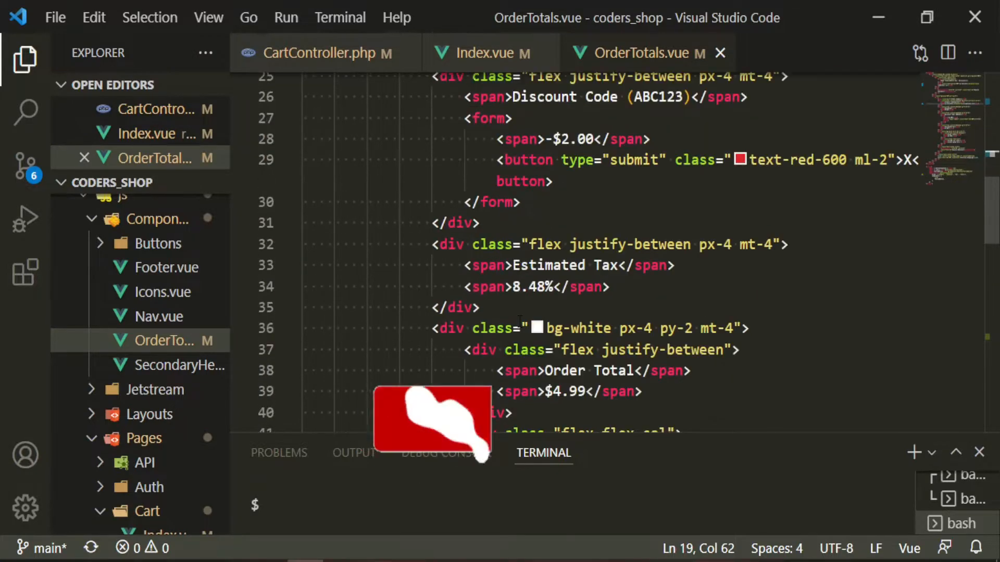
scroll(down, 3)
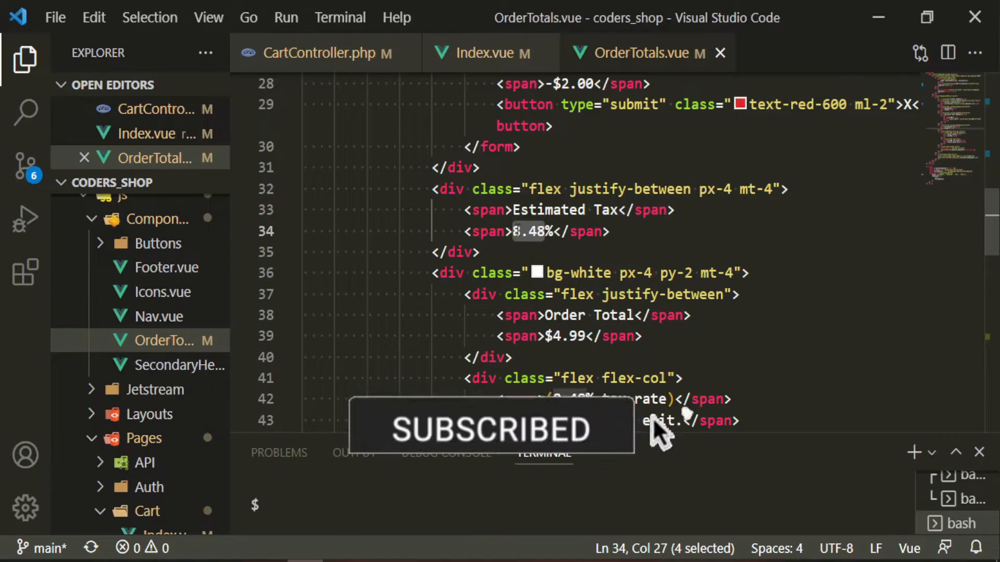
text({{ $fil }})
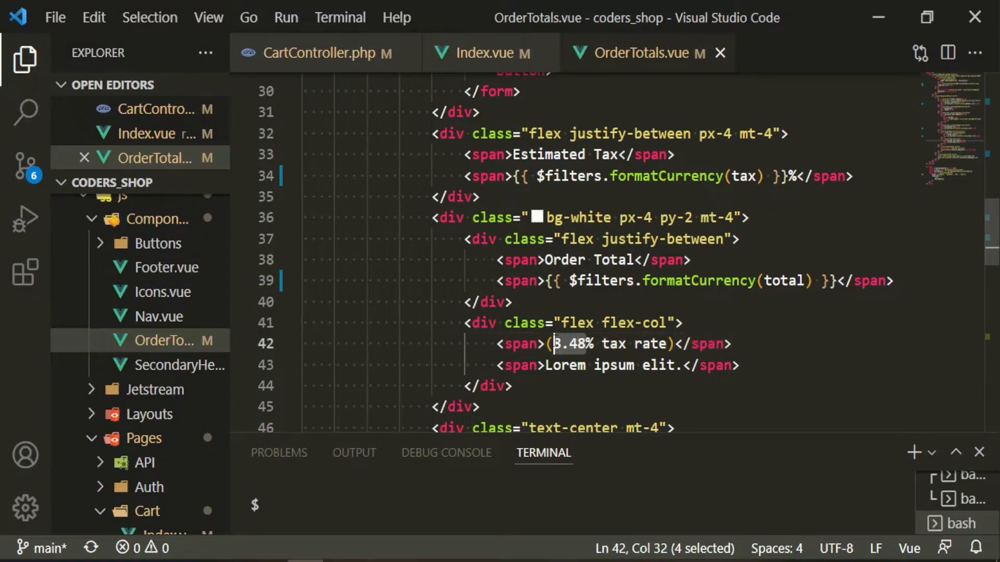
text({{ taxRate }})
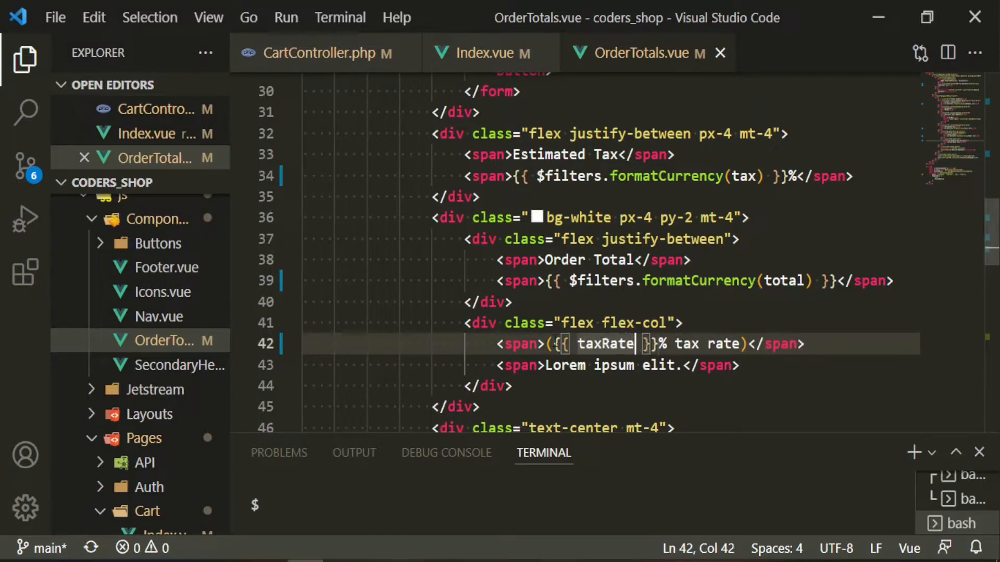
key(alt+tab)
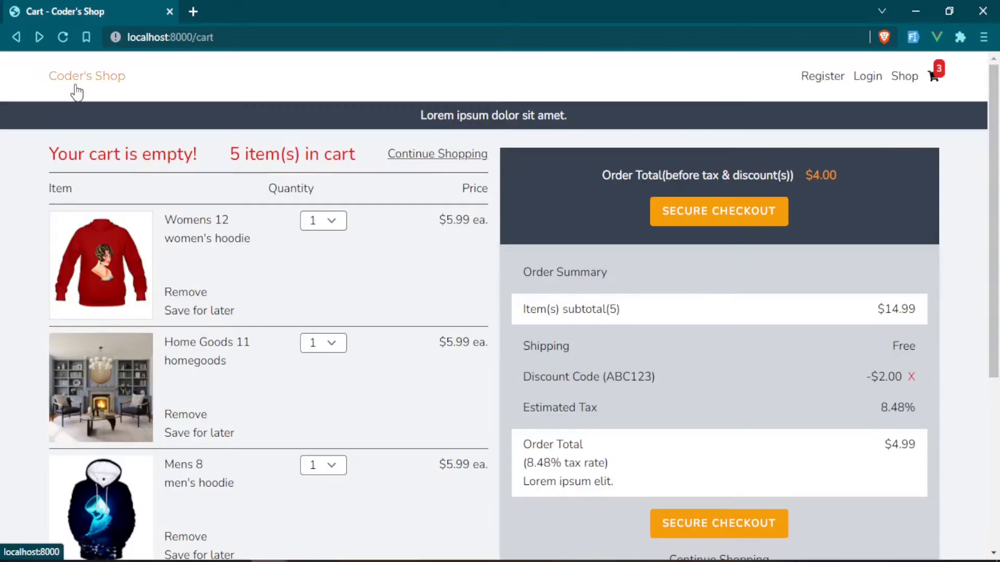
- Refresh the cart page to verify live order summary totals, then return to the editor
click(63, 37)
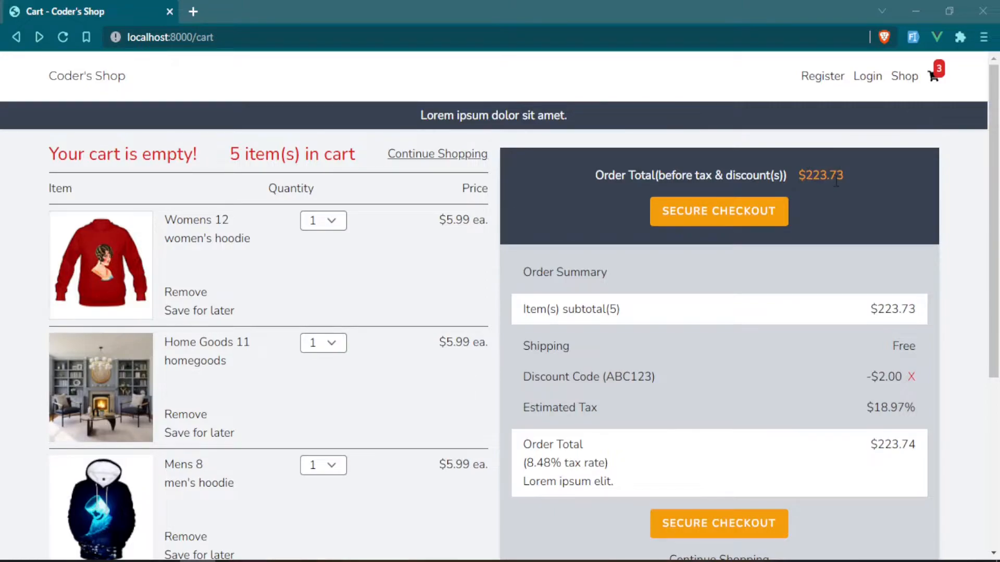
mouse_move(614, 303)
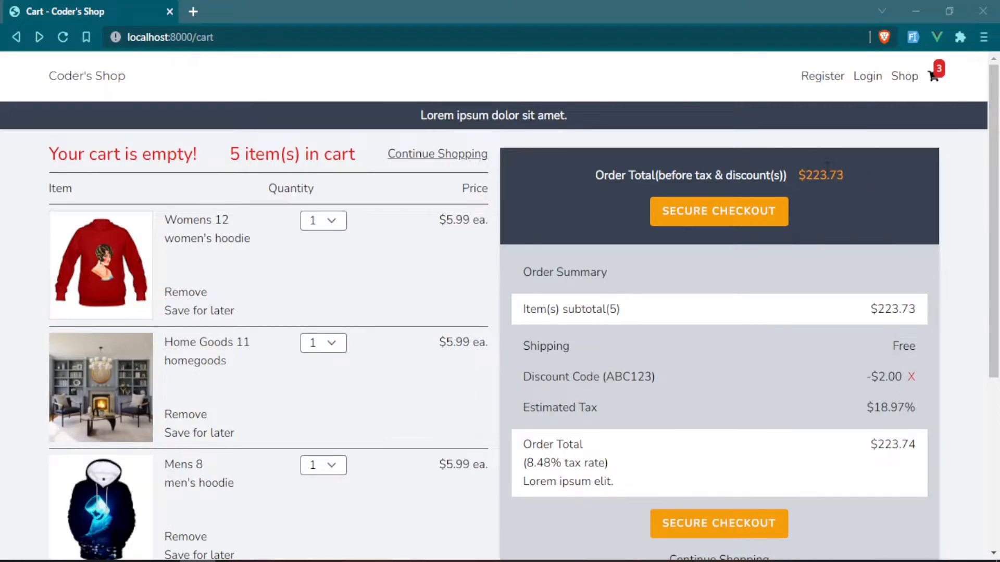
mouse_move(813, 169)
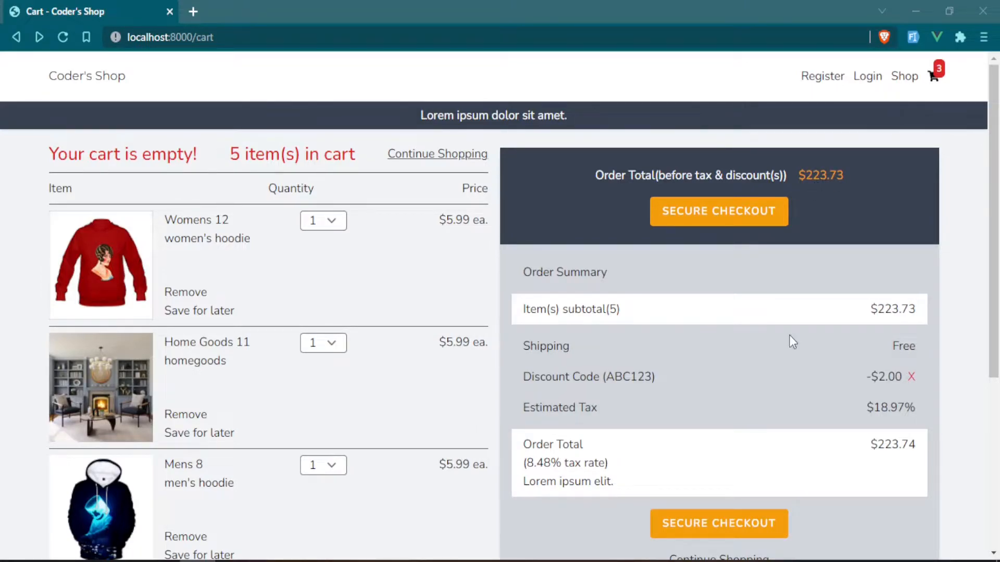
mouse_move(876, 456)
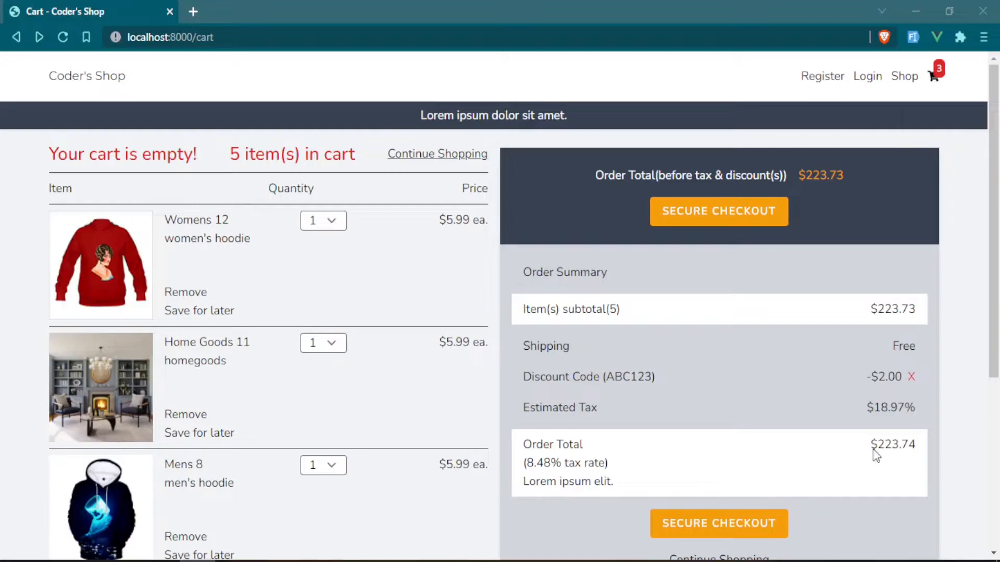
mouse_move(886, 444)
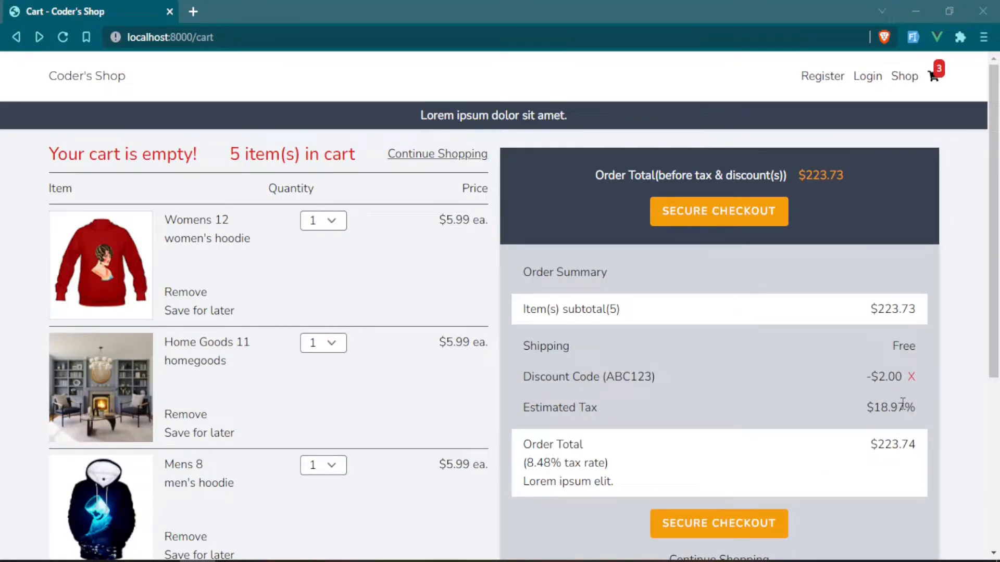
mouse_move(850, 418)
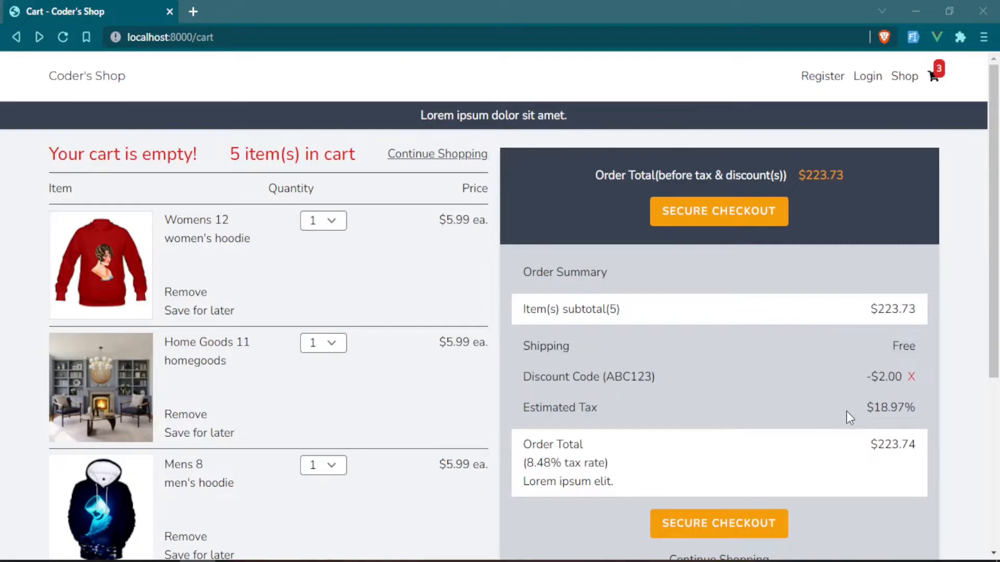
mouse_move(528, 259)
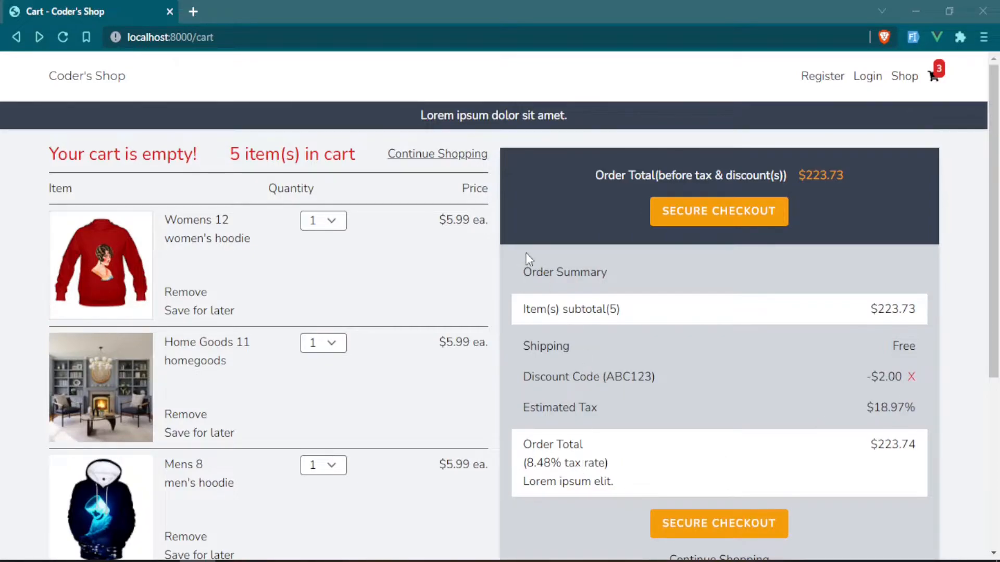
key(alt+tab)
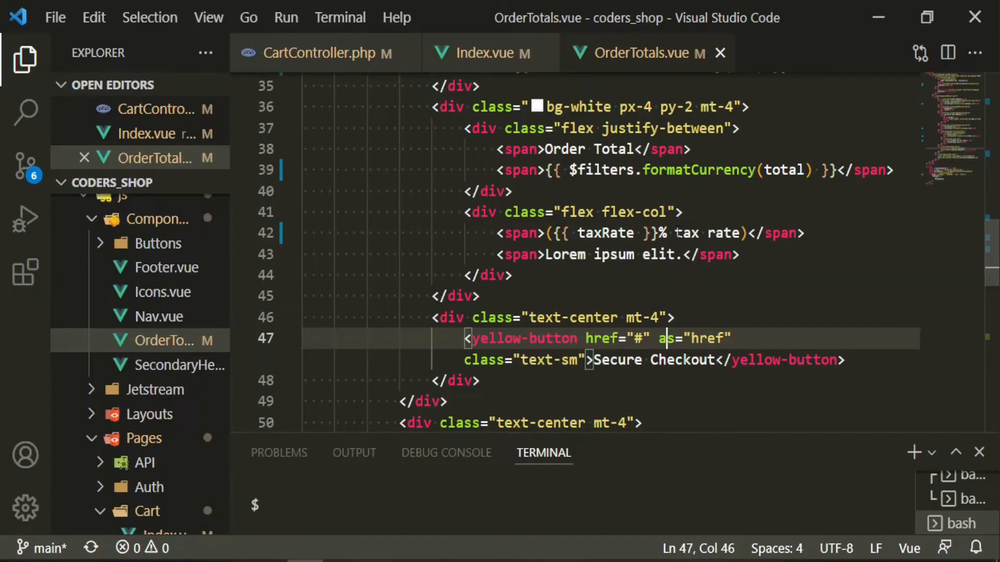
- Set $newTotal to Cart::instance('default')->total() and reload to see $242.70
scroll(down, 3)
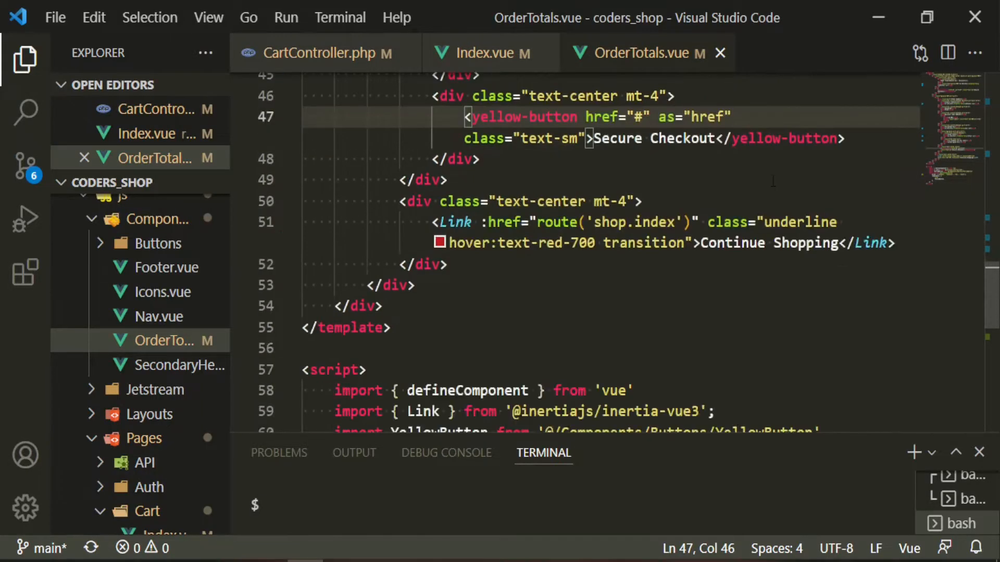
click(488, 53)
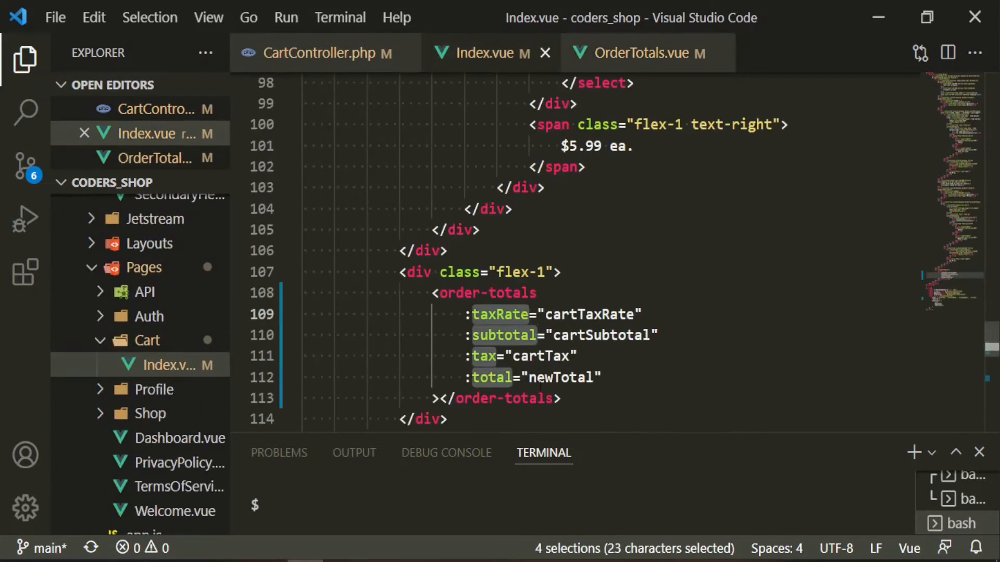
scroll(down, 3)
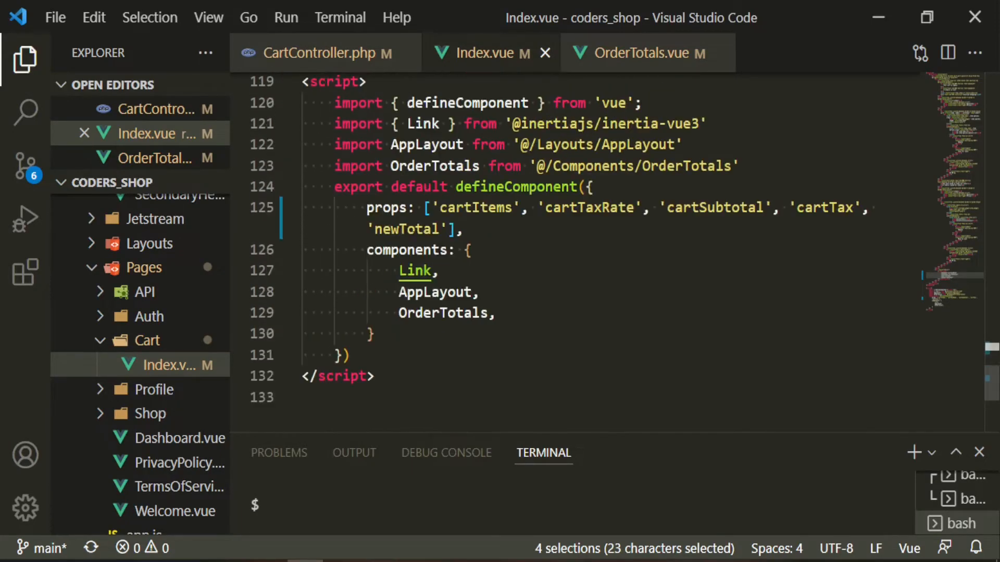
click(322, 54)
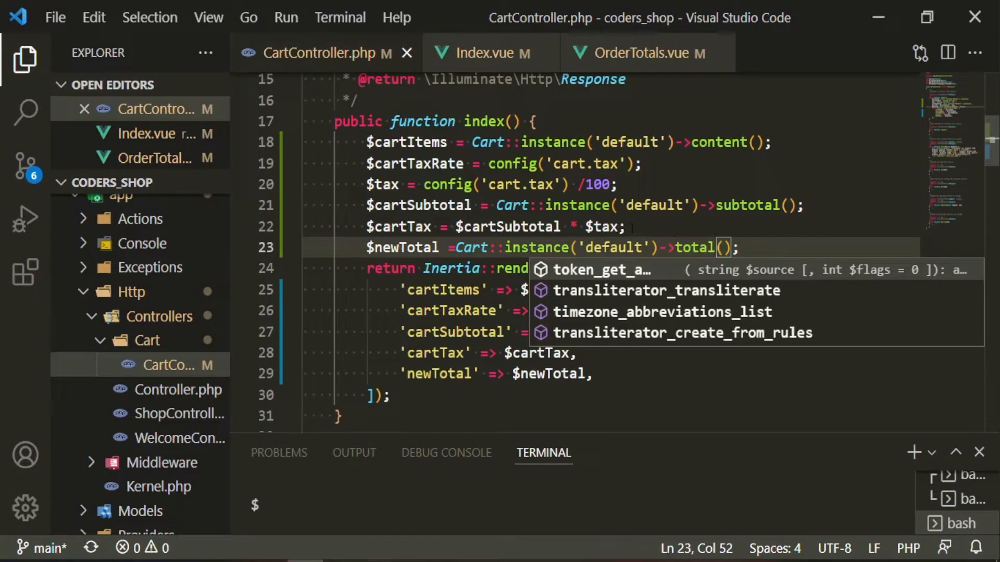
click(63, 37)
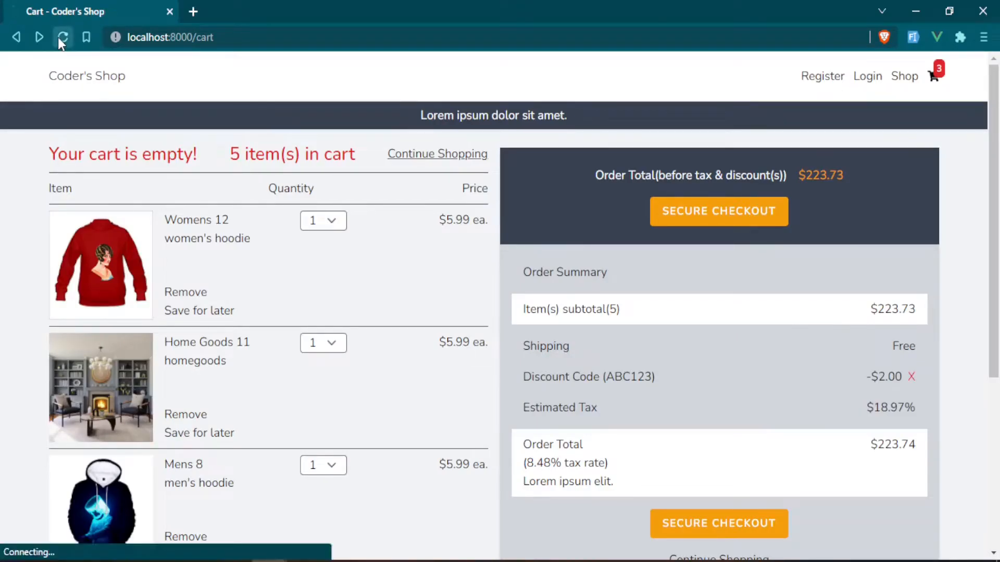
click(62, 37)
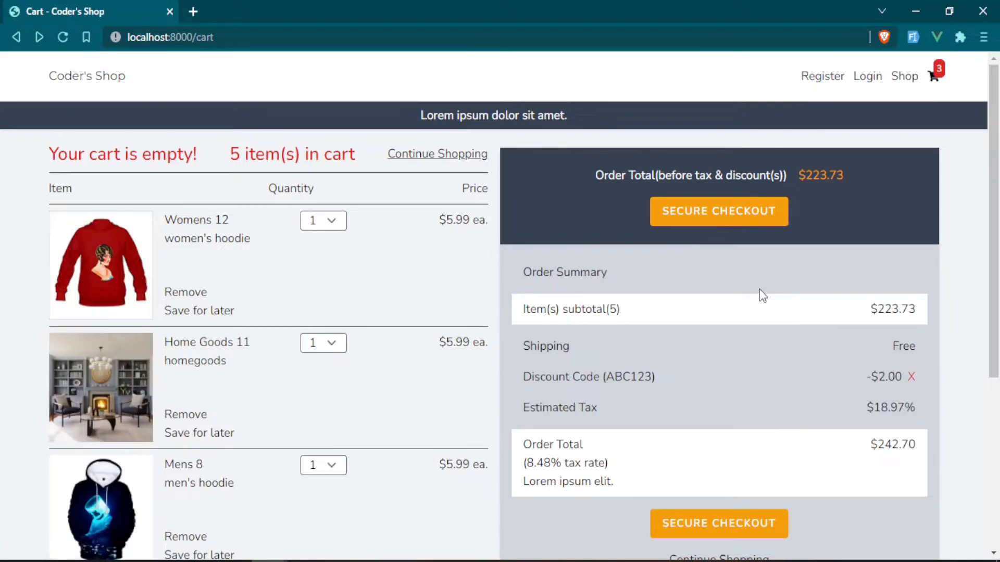
mouse_move(443, 312)
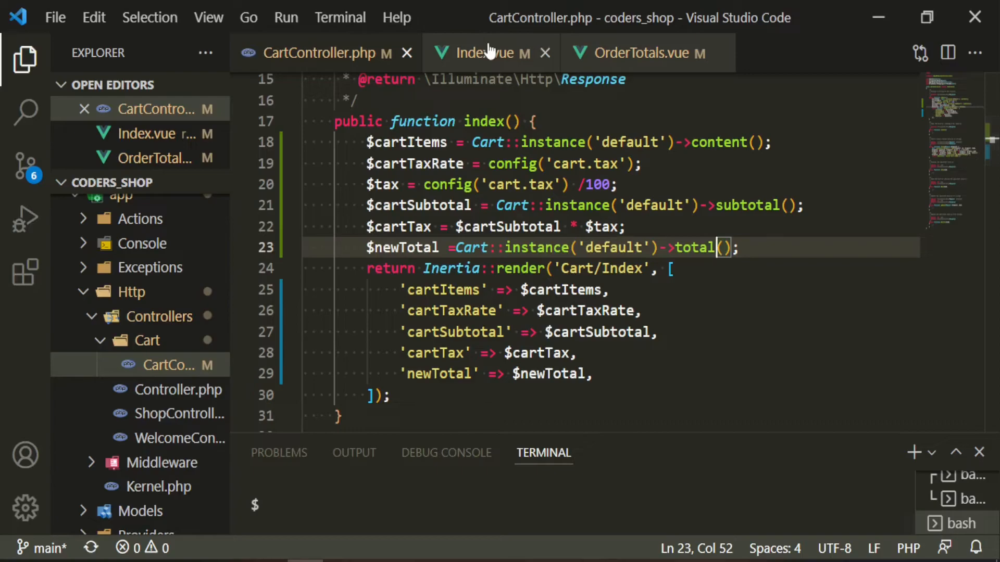
- In Index.vue replace the fixed $5.99 with {{ $filters.formatCurrency(item.price) }} and reload the cart
click(487, 53)
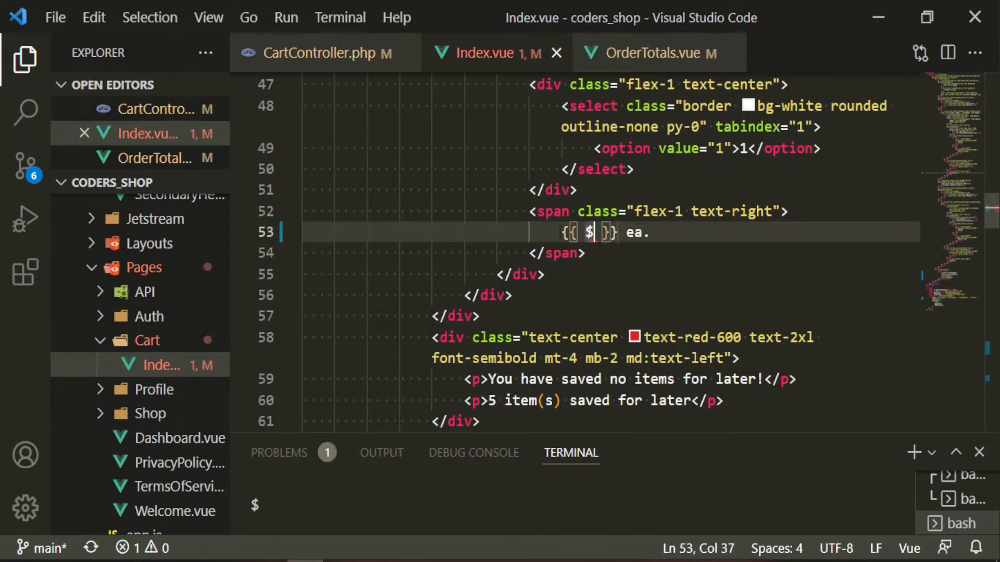
text(filters.formatCurrency()
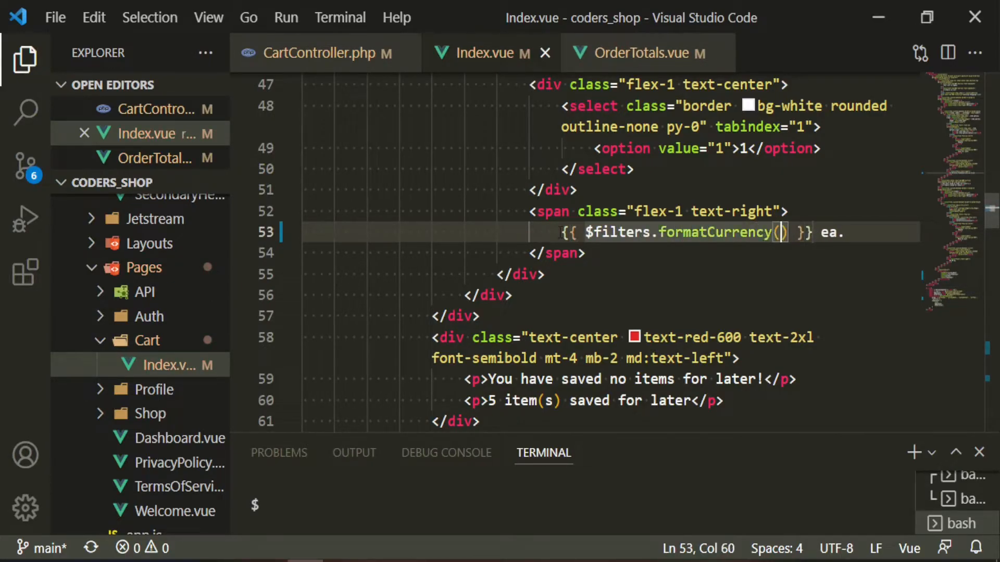
text(item.price)
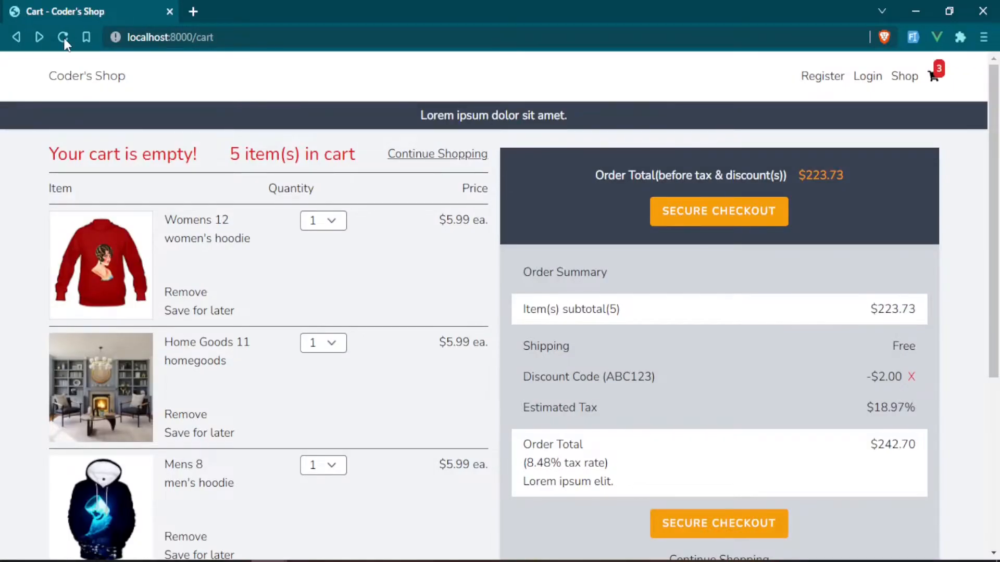
click(63, 37)
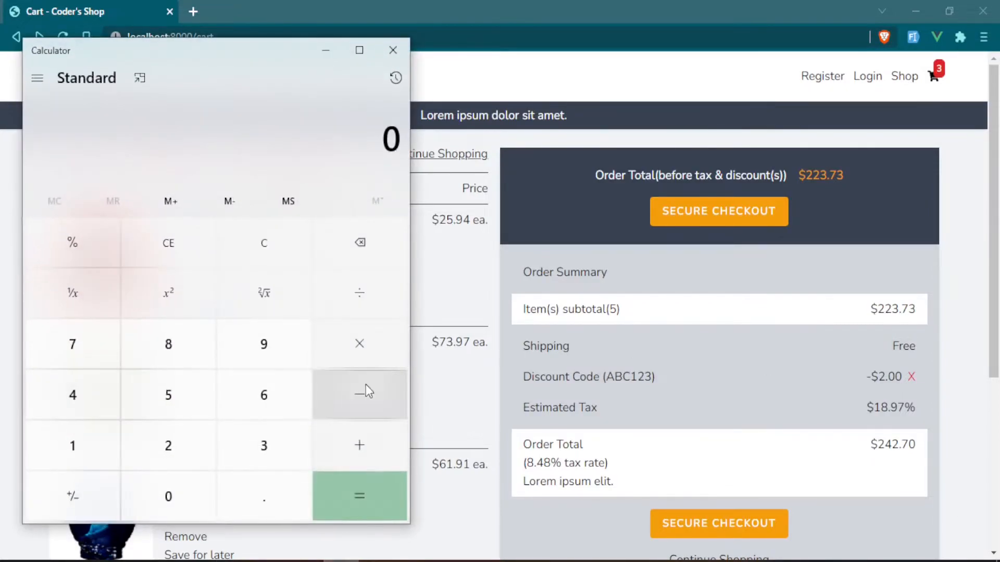
- Sum the three item prices to 223.73 and multiply by 0.0848 to get 18.972304 tax
click(264, 496)
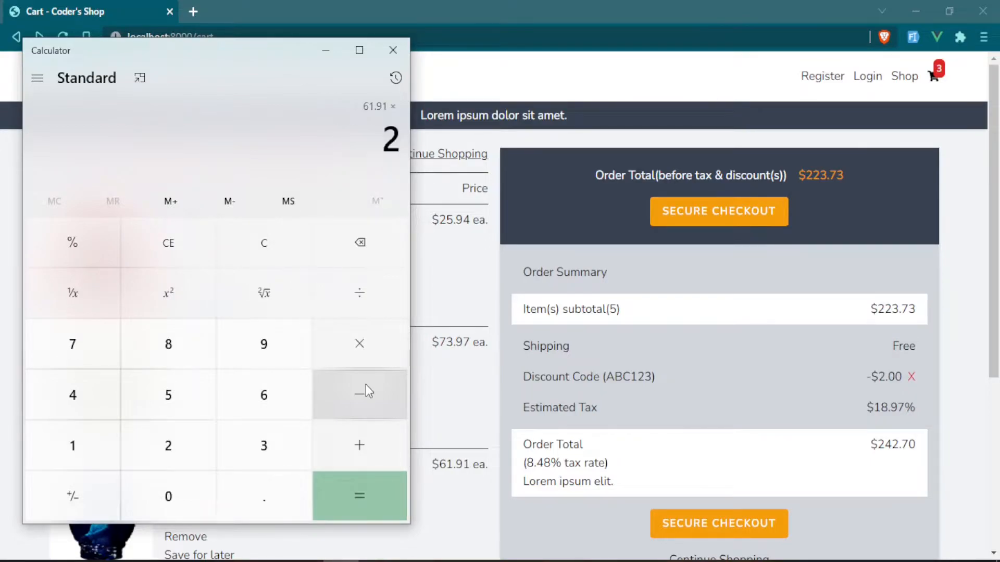
click(394, 50)
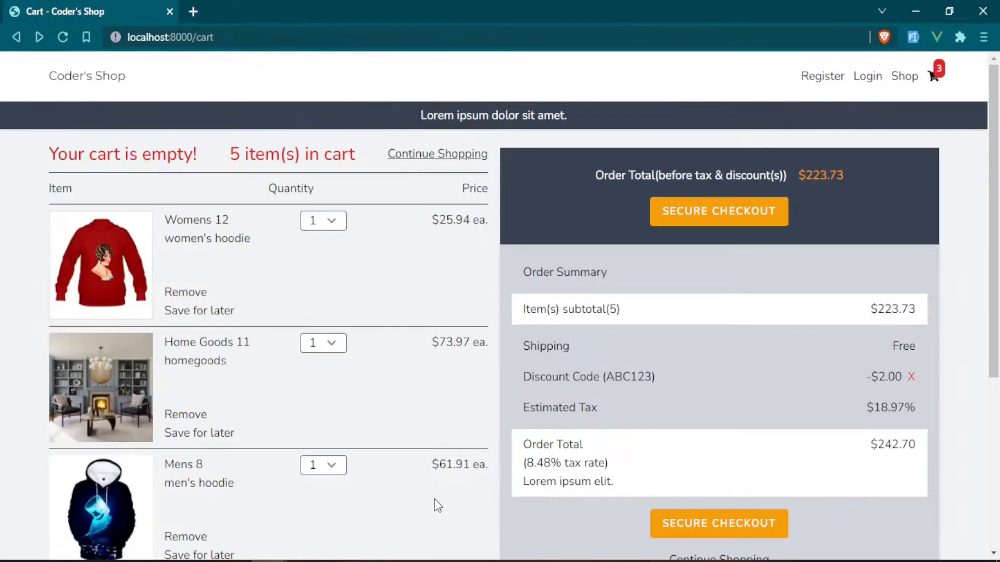
mouse_move(338, 478)
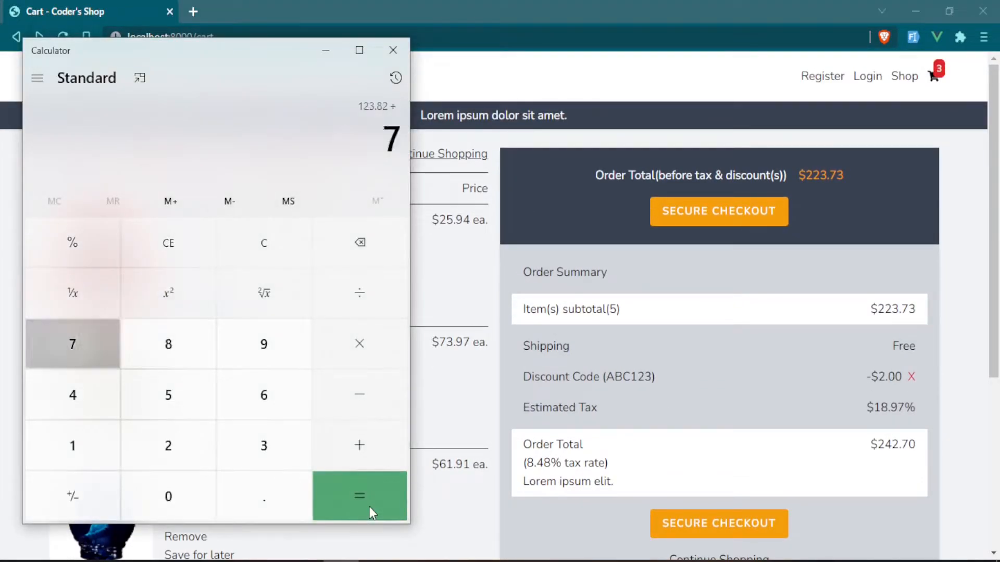
click(359, 496)
text(25.94)
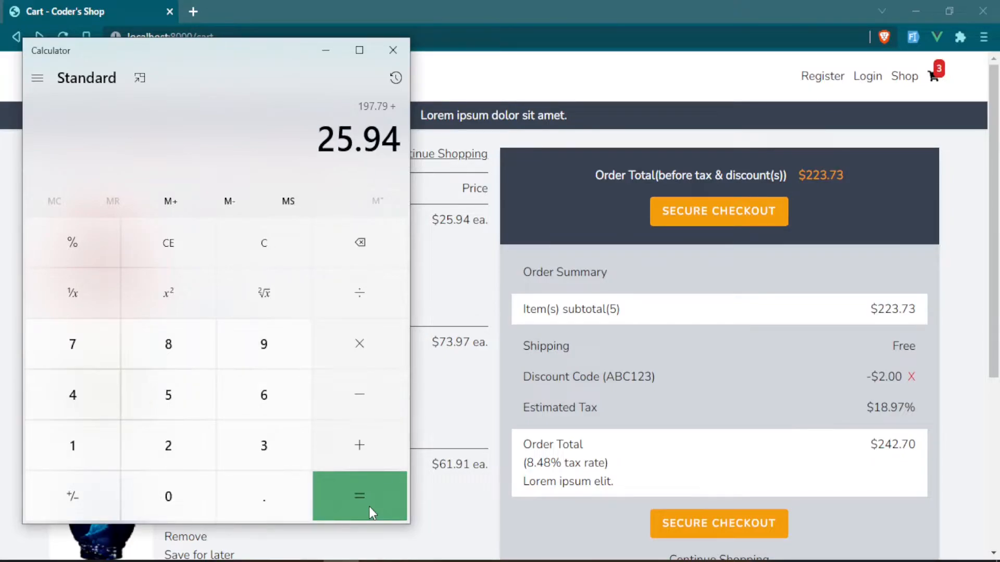
click(359, 495)
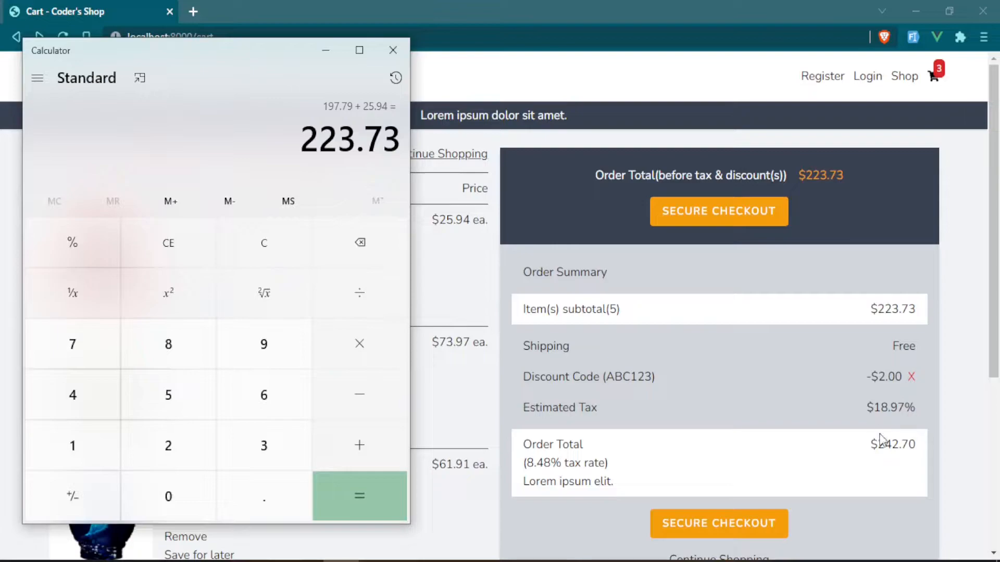
mouse_move(263, 243)
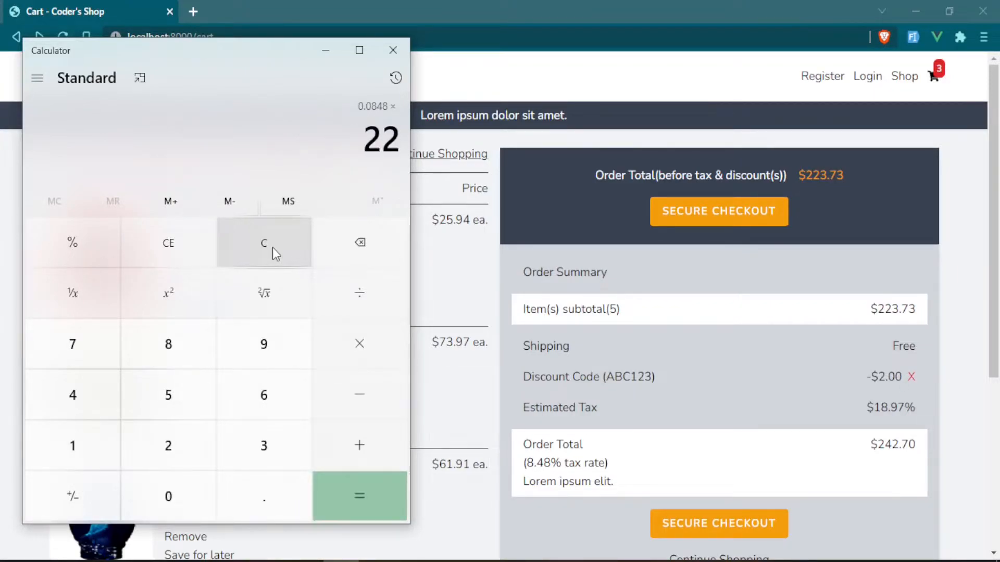
click(358, 495)
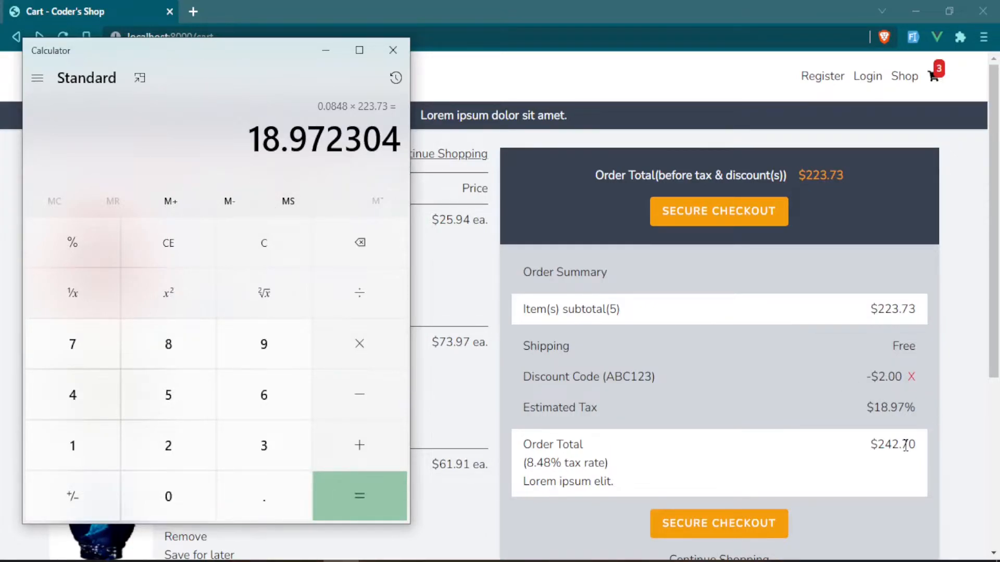
mouse_move(820, 413)
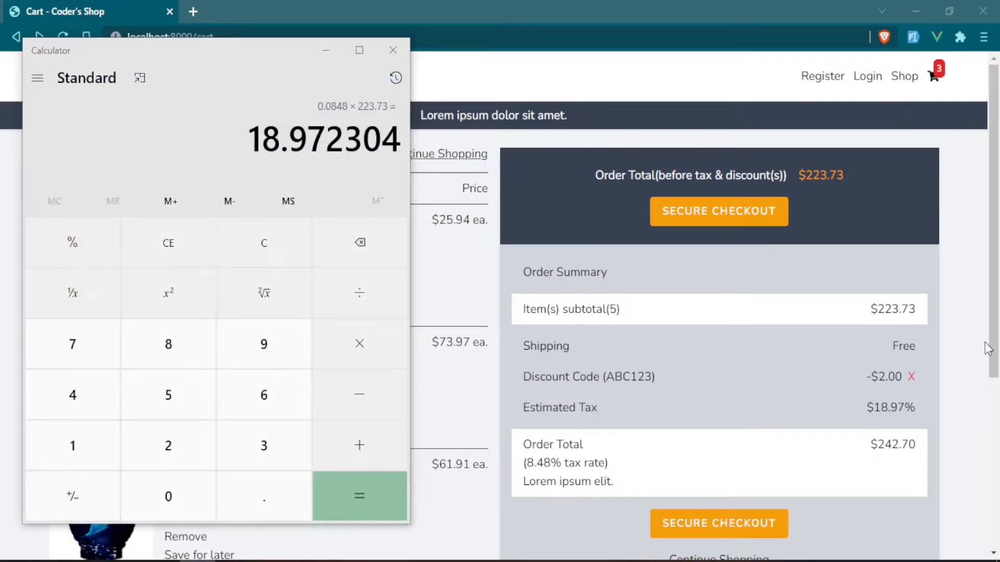
mouse_move(468, 364)
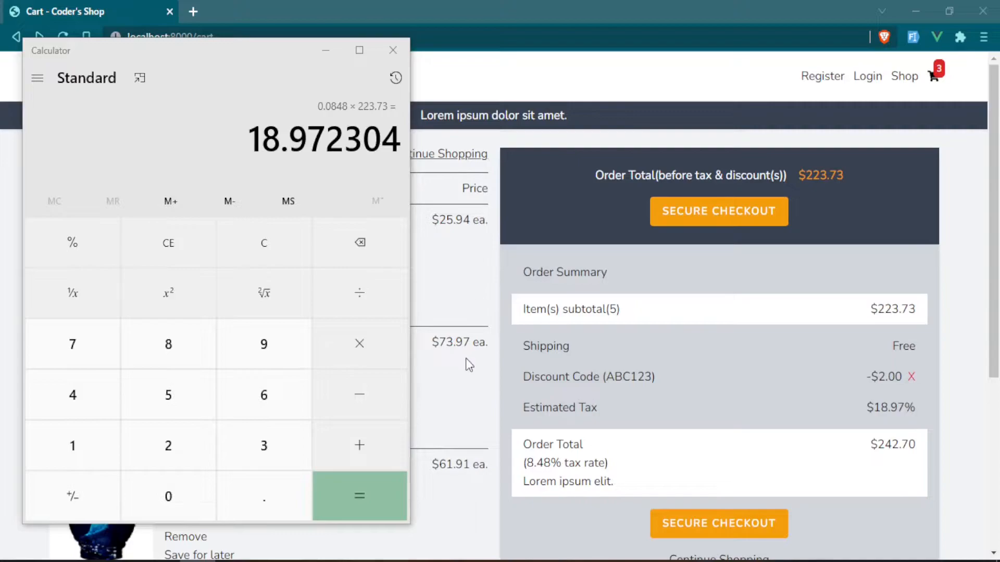
mouse_move(453, 403)
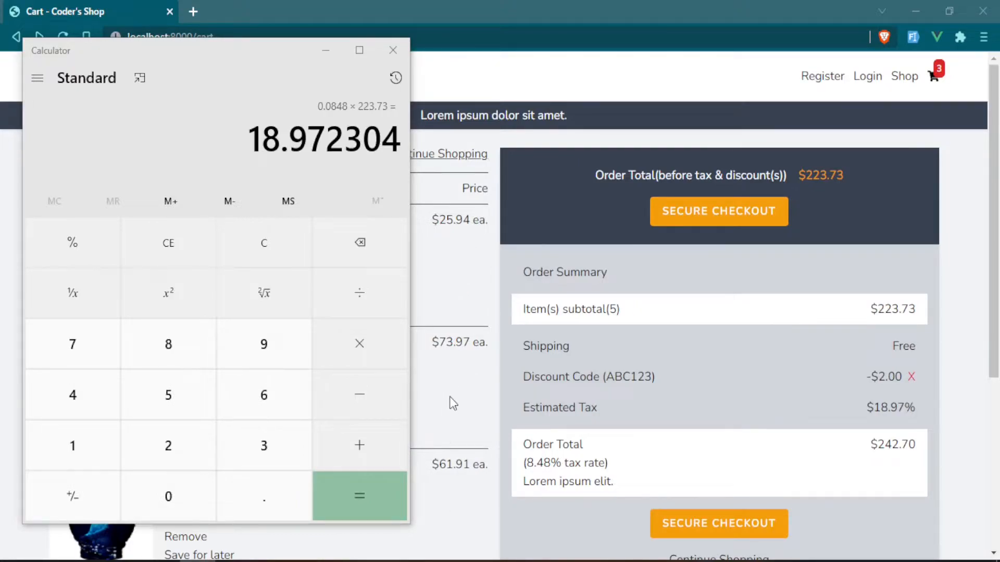
mouse_move(935, 82)
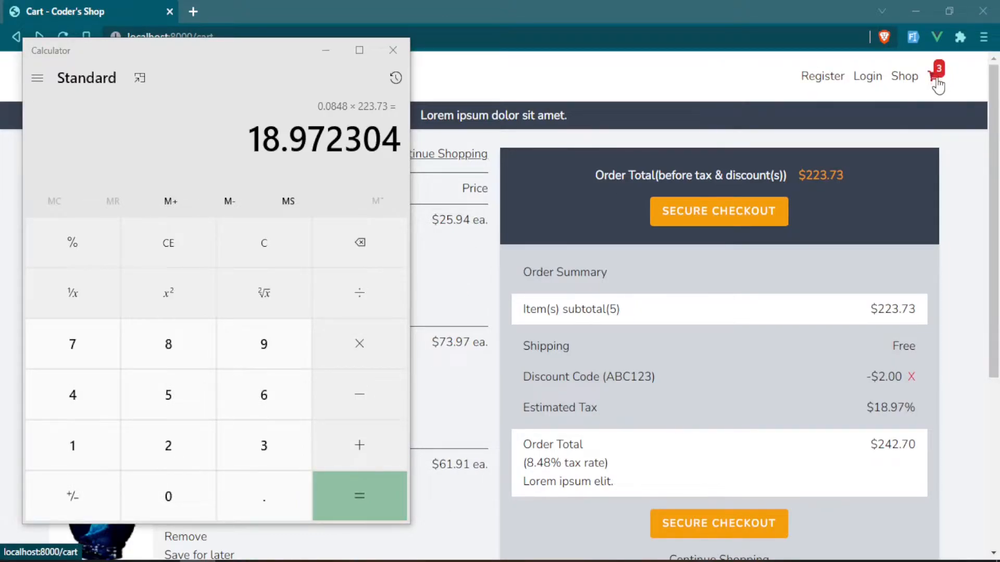
mouse_move(795, 367)
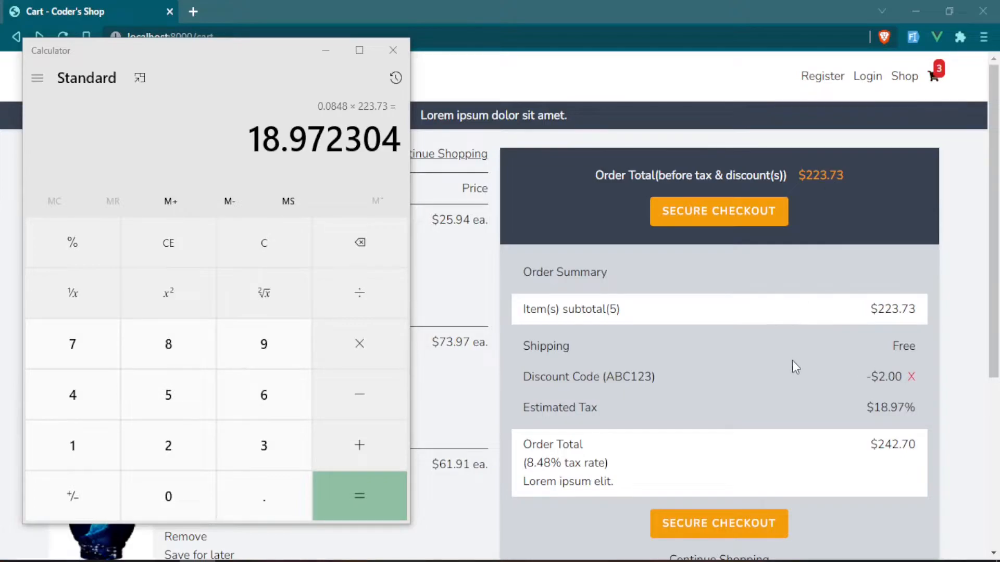
mouse_move(915, 93)
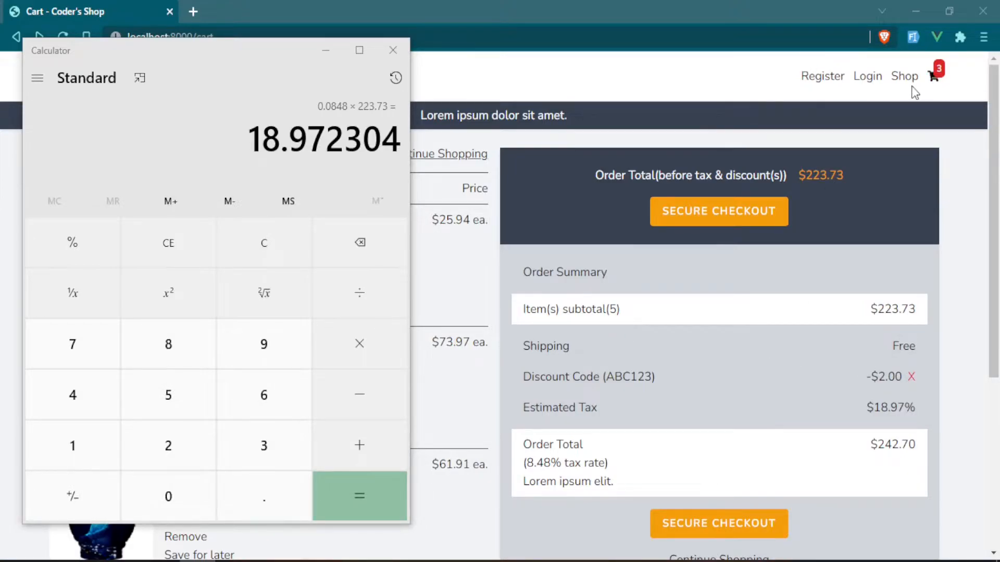
mouse_move(933, 80)
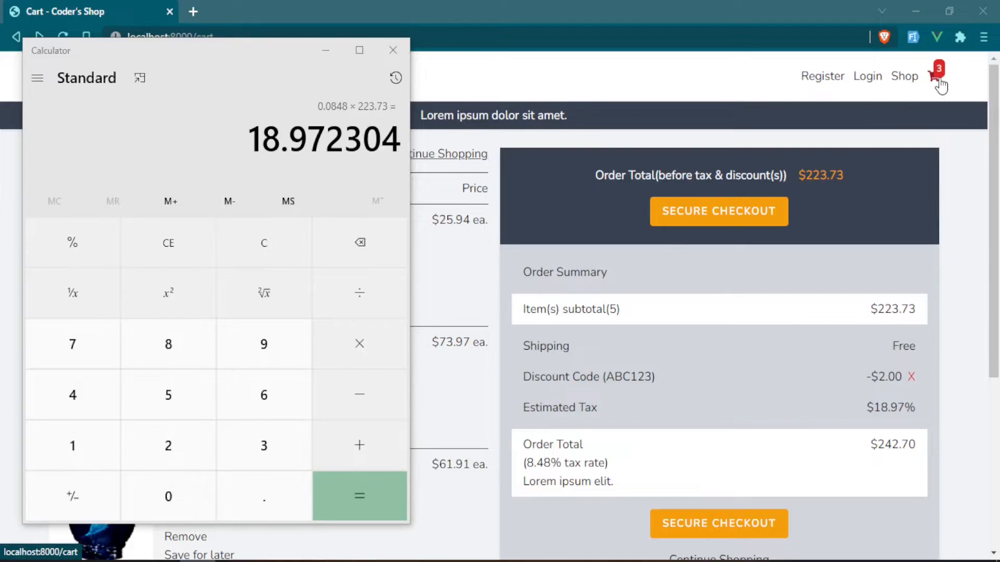
mouse_move(904, 92)
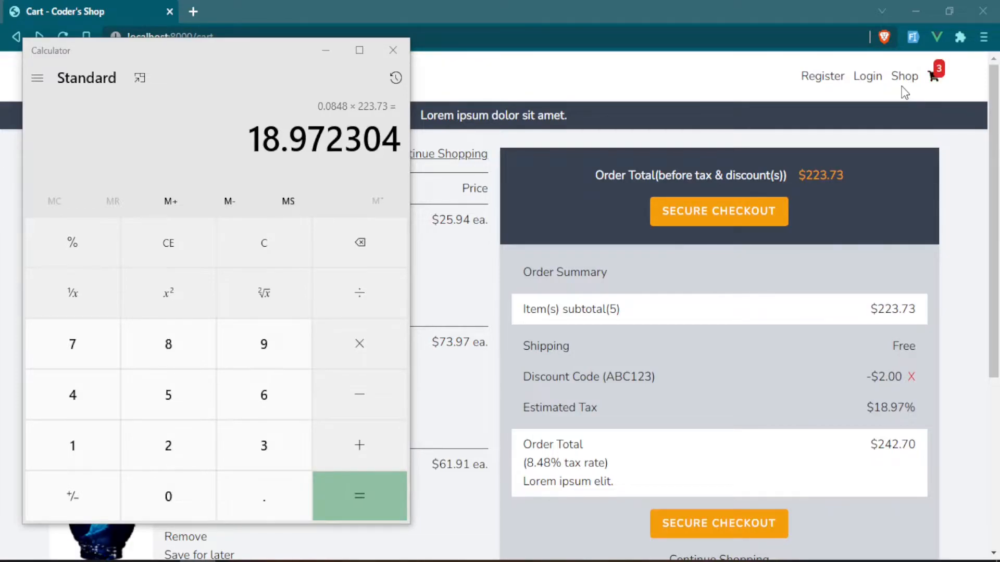
mouse_move(537, 241)
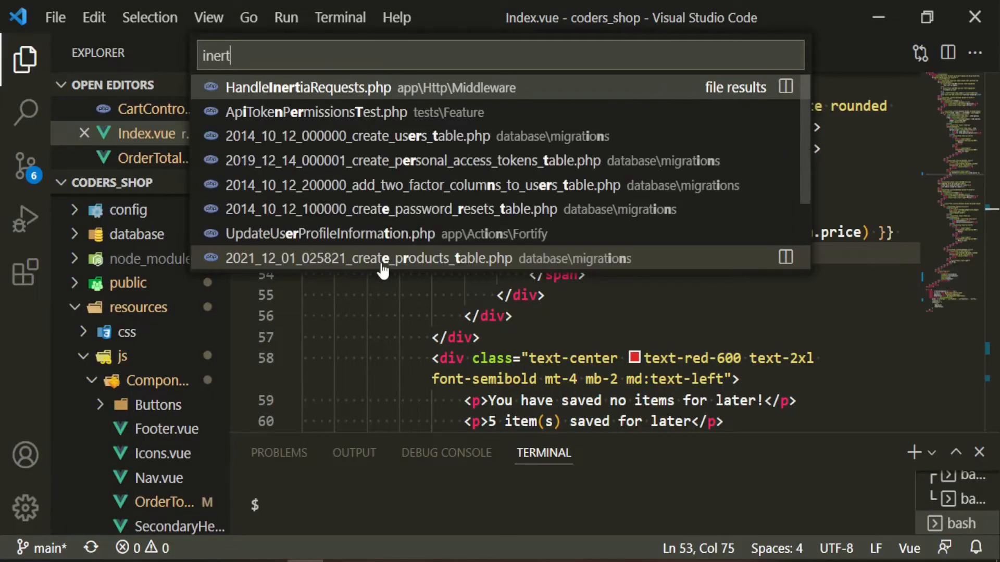
- In HandleInertiaRequests share(), replace the placeholder with 'cartCount' => Cart::instance('default')->count() and import Cart
click(307, 88)
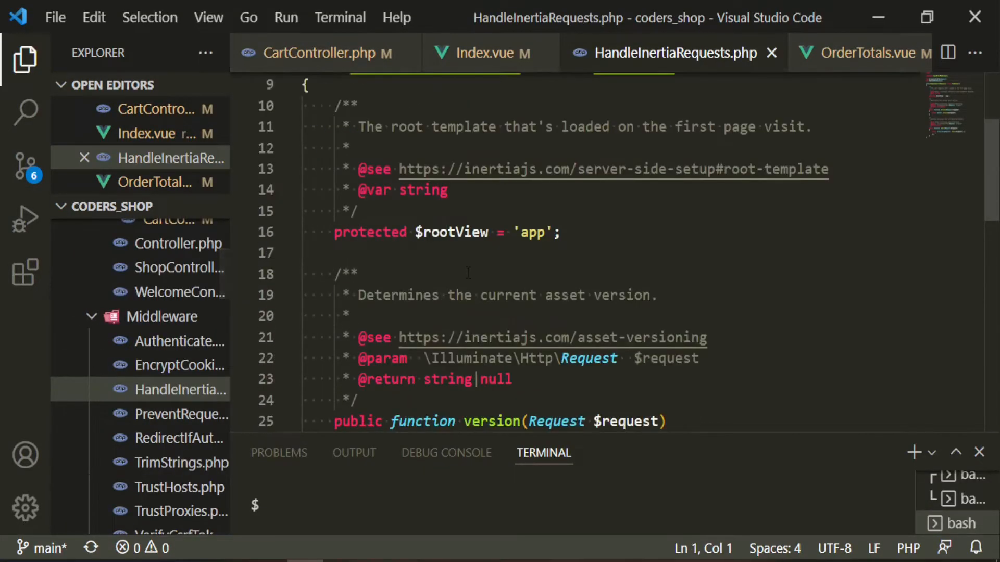
scroll(down, 3)
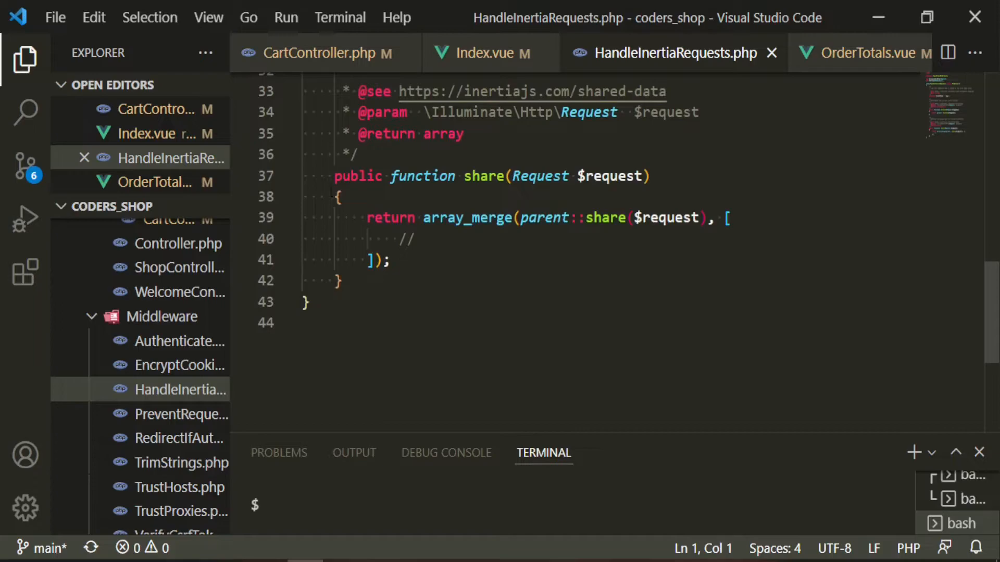
click(664, 176)
text( {)
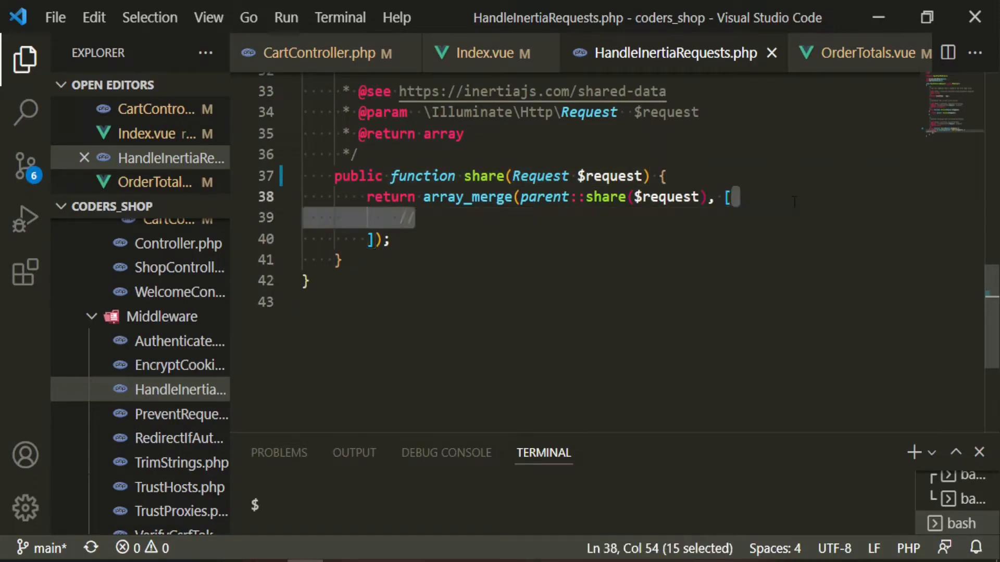
key(Delete)
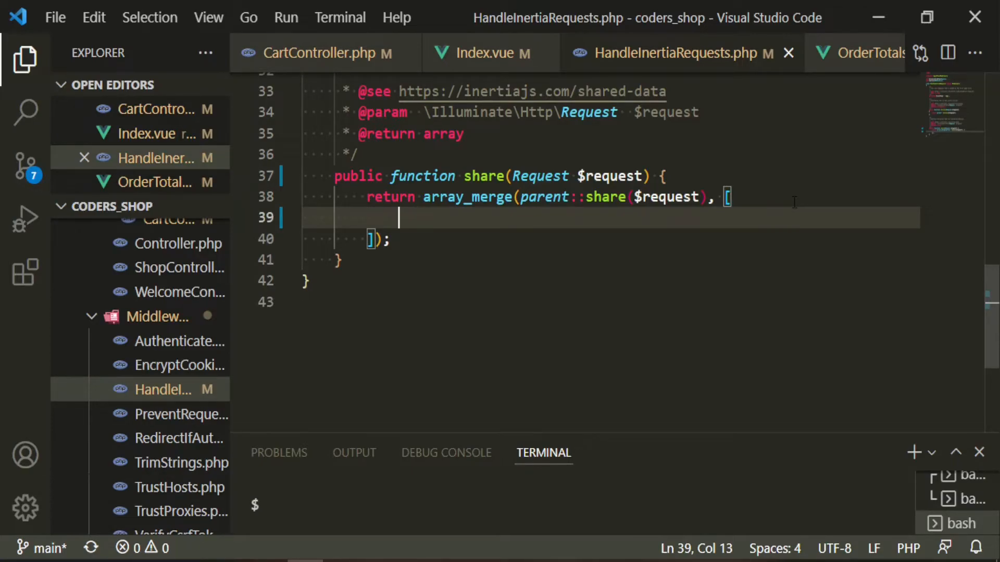
text('cartCount' => Ca)
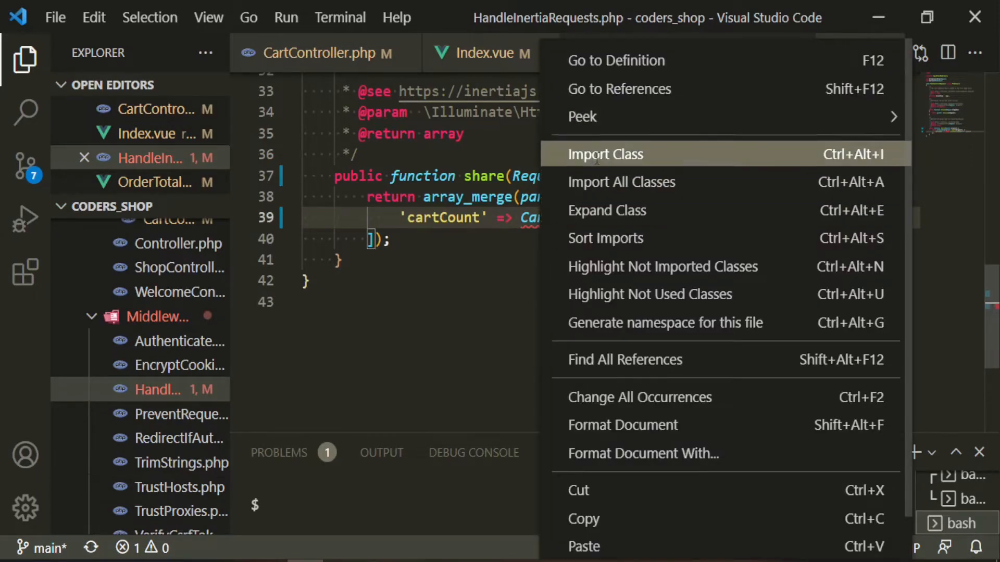
click(606, 154)
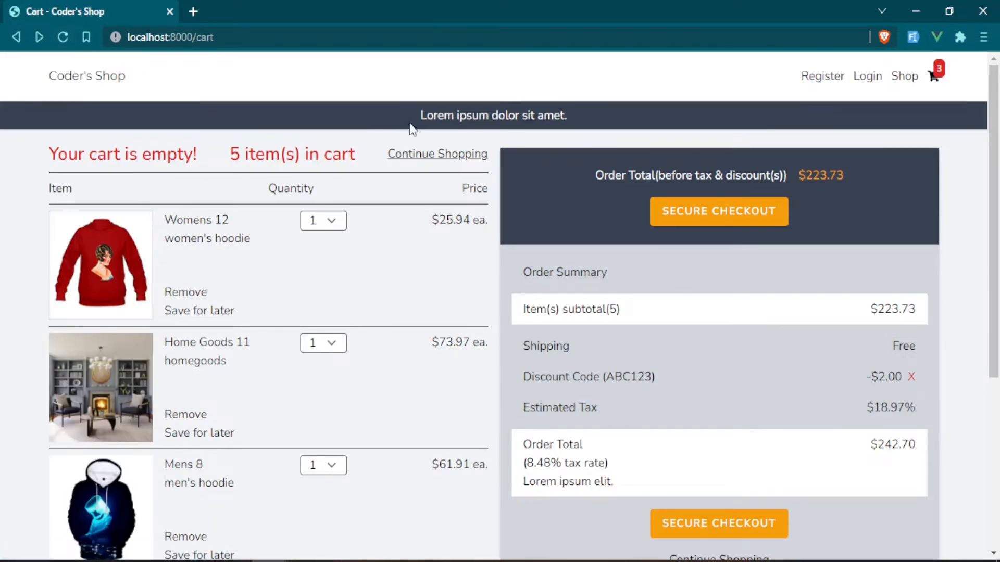
key(F12)
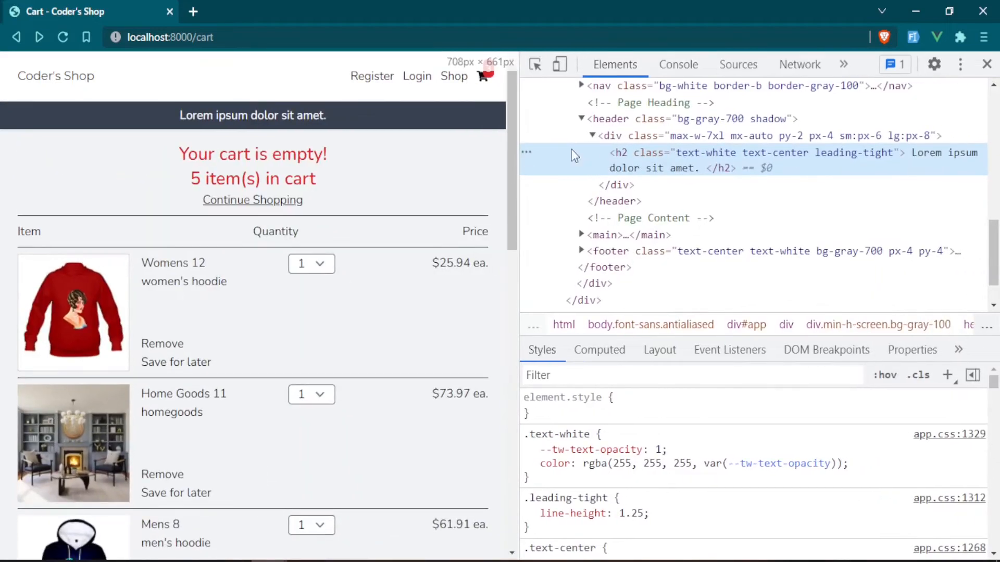
click(843, 64)
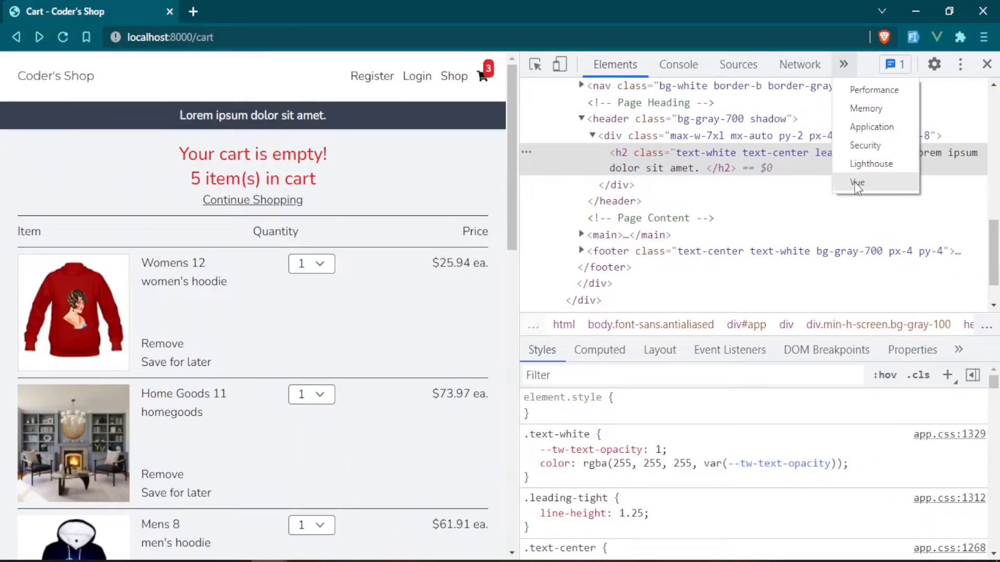
click(857, 184)
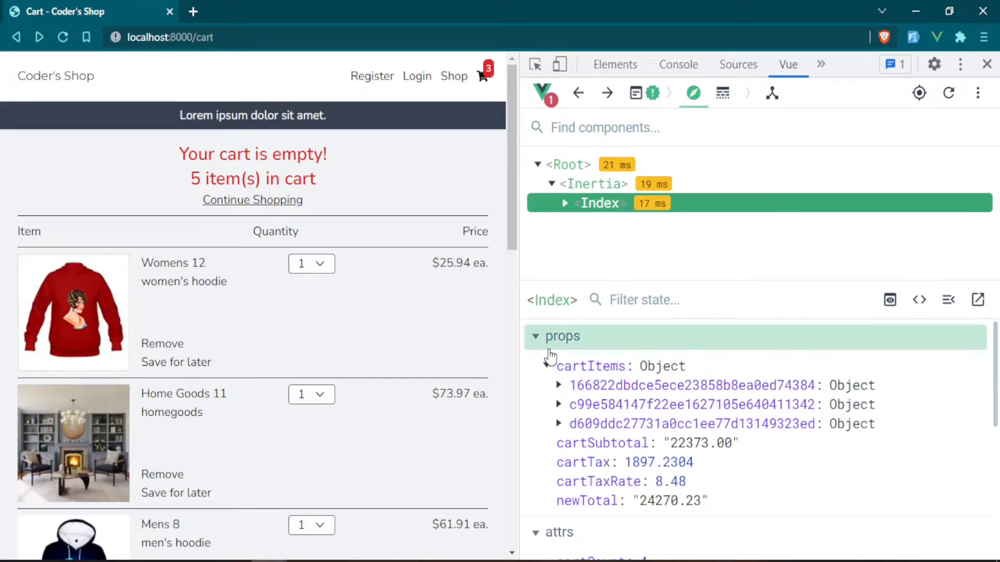
click(593, 183)
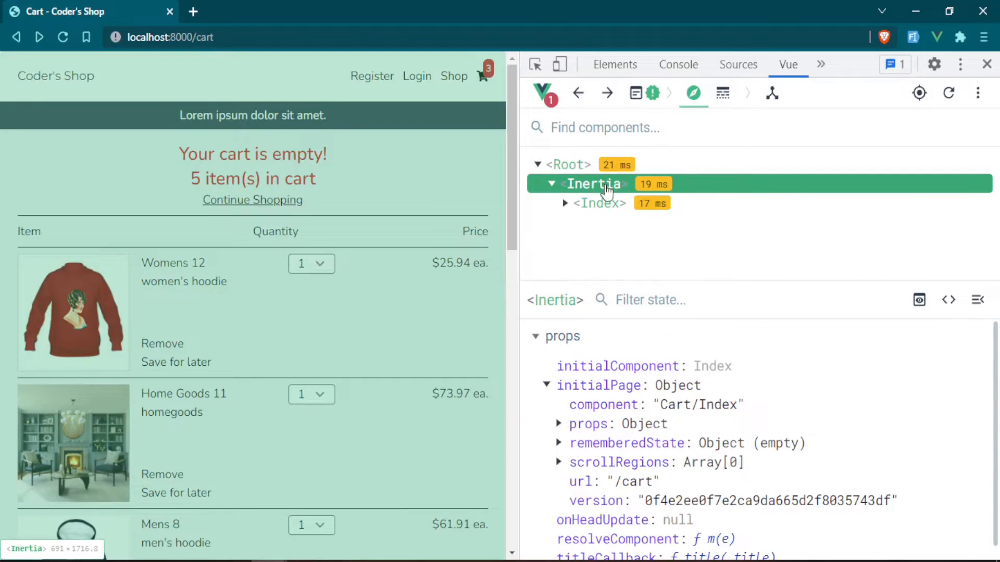
mouse_move(585, 431)
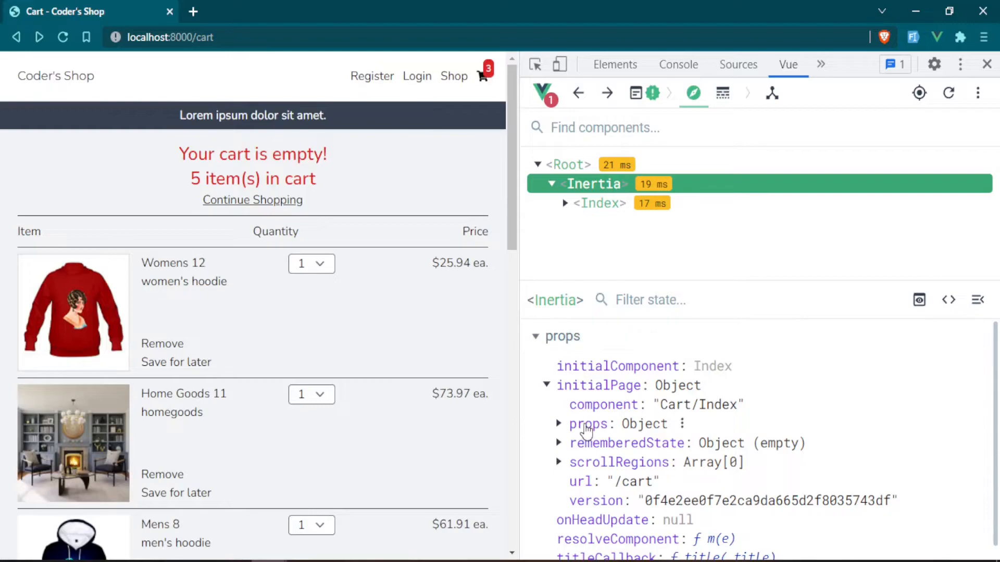
click(559, 423)
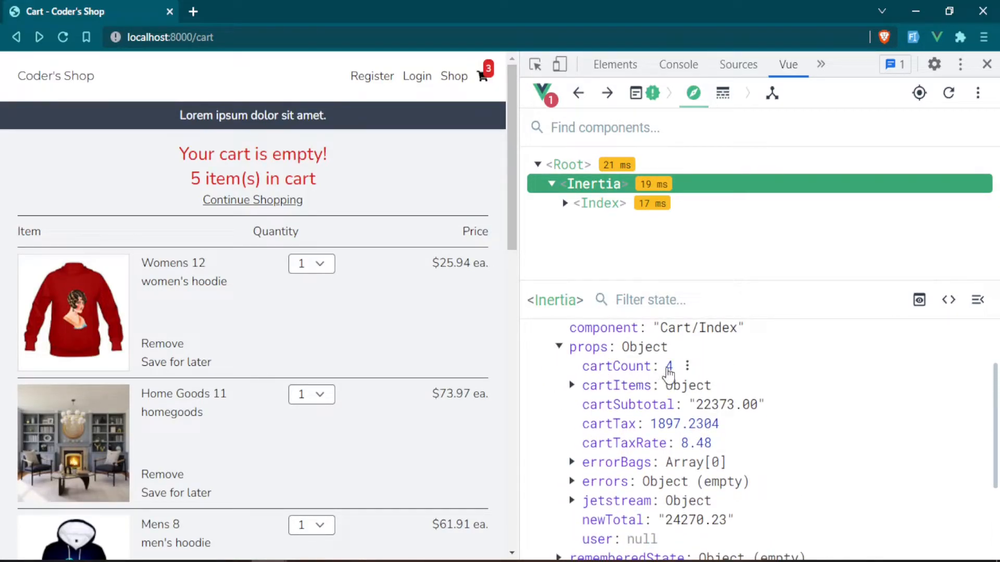
mouse_move(393, 295)
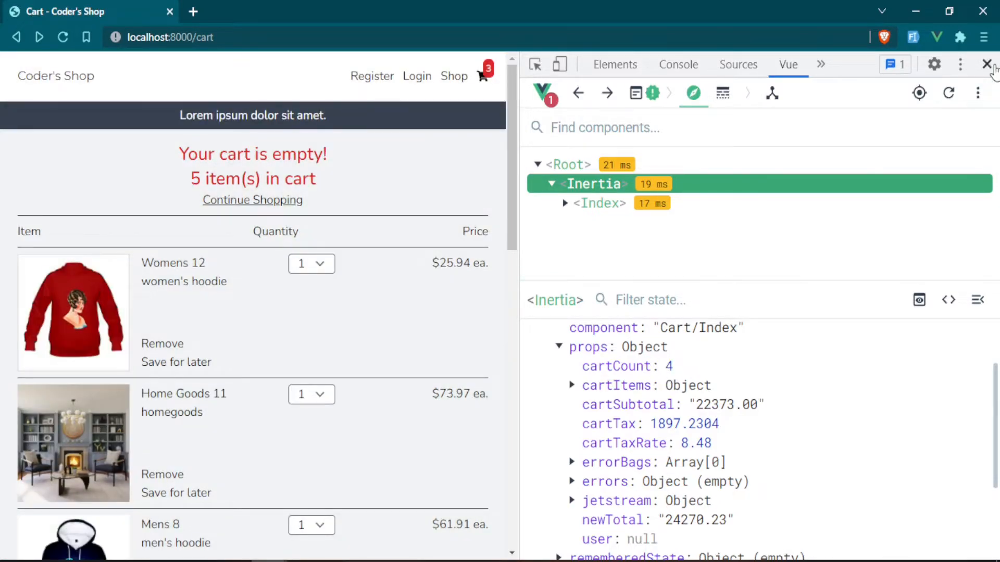
click(985, 65)
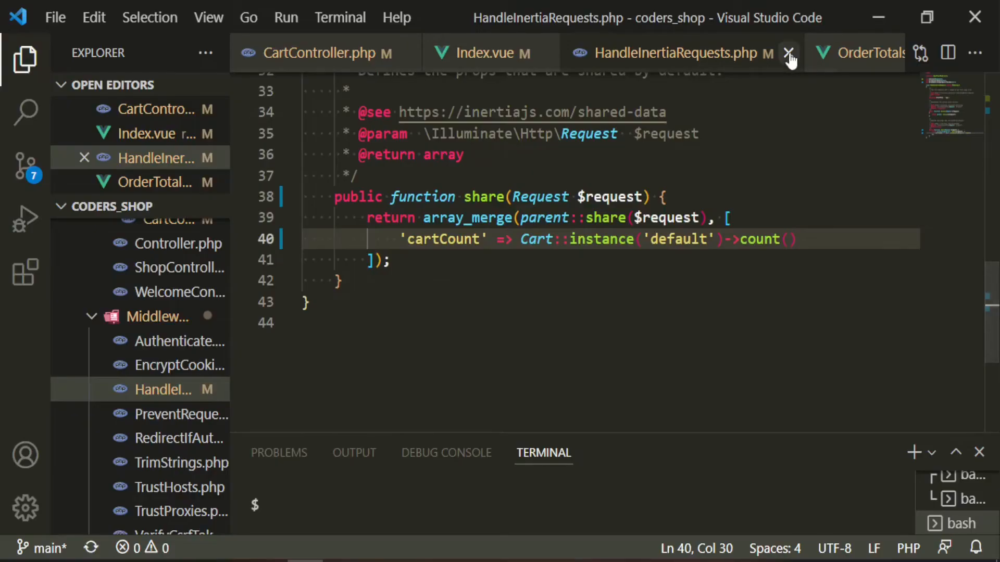
- Bind OrderTotals.vue's subtotal count to $page.props.cartCount and reload so the summary reads subtotal(4)
click(789, 53)
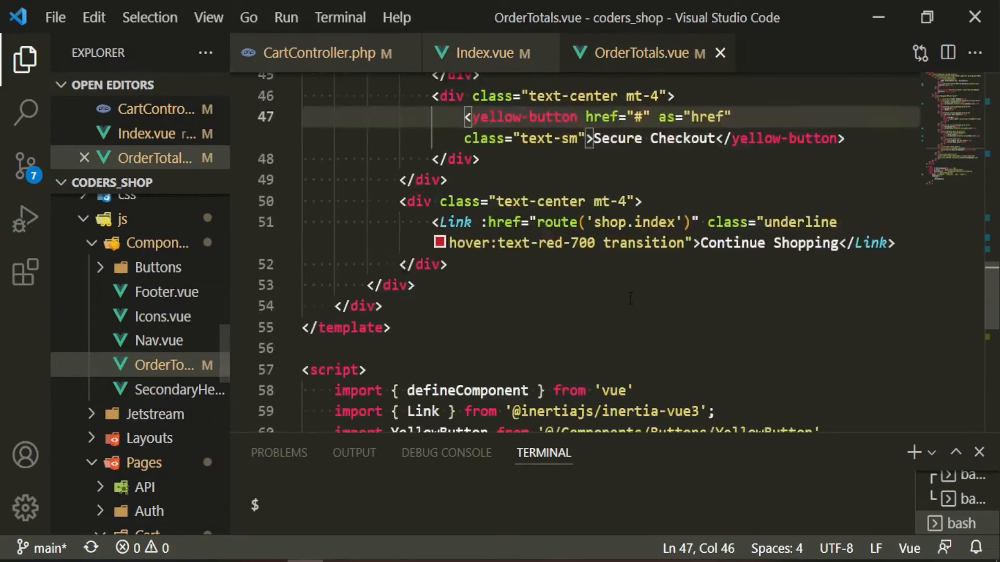
scroll(up, 3)
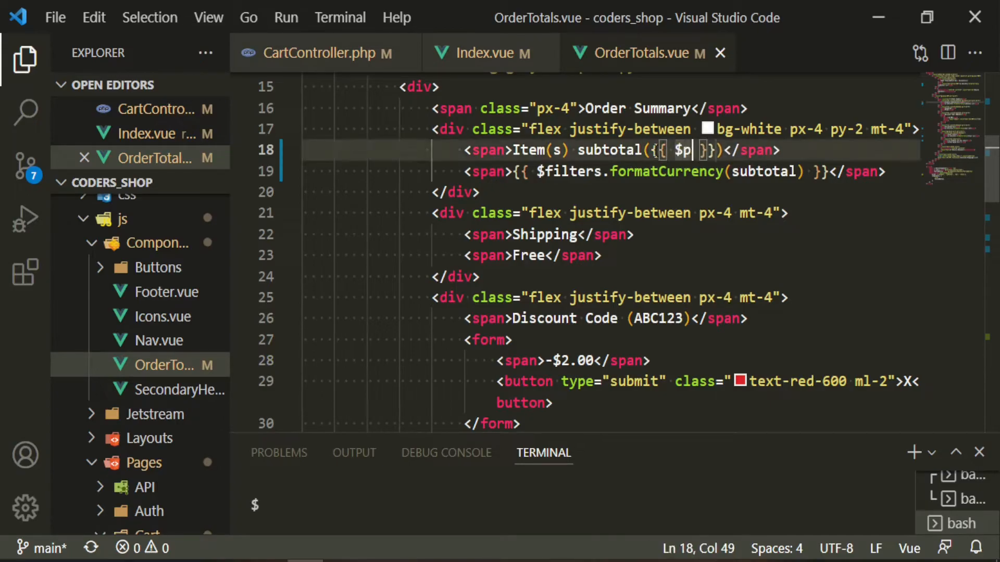
text(age.prop)
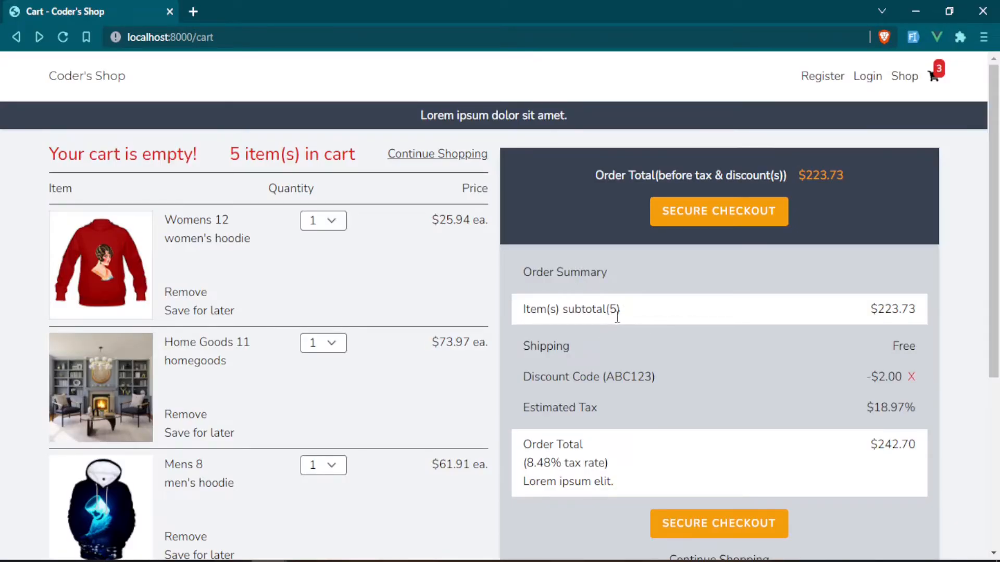
click(62, 37)
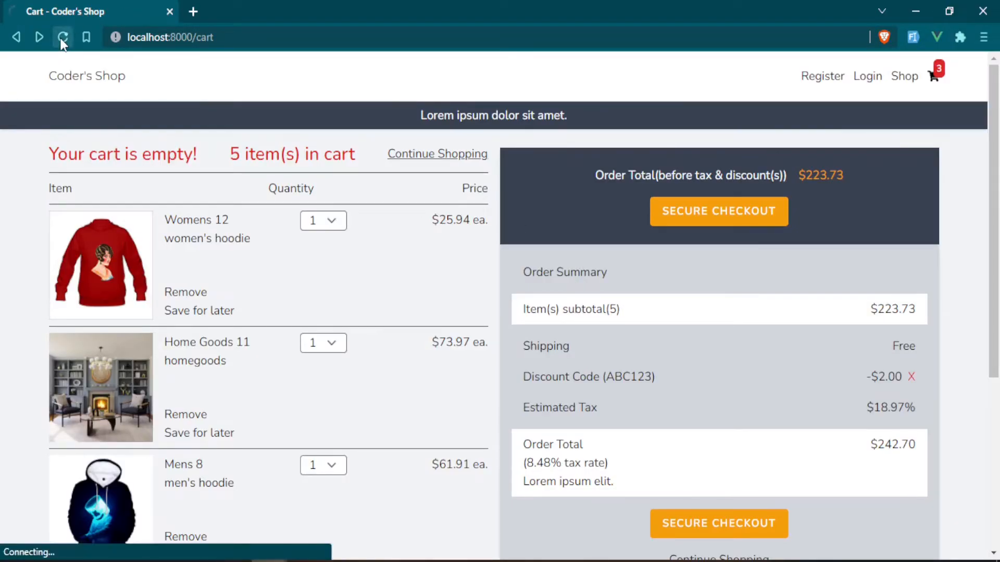
click(63, 38)
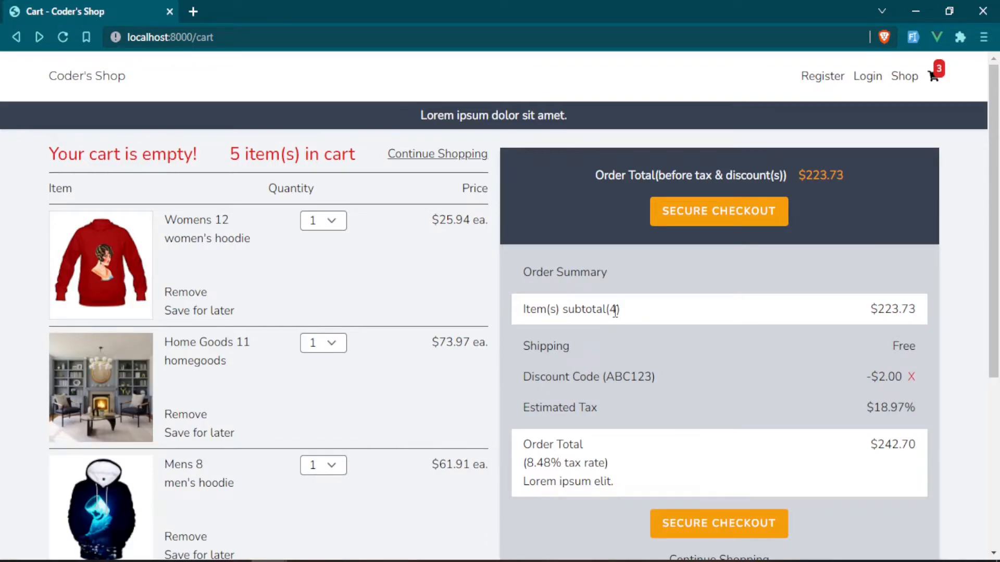
mouse_move(933, 75)
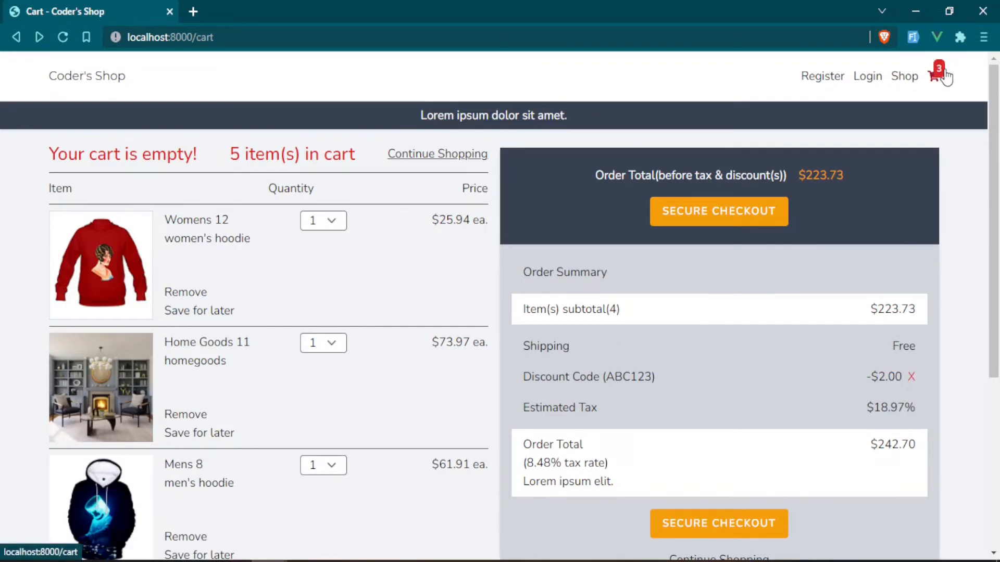
mouse_move(609, 124)
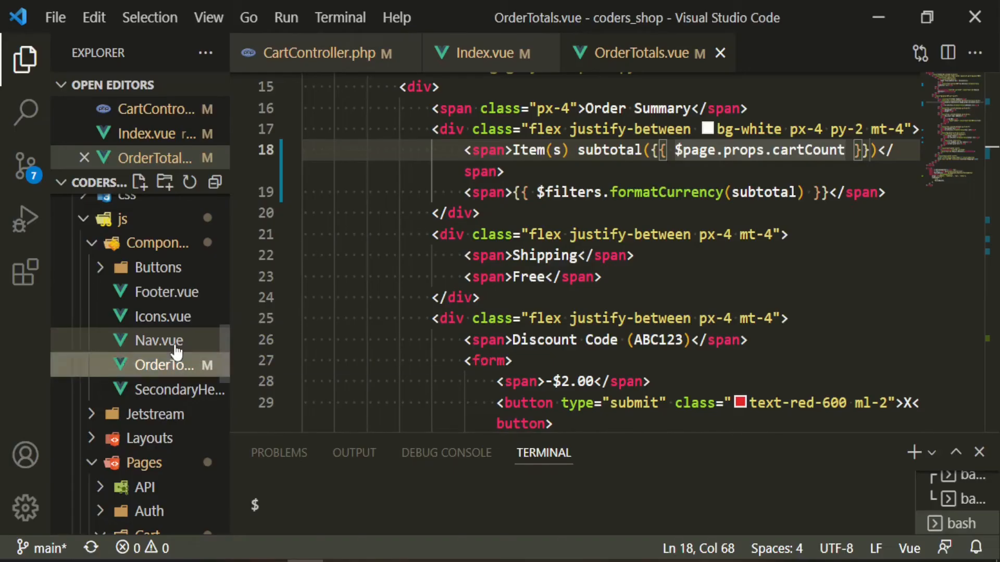
- In Nav.vue start replacing the hard-coded count with $page.props.cartCount
click(157, 340)
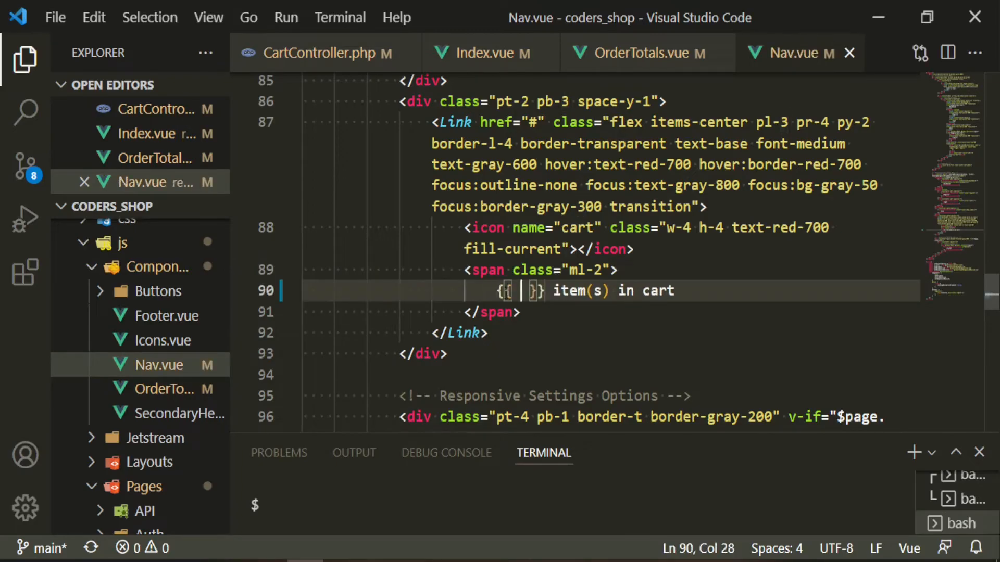
text($page.props.cartCo)
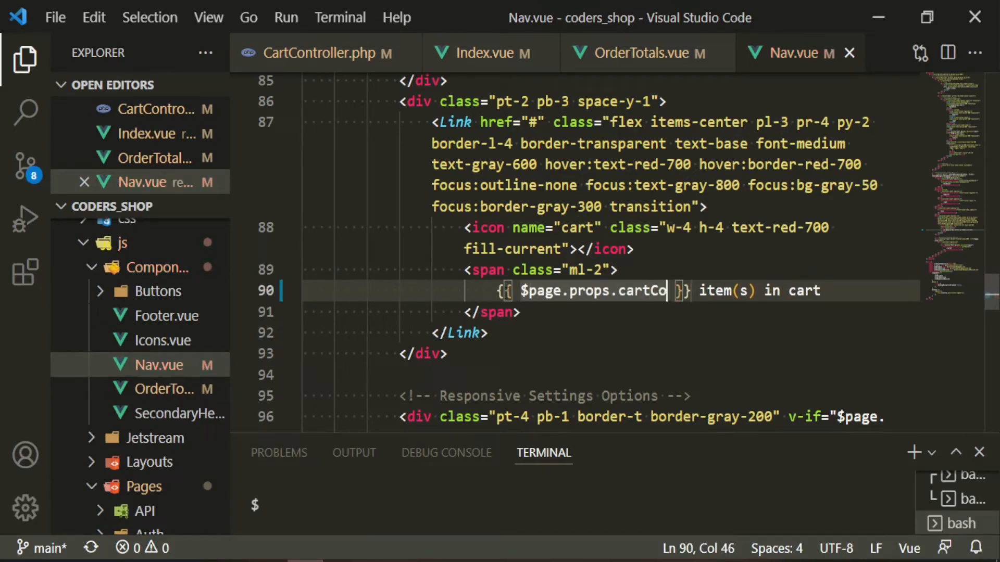
text(unt)
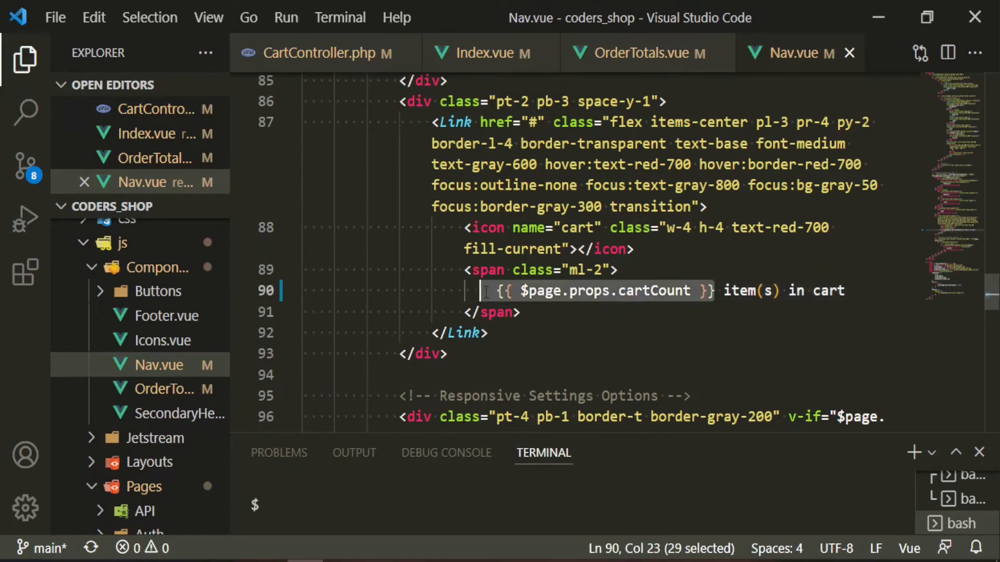
scroll(down, 3)
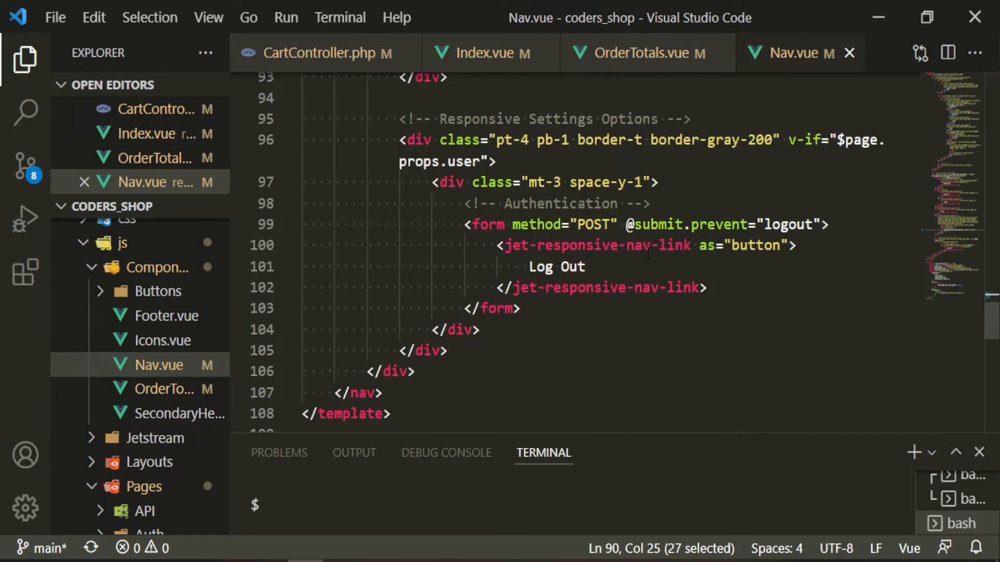
scroll(up, 3)
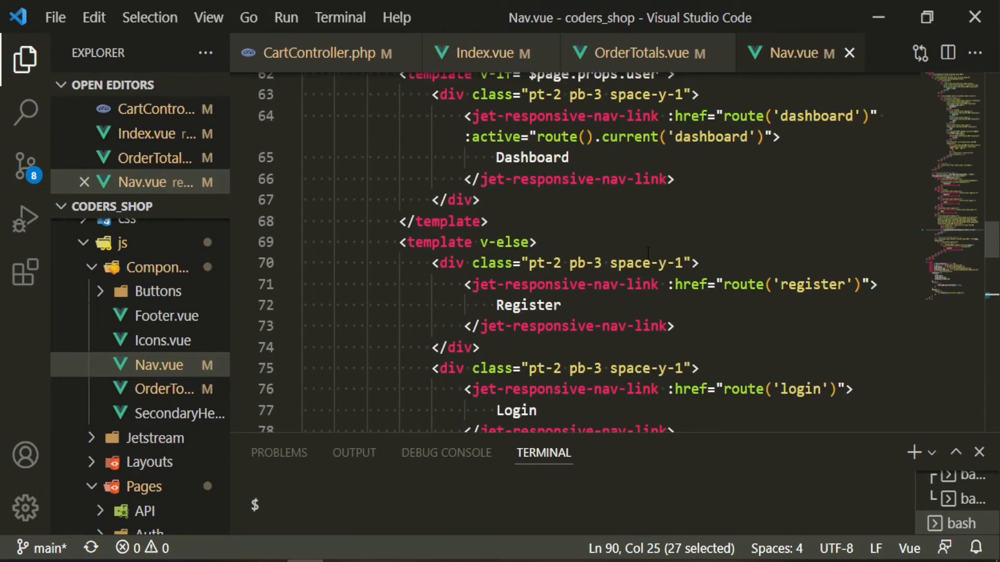
scroll(up, 3)
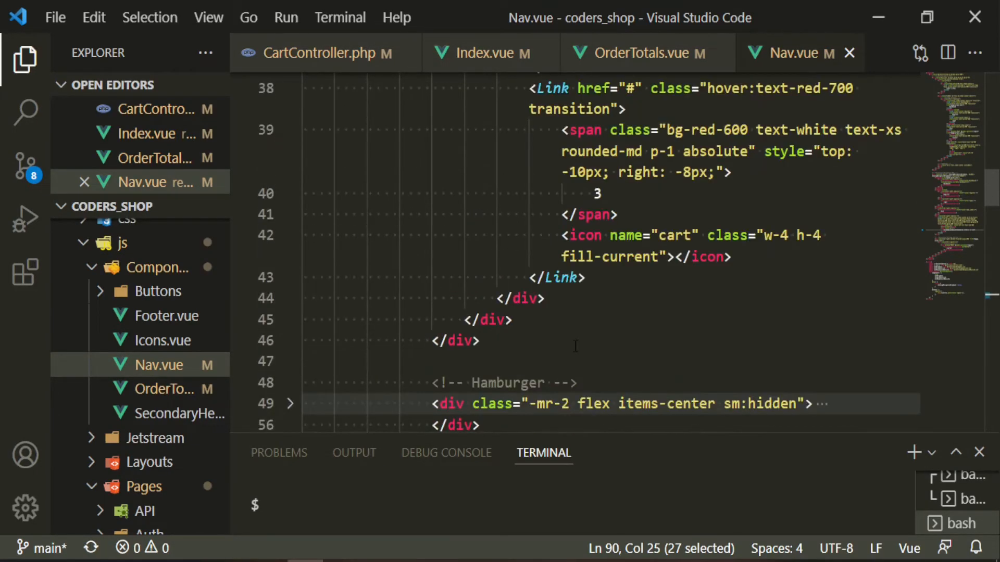
- Expand the hamburger fold and set the cart badge span to {{ $page.props.cartCount }}
click(290, 403)
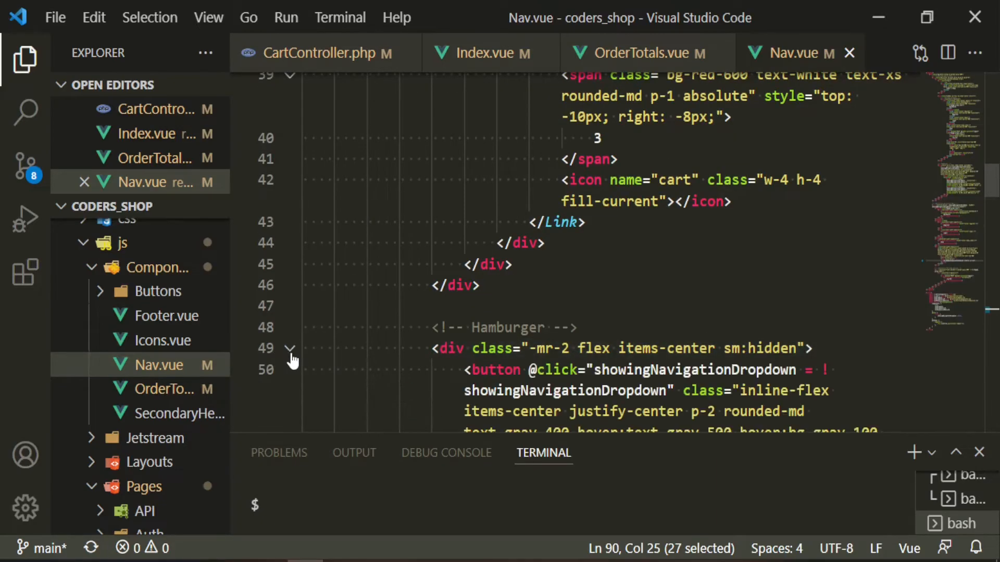
scroll(down, 3)
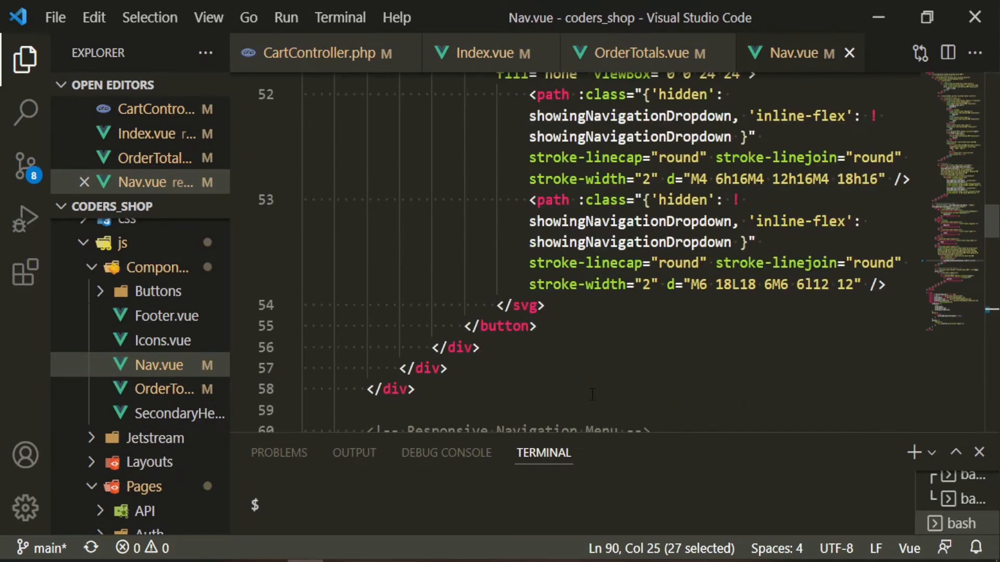
scroll(down, 3)
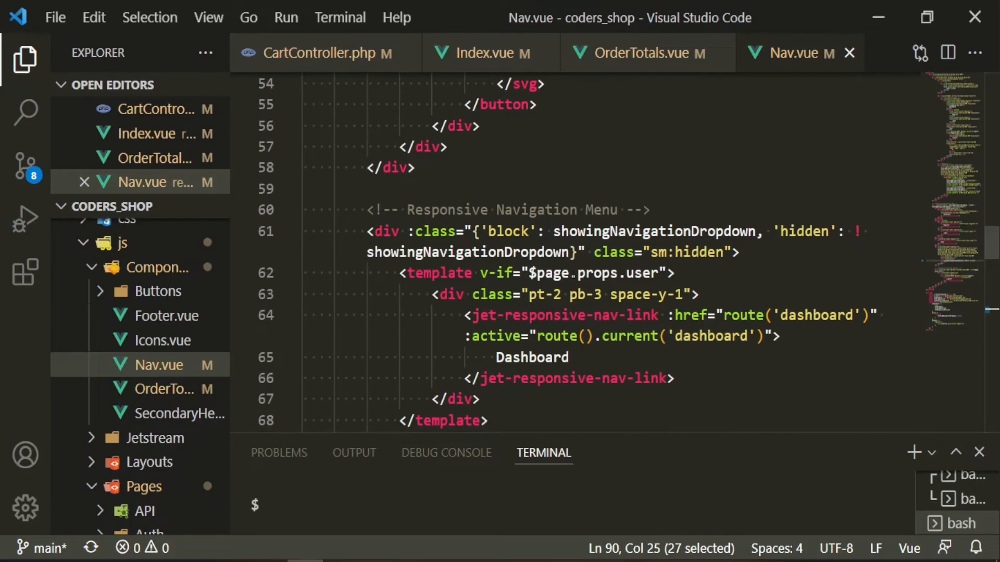
scroll(up, 3)
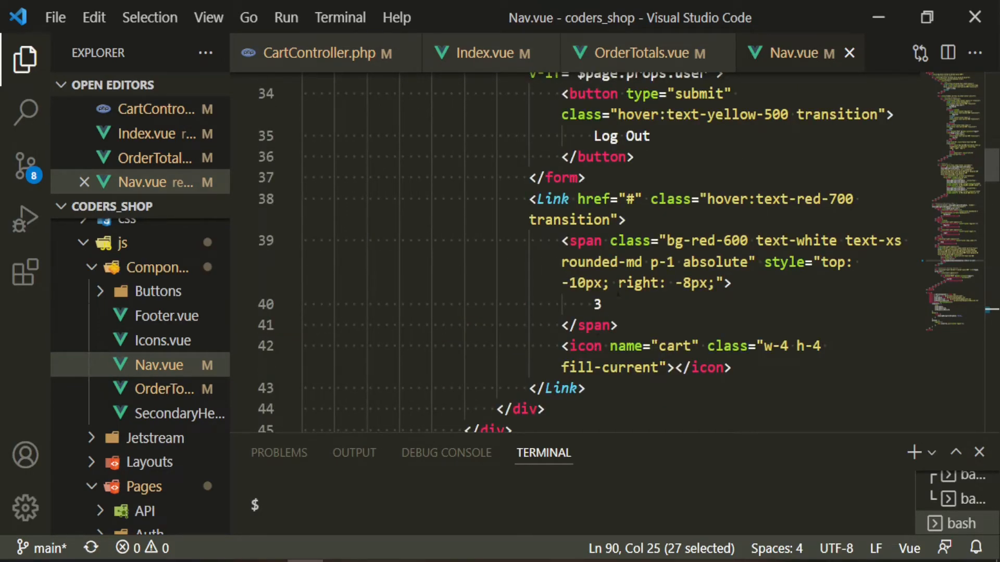
text({{ $page.props.cartCount }})
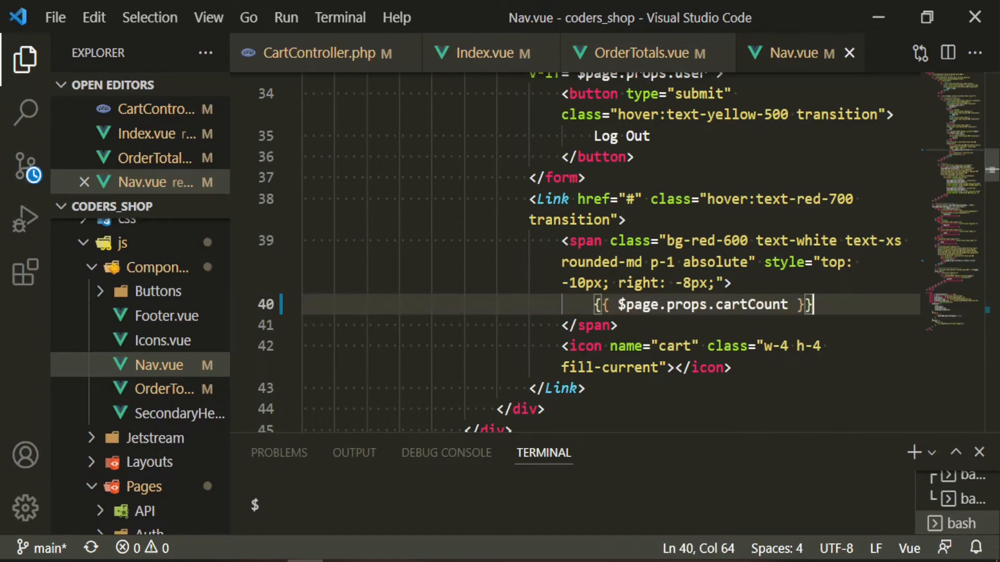
mouse_move(583, 240)
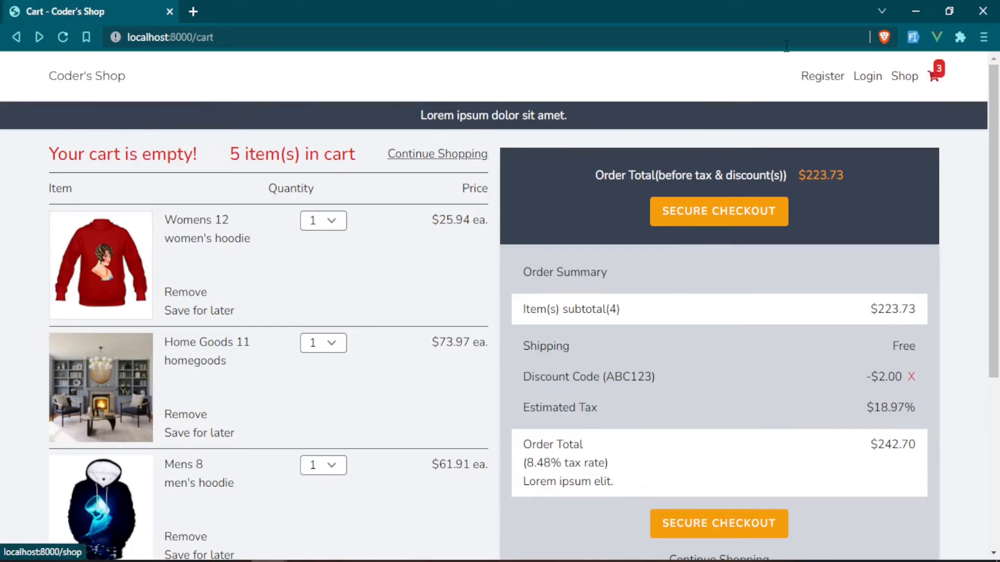
- Inspect the page in mobile view and confirm the nav badge and hamburger menu both show 4 items
click(63, 37)
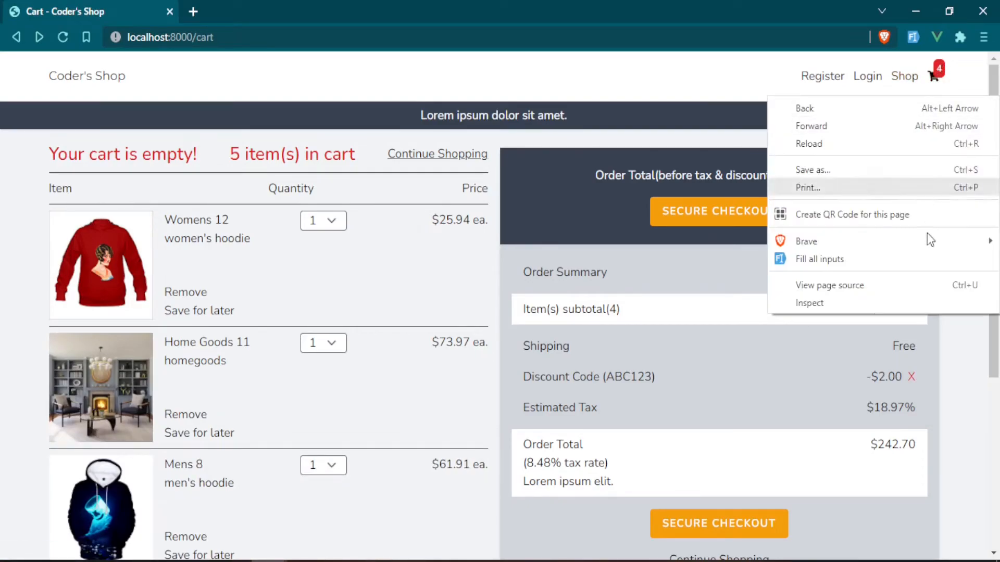
click(809, 303)
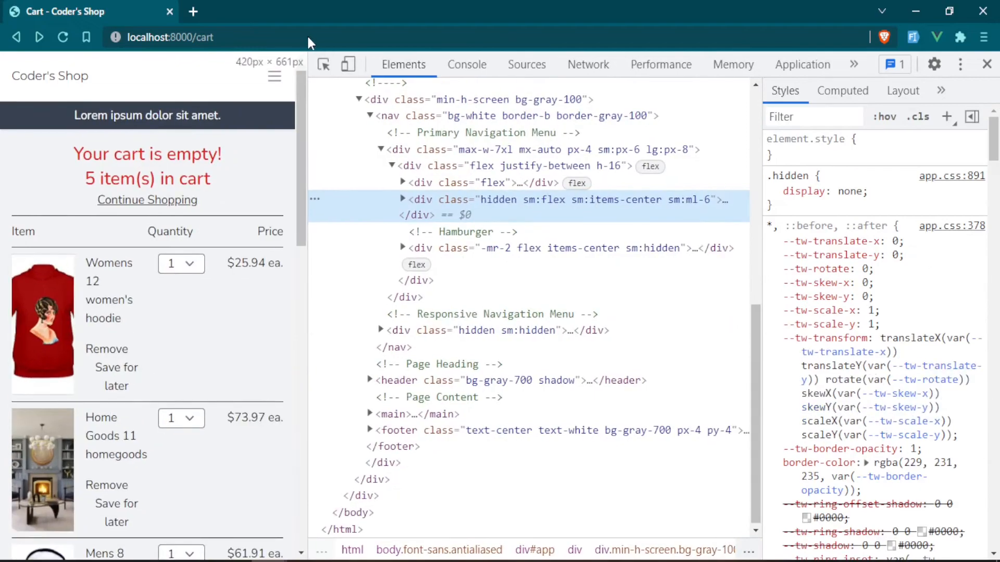
click(274, 76)
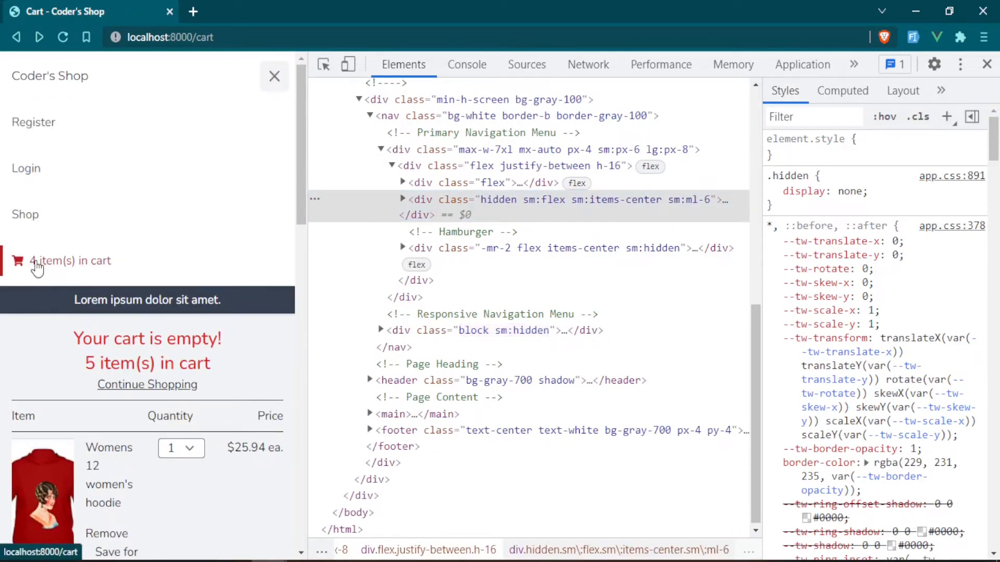
click(986, 64)
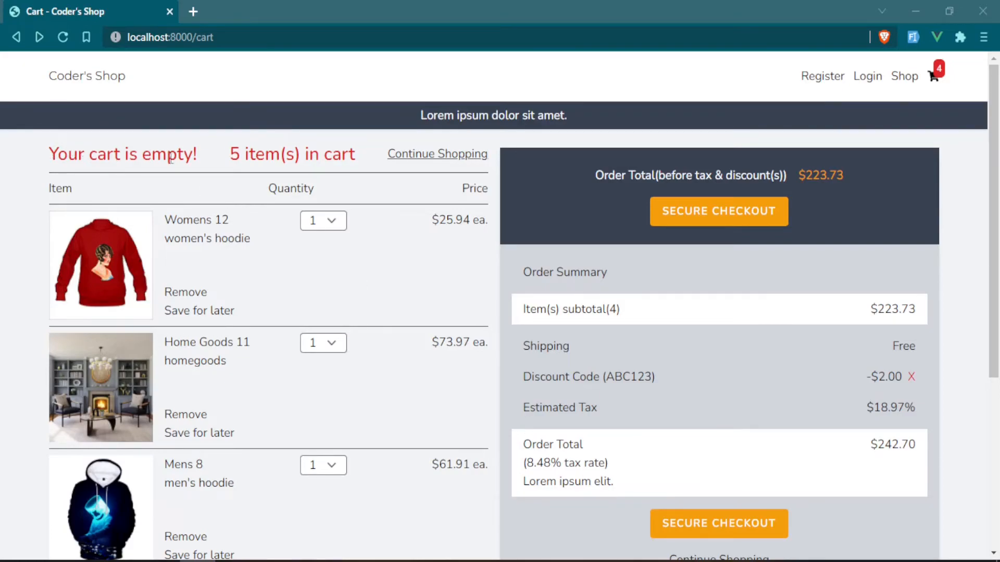
mouse_move(78, 149)
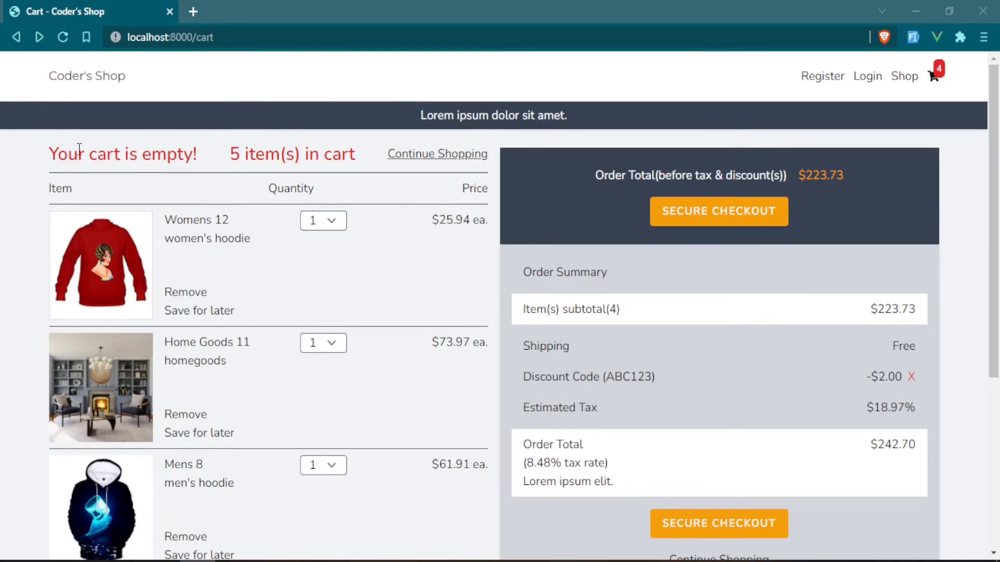
mouse_move(313, 180)
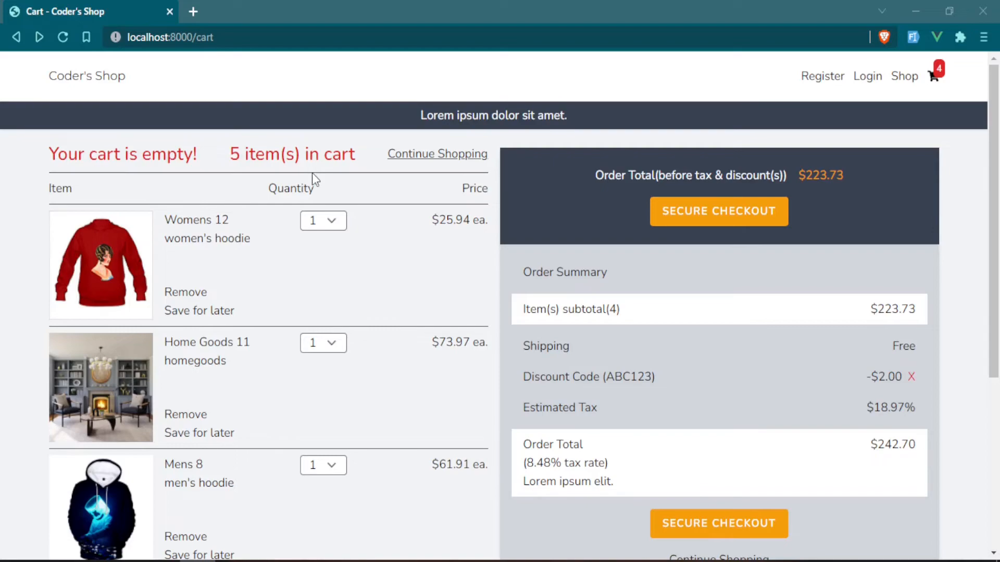
mouse_move(332, 541)
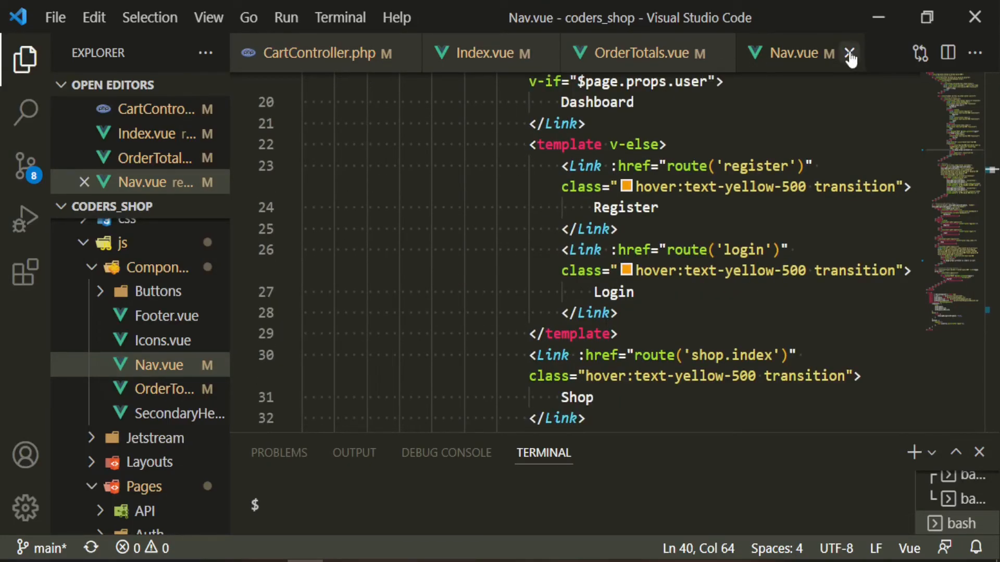
- Add v-if="$page.props.cartCount <= 0" to the empty-cart title and v-else showing {{ $page.props.cartCount }}
click(851, 53)
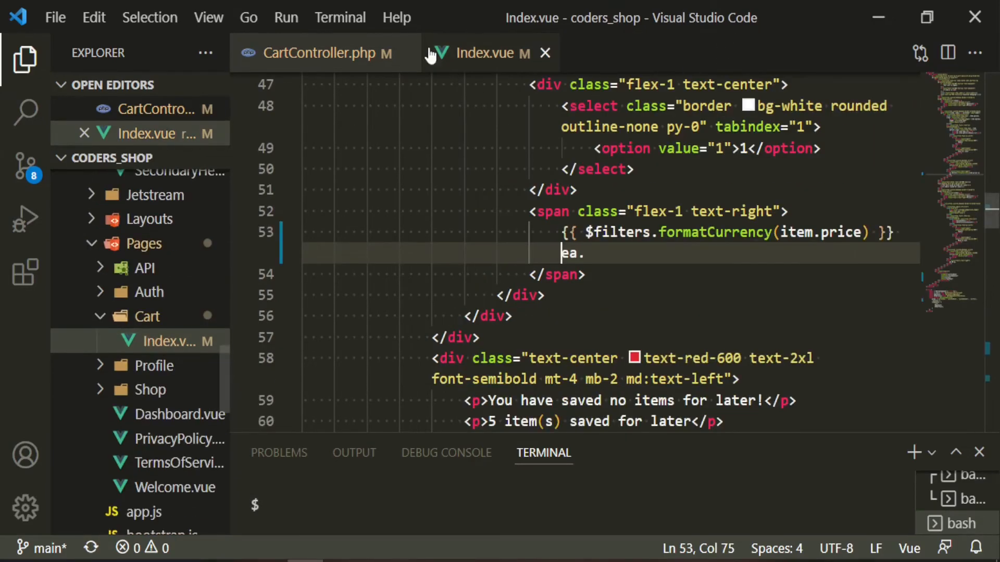
click(383, 53)
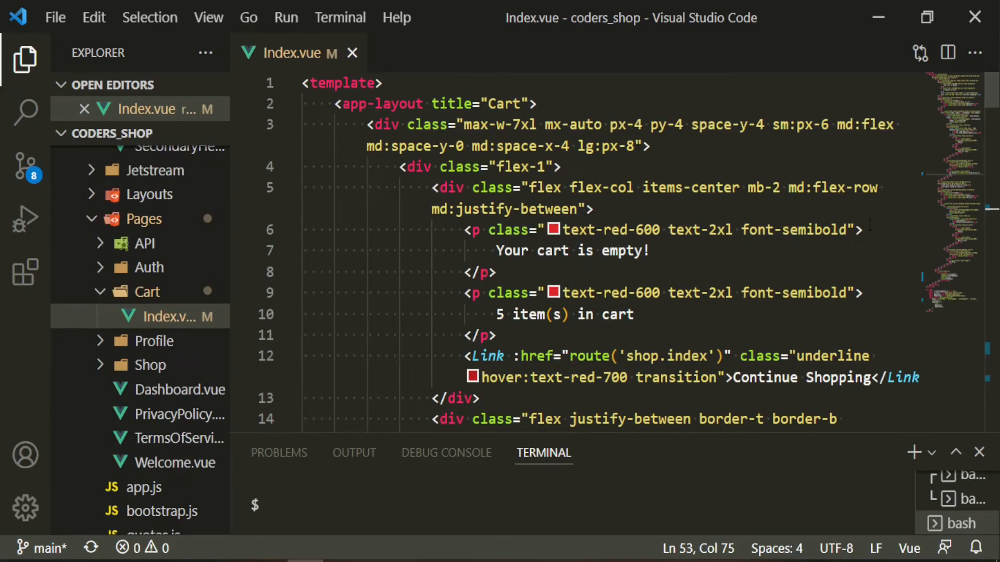
text(v-if="$p)
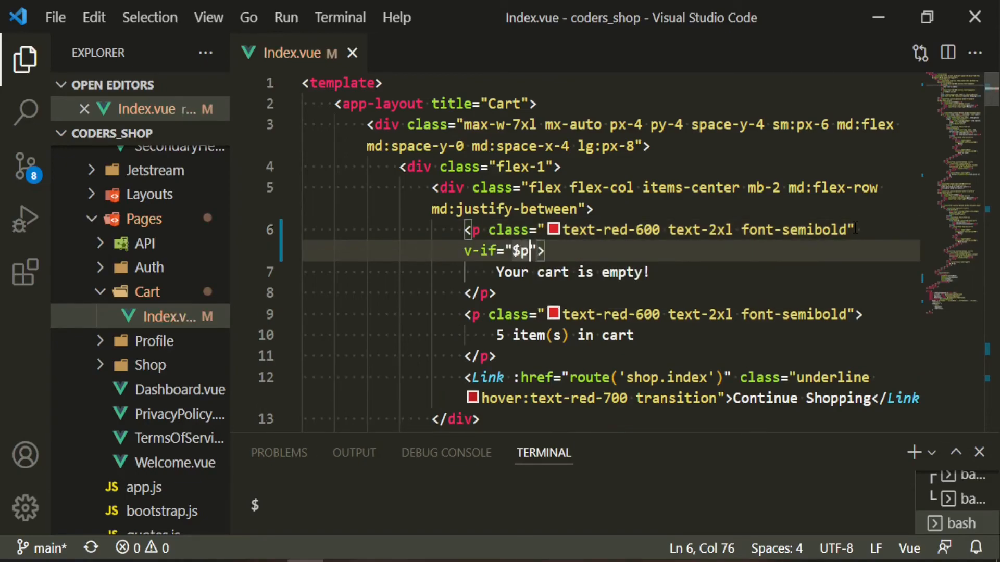
text(age.props.)
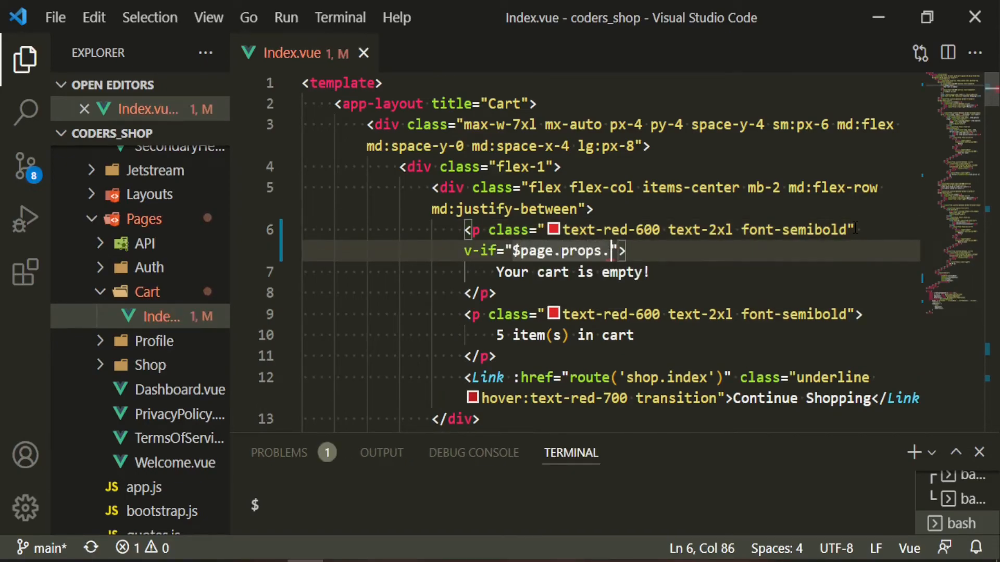
text(cartCount <= 0)
click(611, 336)
text({{ $page.props.cartCount }})
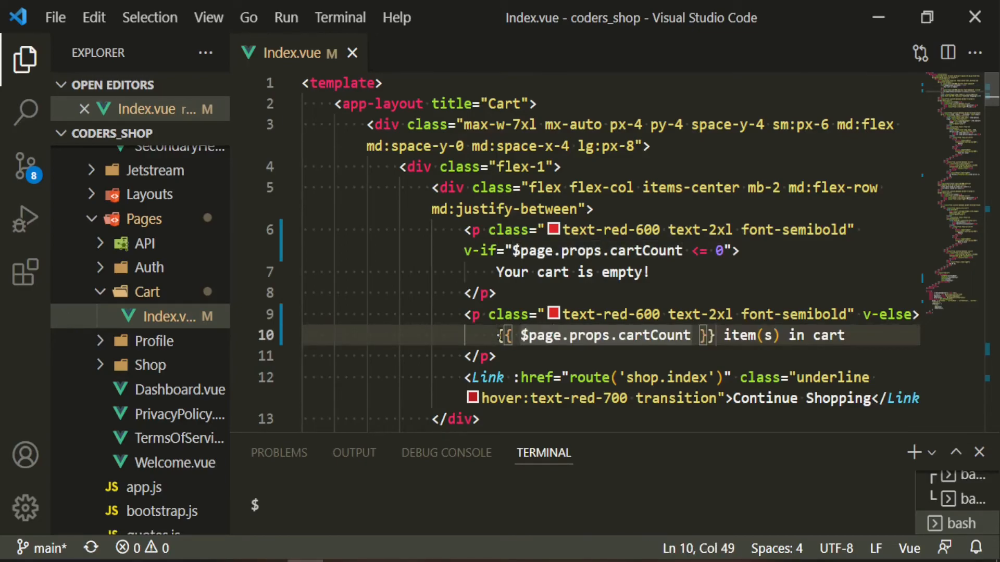
- Save the cart page, reload it in the browser and return to the editor
key(alt+tab)
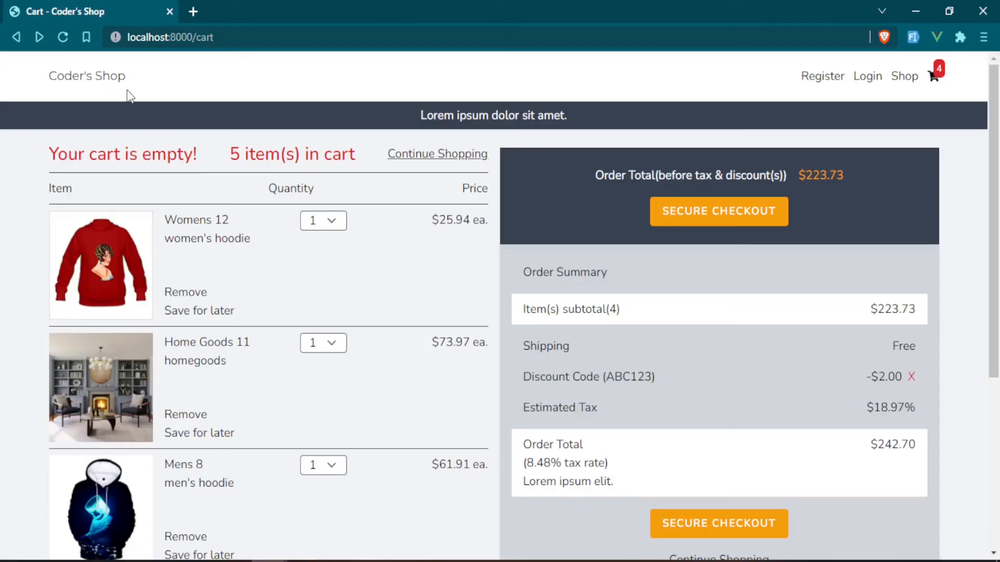
click(62, 37)
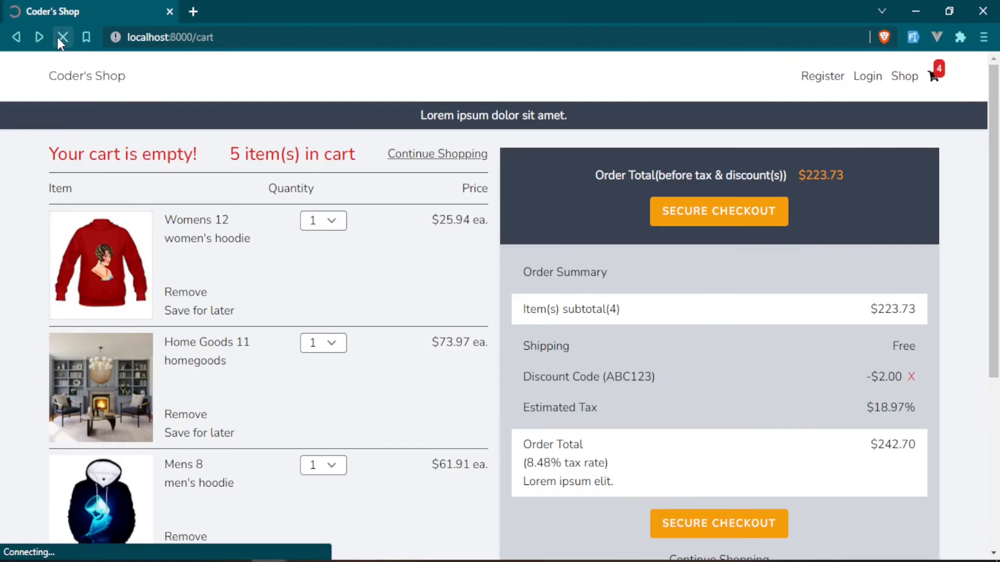
click(63, 38)
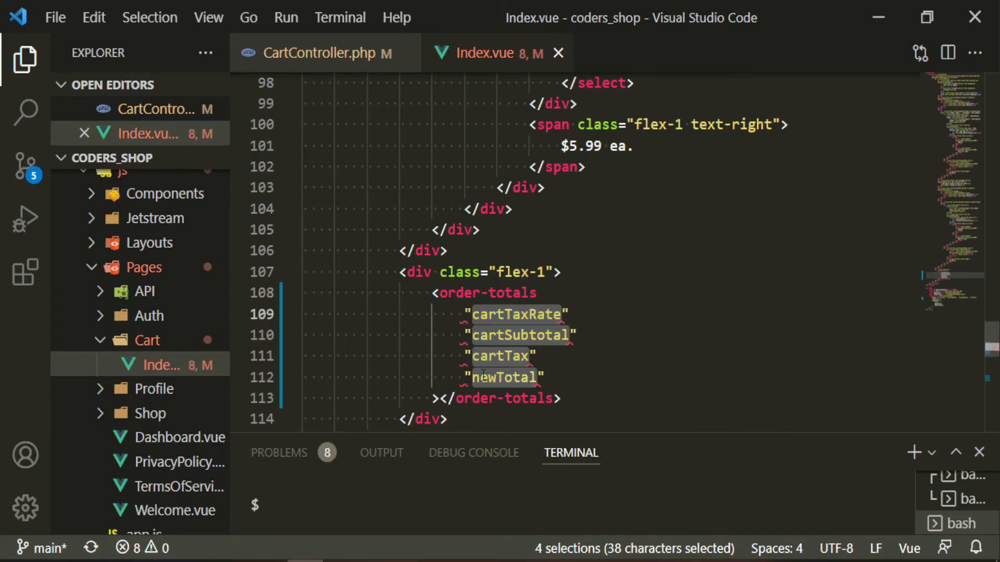
- Multi-edit the order-totals attributes to bind :taxRate to cartTaxRate and begin typing :sub for cartSubtotal
text(:taxRate=)
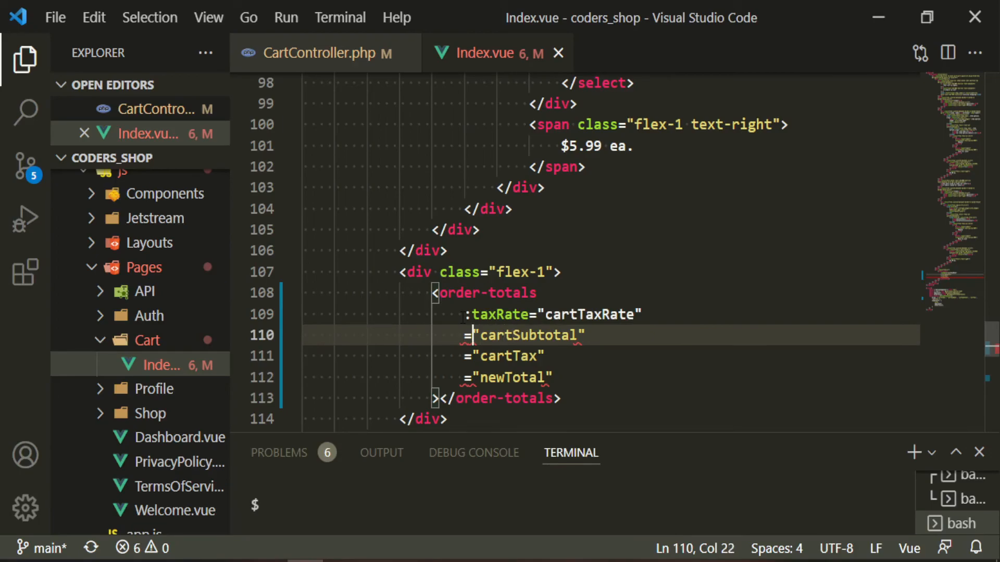
text(t)
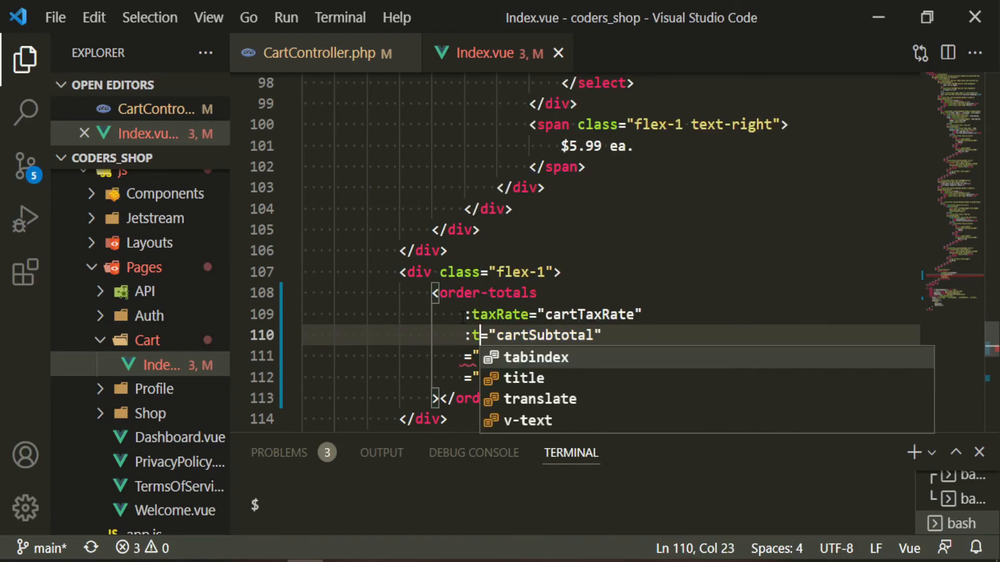
text(ub)
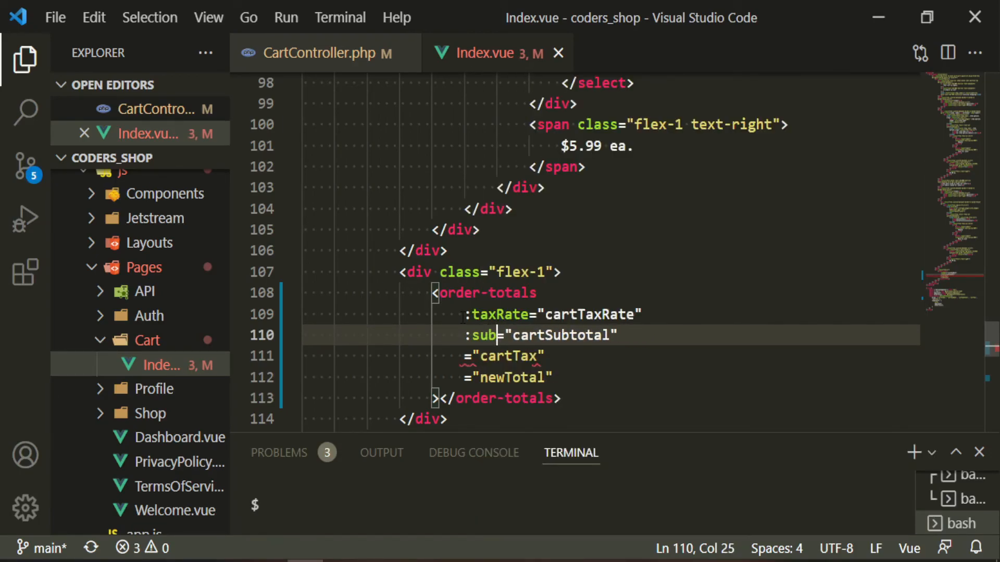